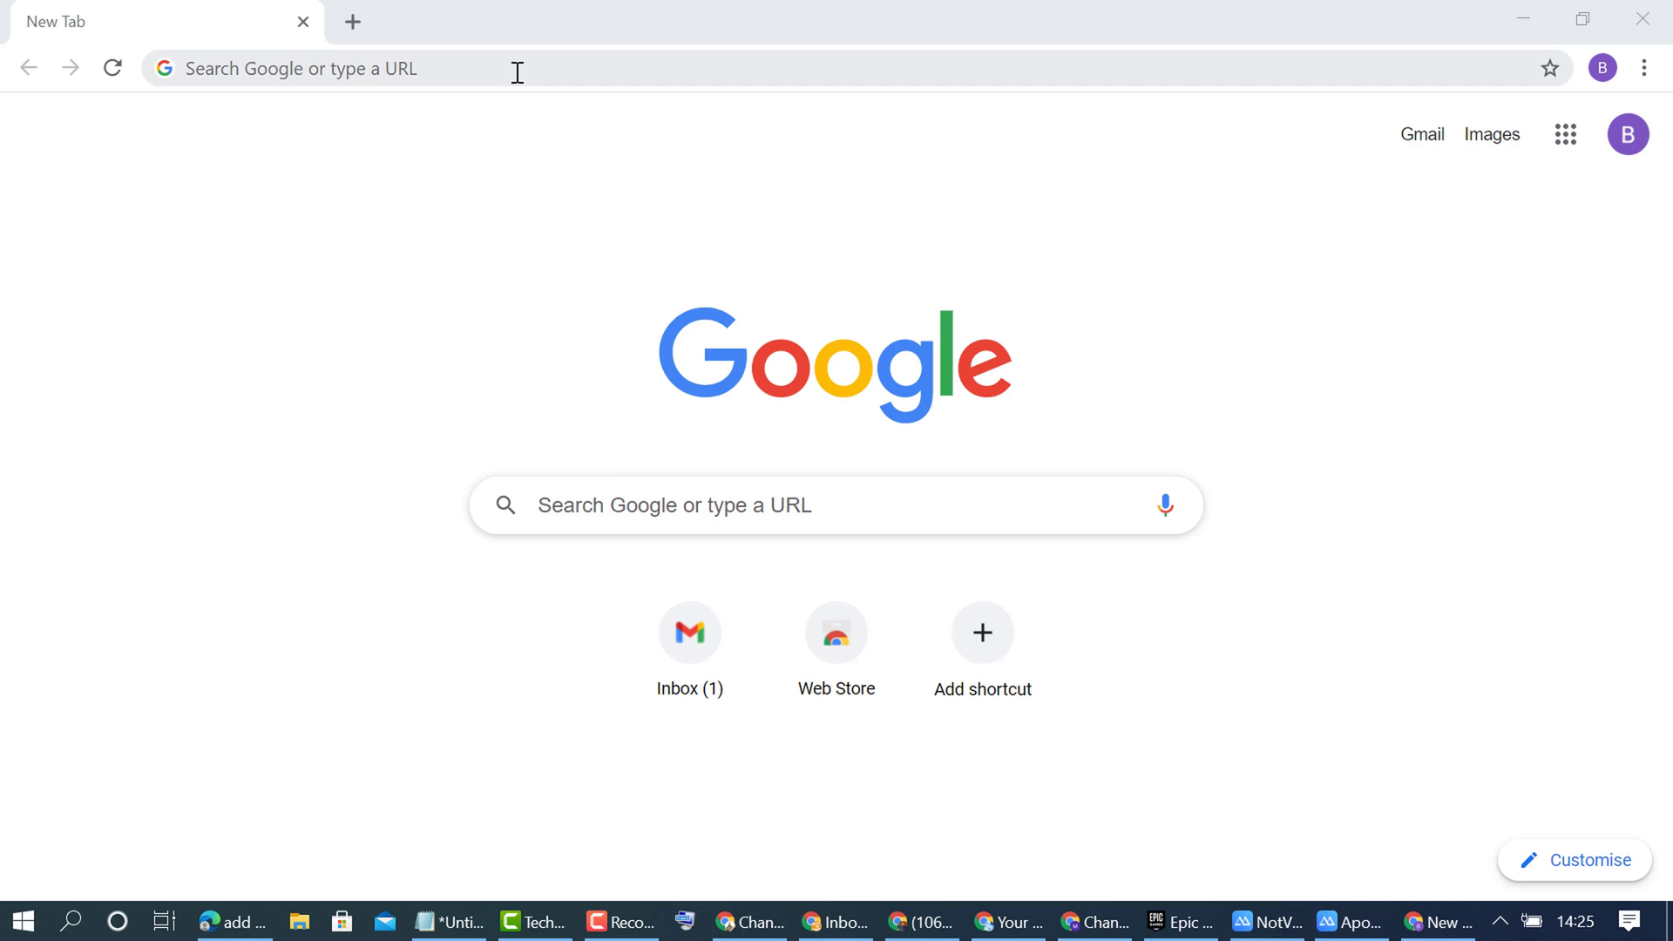
Search Google for 'microsoft account' and open the Microsoft account landing page.
text(m)
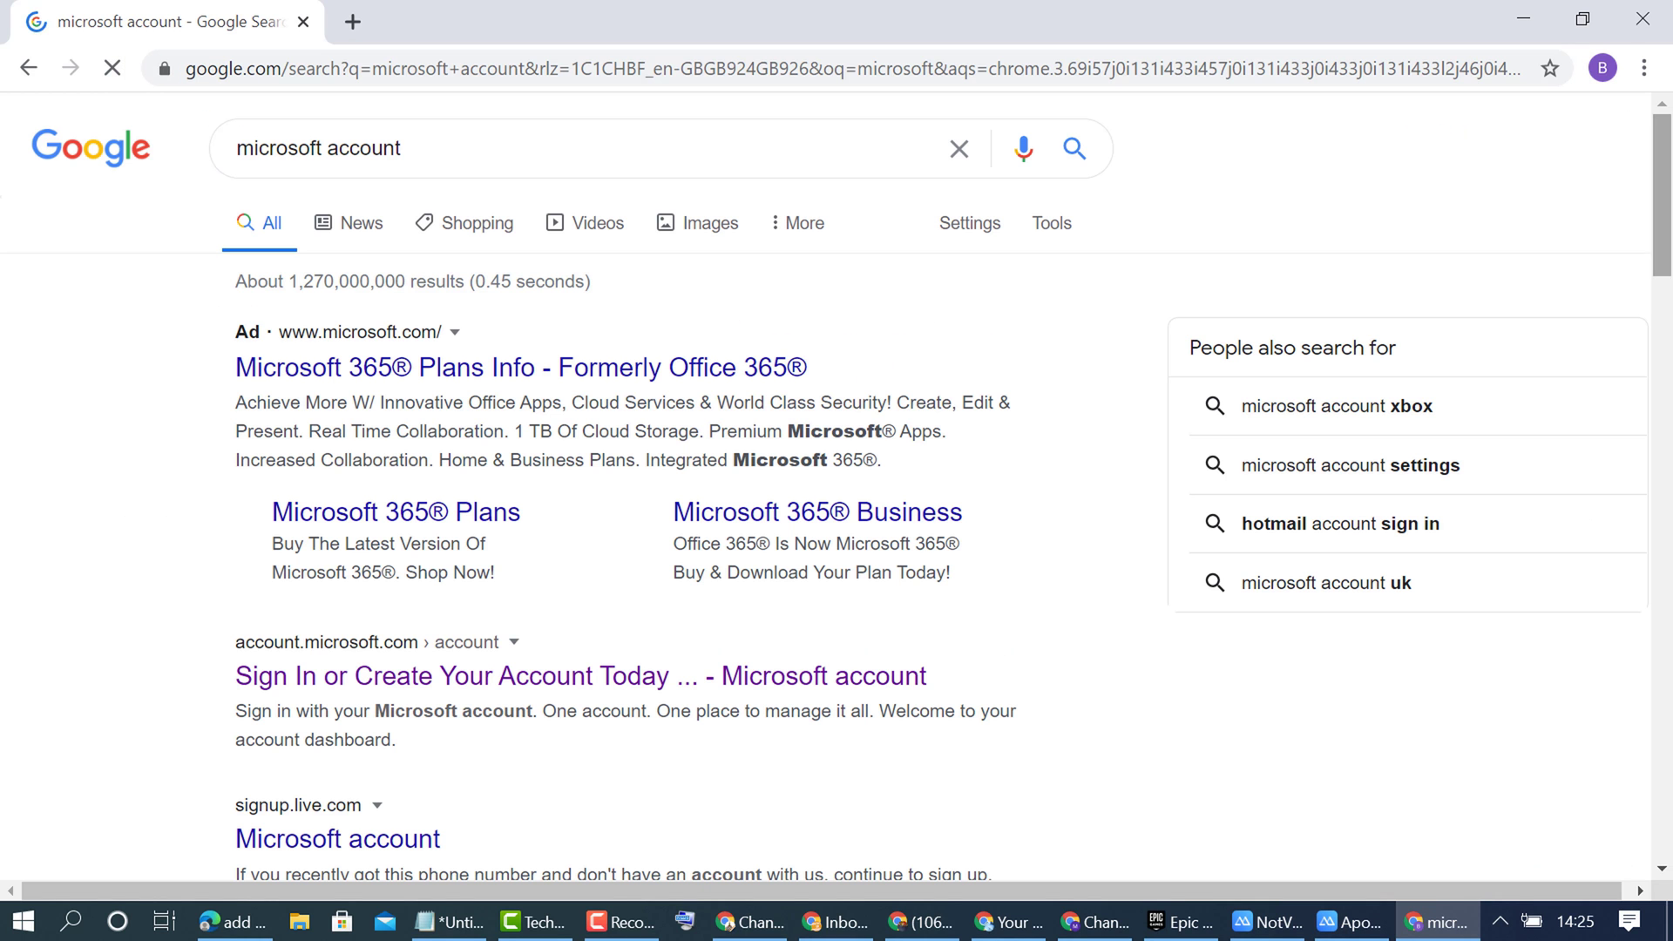
scroll(down, 3)
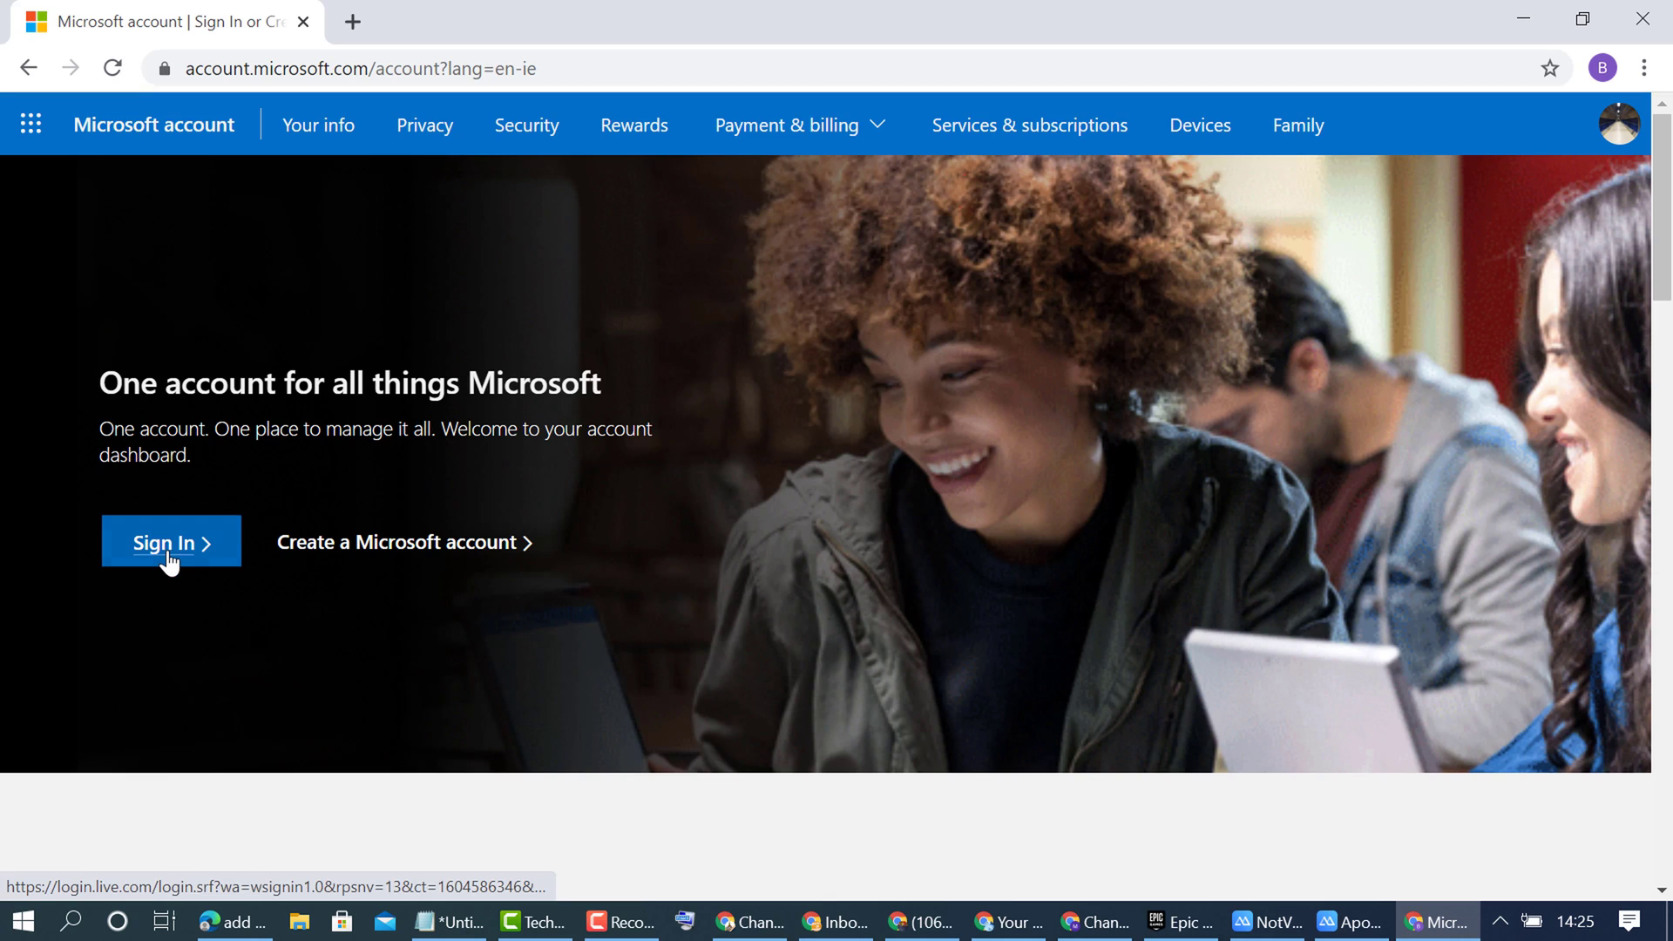
Sign in to reach the Microsoft account home dashboard.
click(171, 542)
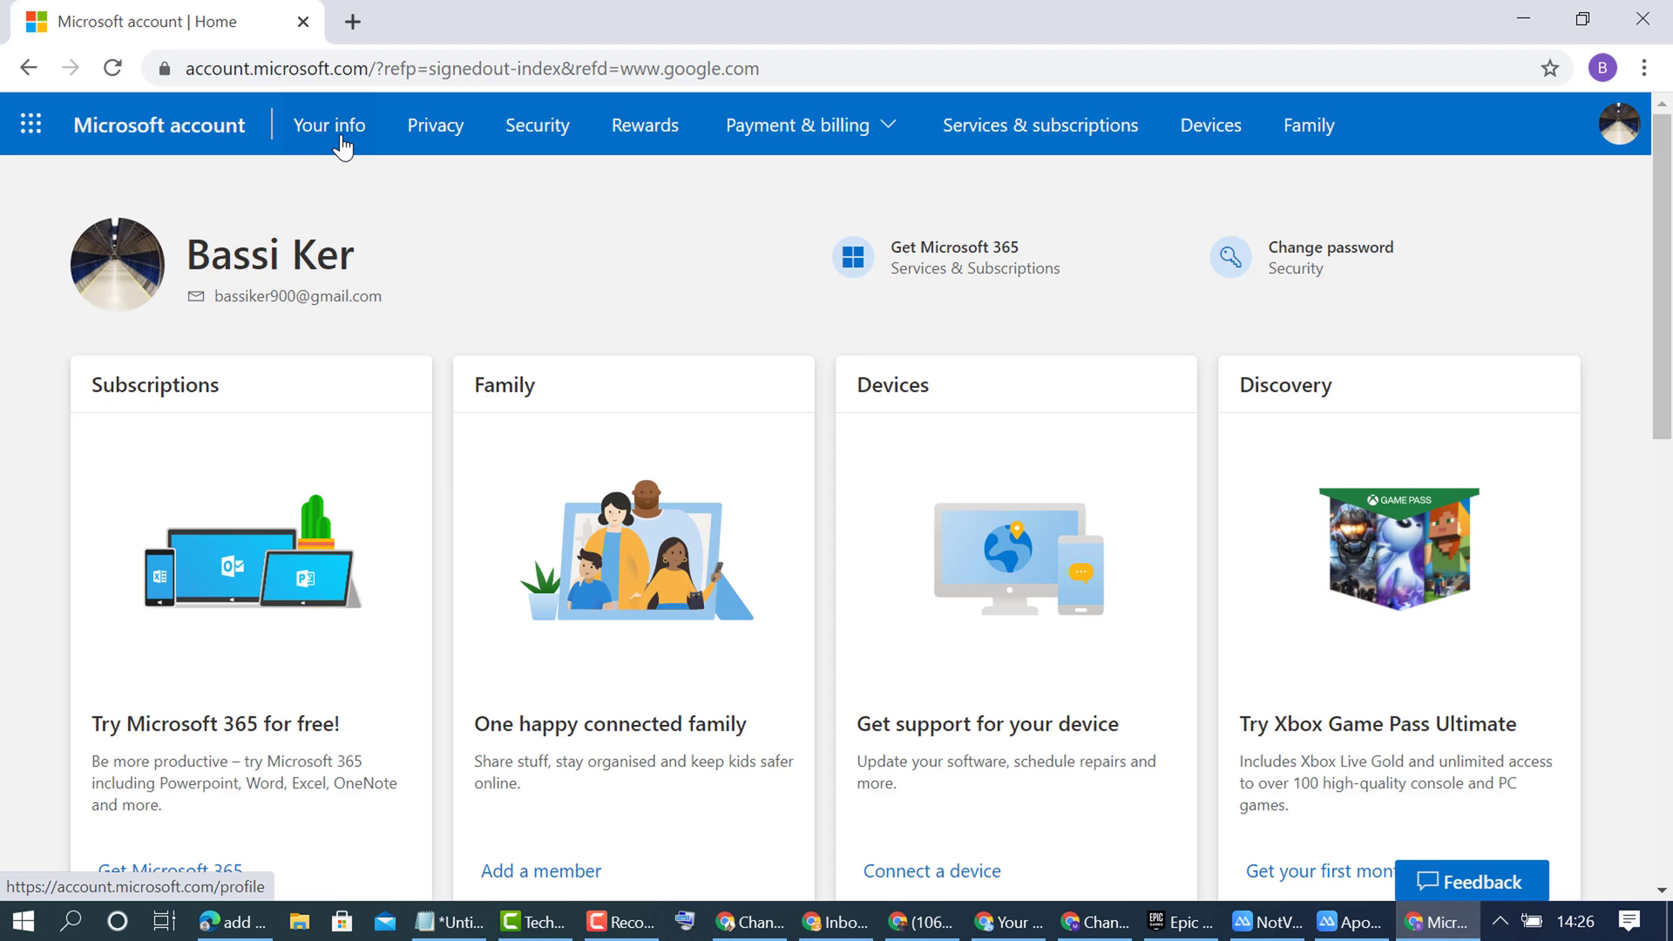
mouse_move(339, 142)
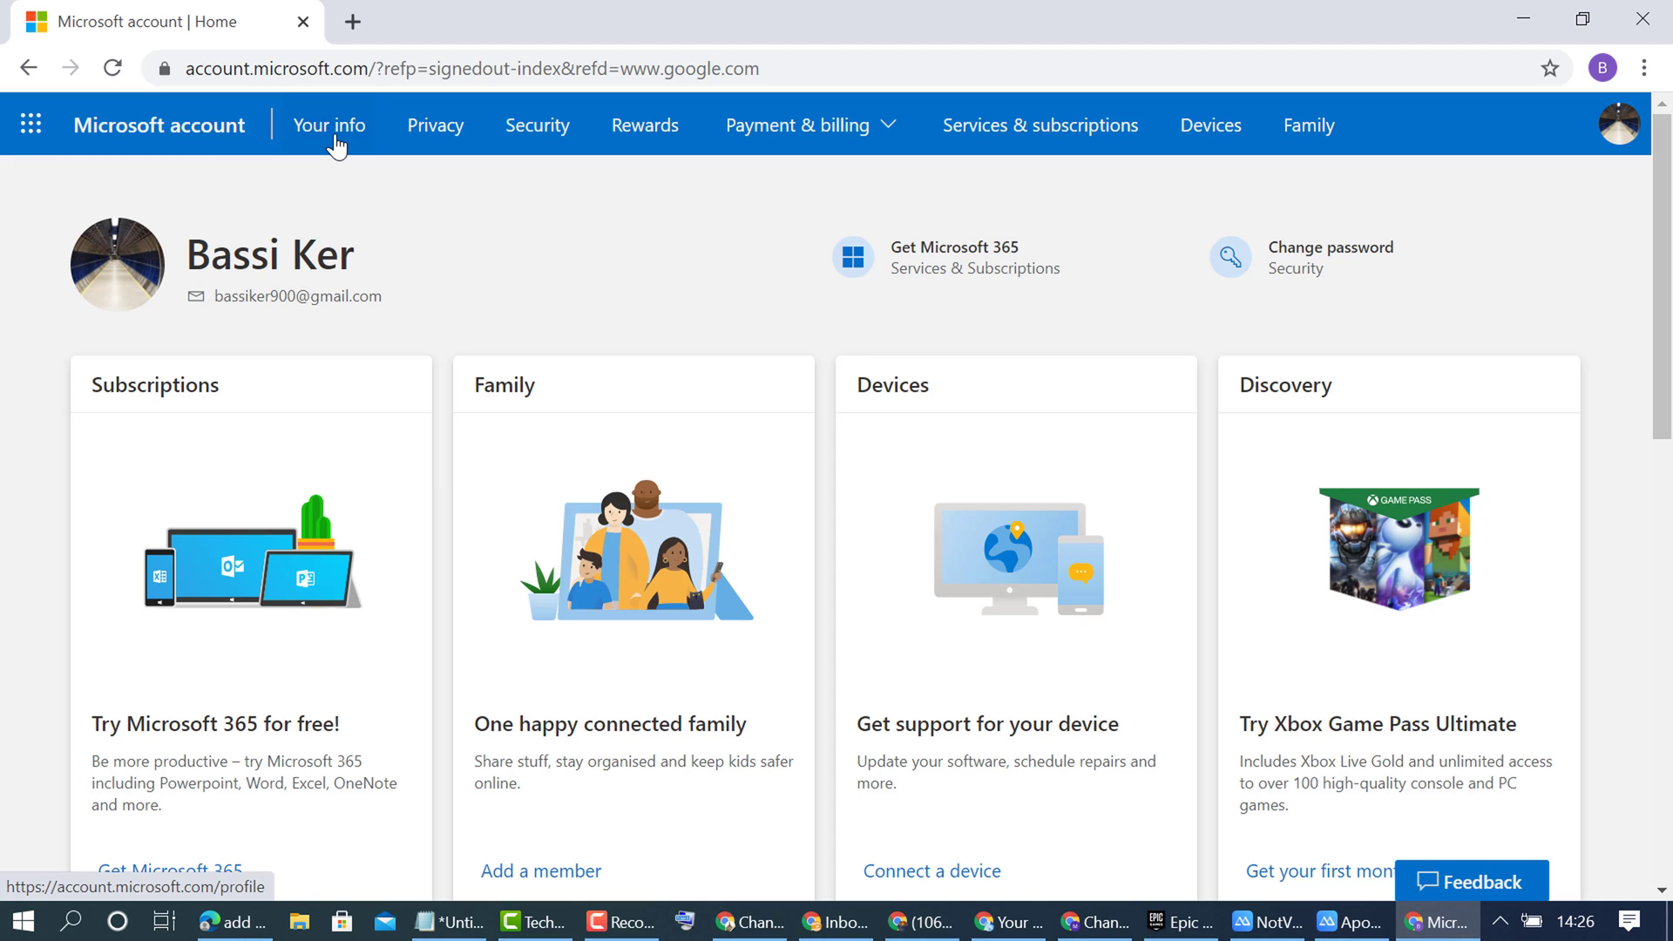
Open 'Your info' and follow the 'How to close your account' help link.
click(329, 125)
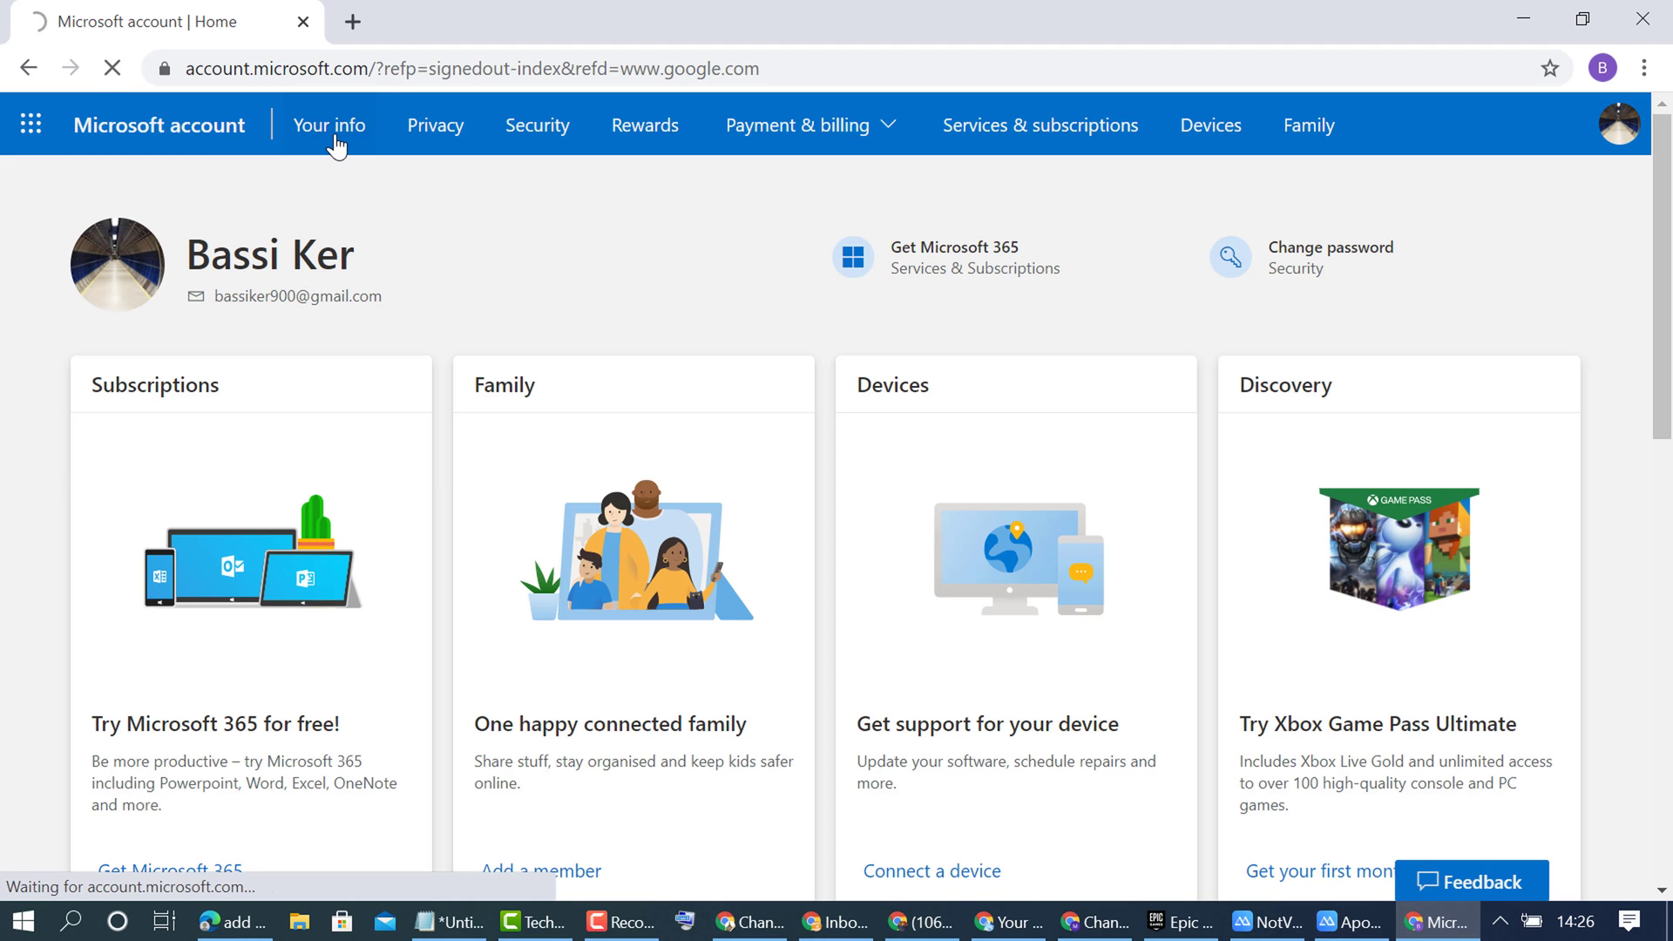
click(327, 125)
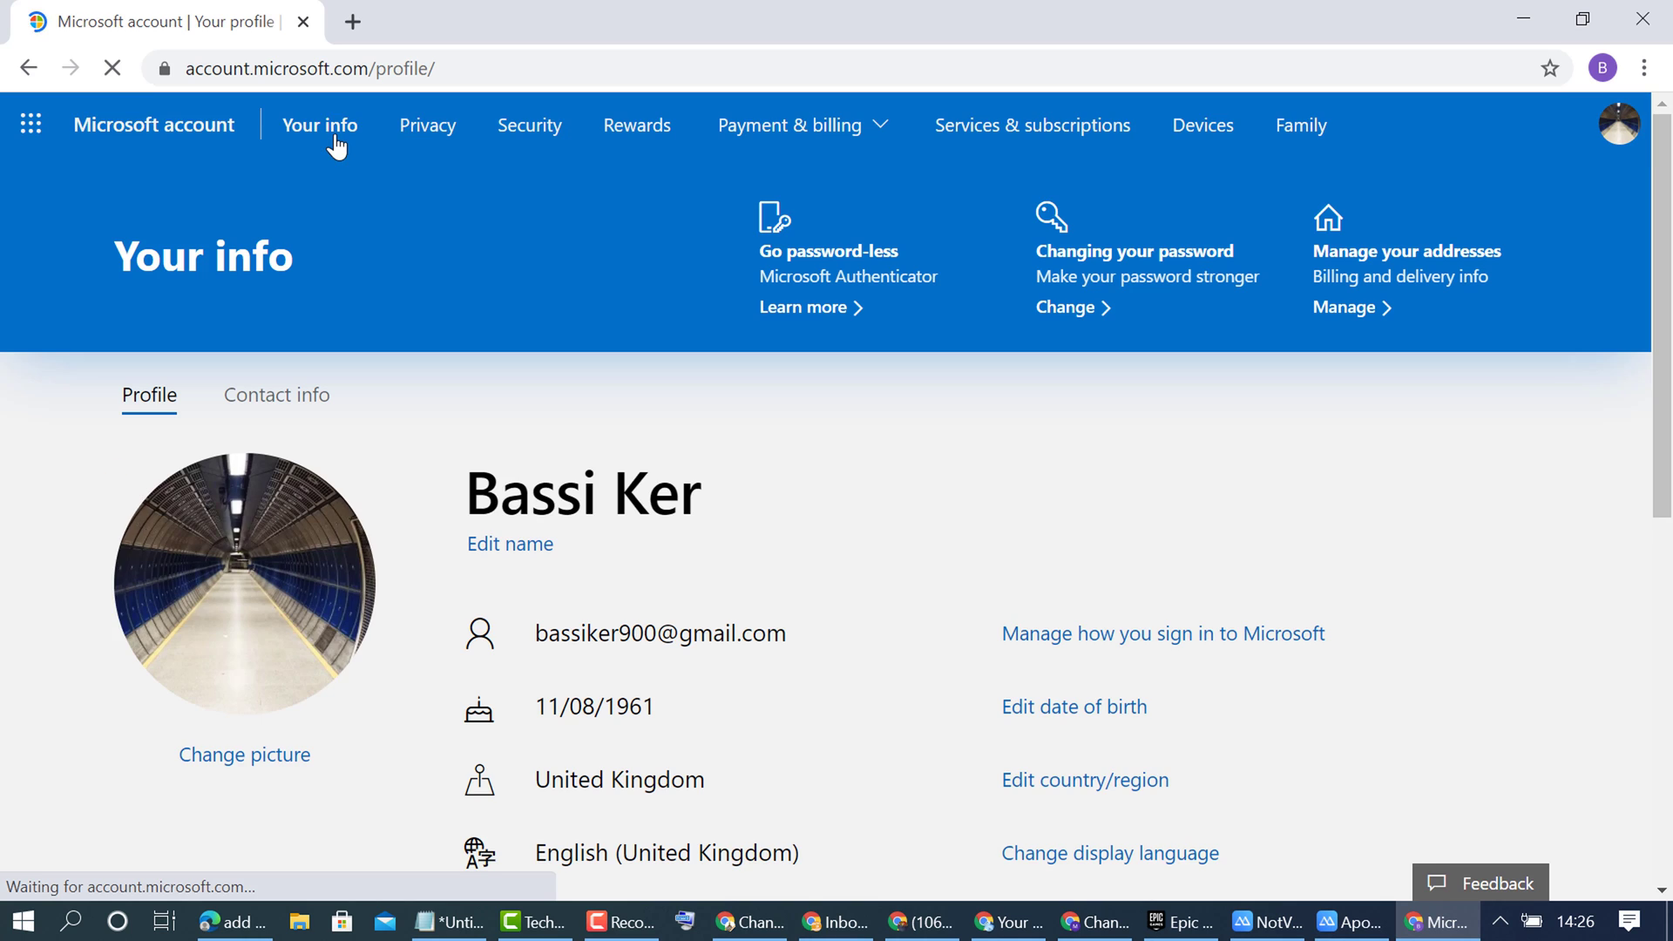
scroll(down, 3)
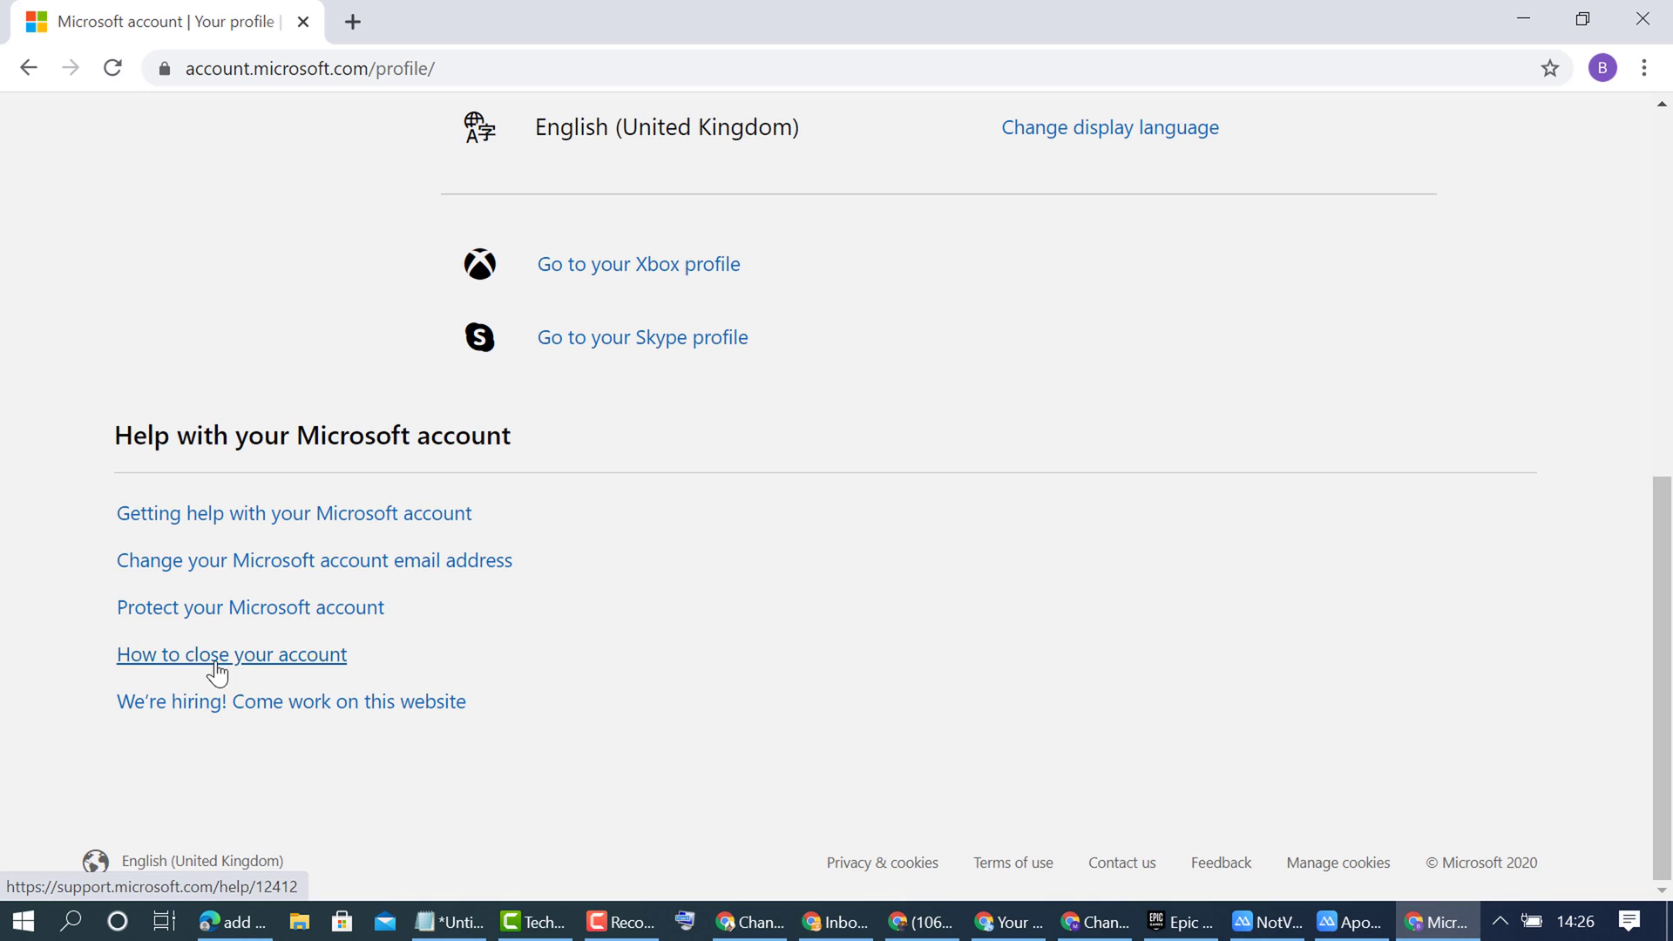
mouse_move(275, 668)
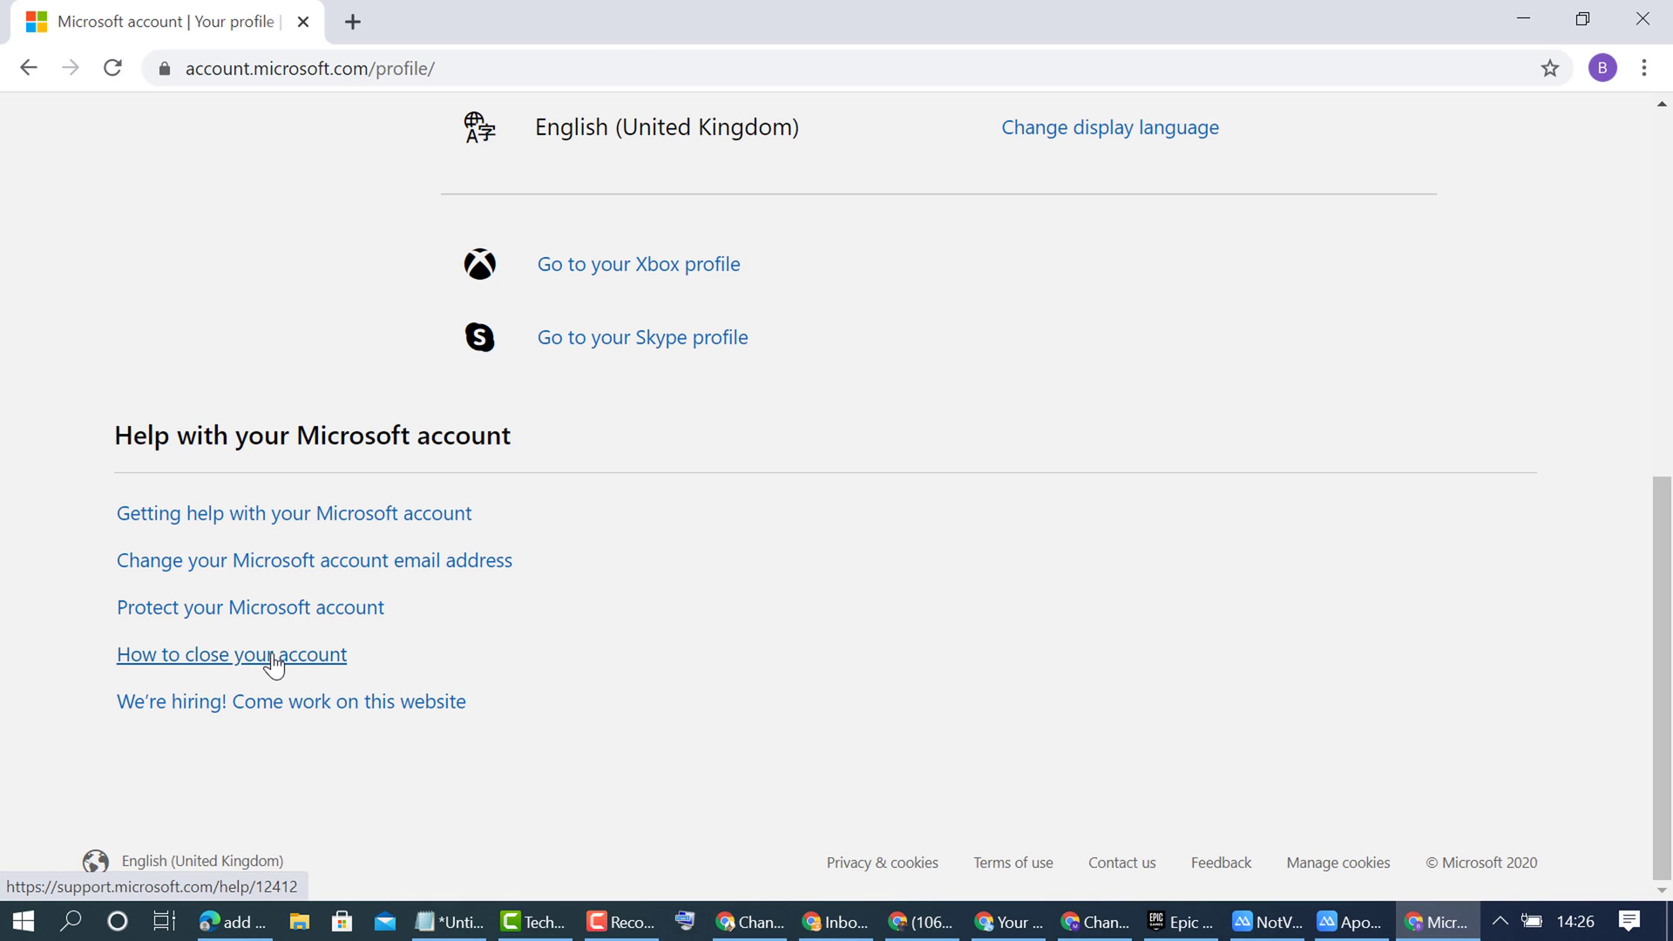
click(232, 655)
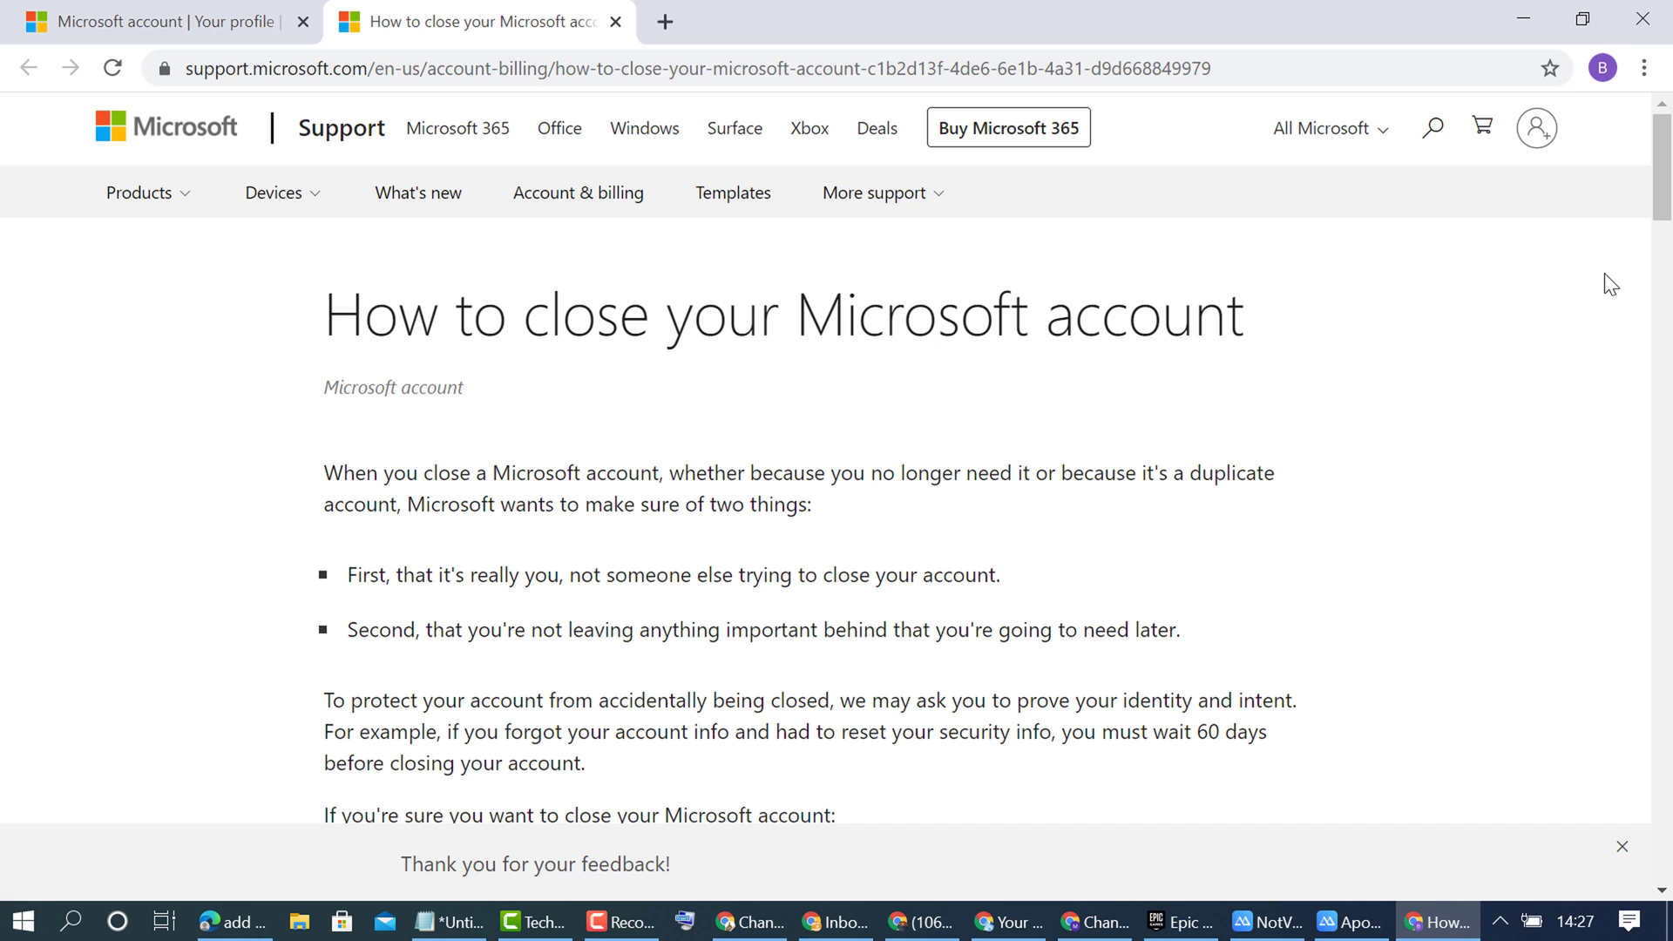
Scroll through the article's 'Before you close your account' section and preparation topics.
scroll(down, 3)
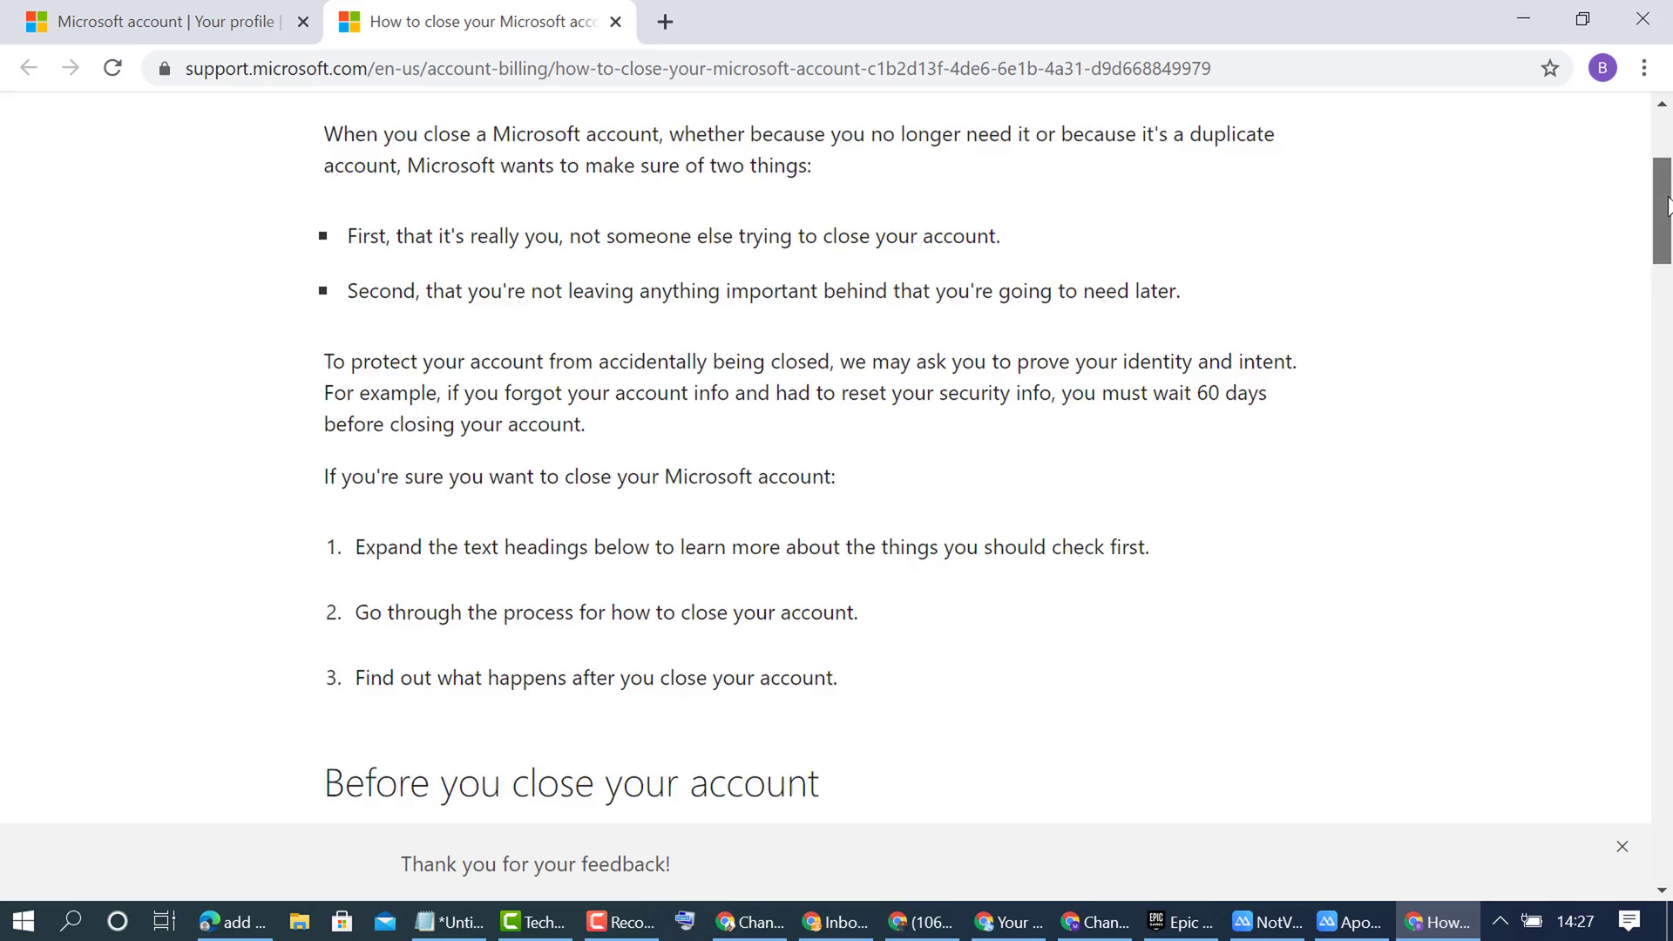
scroll(down, 3)
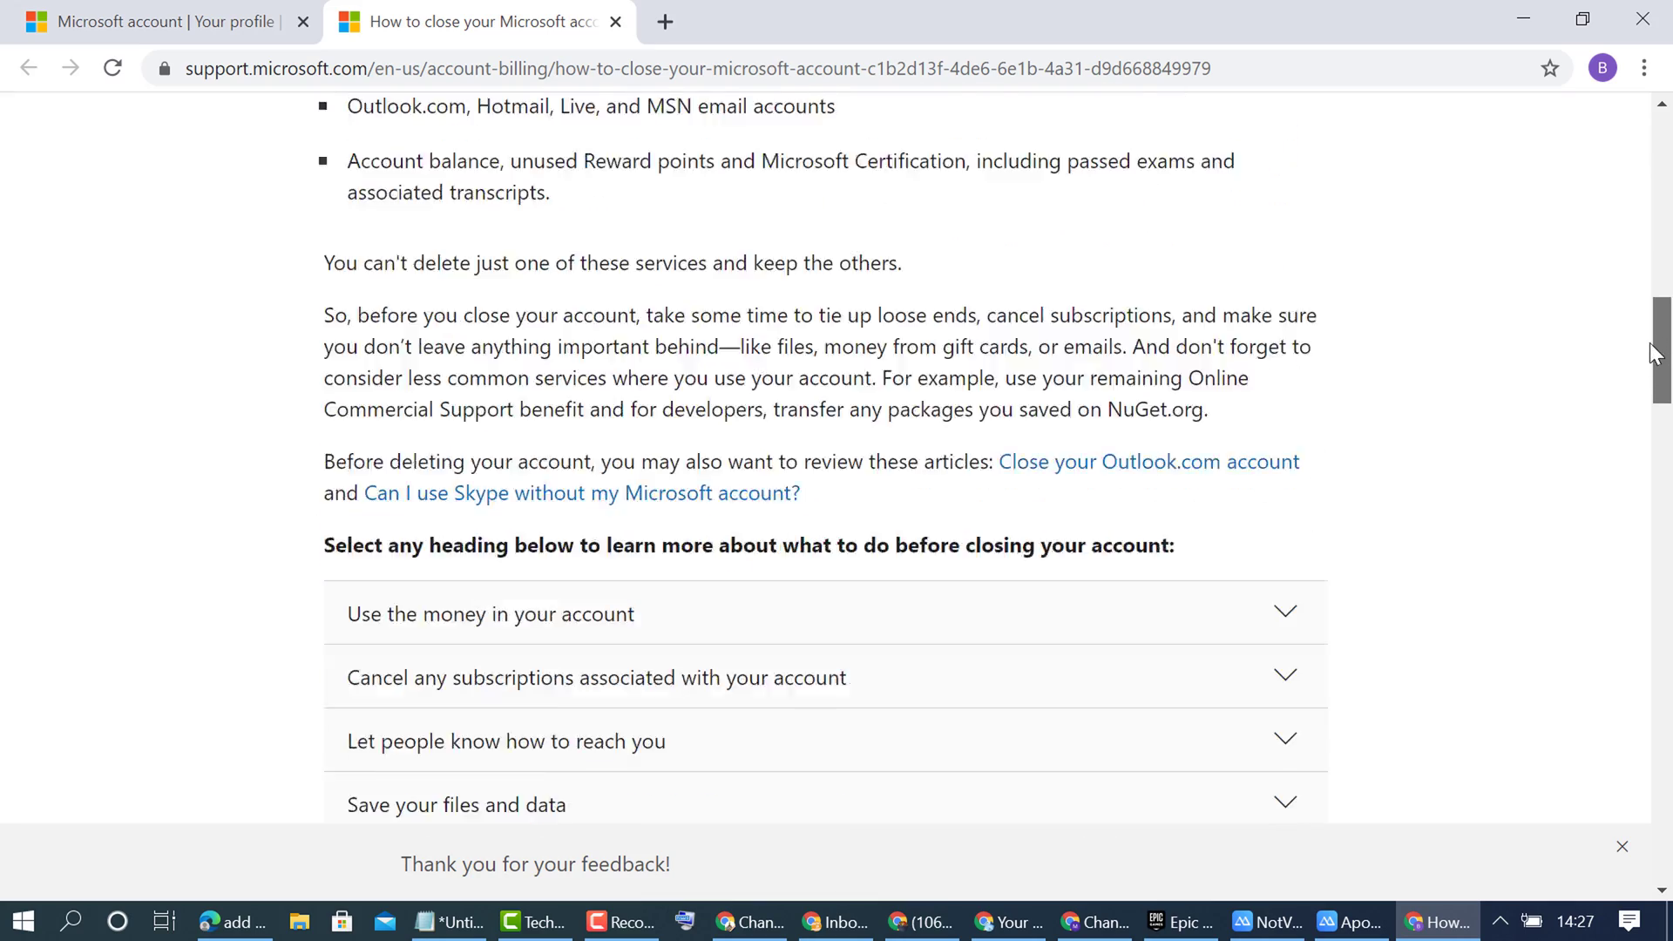
scroll(up, 3)
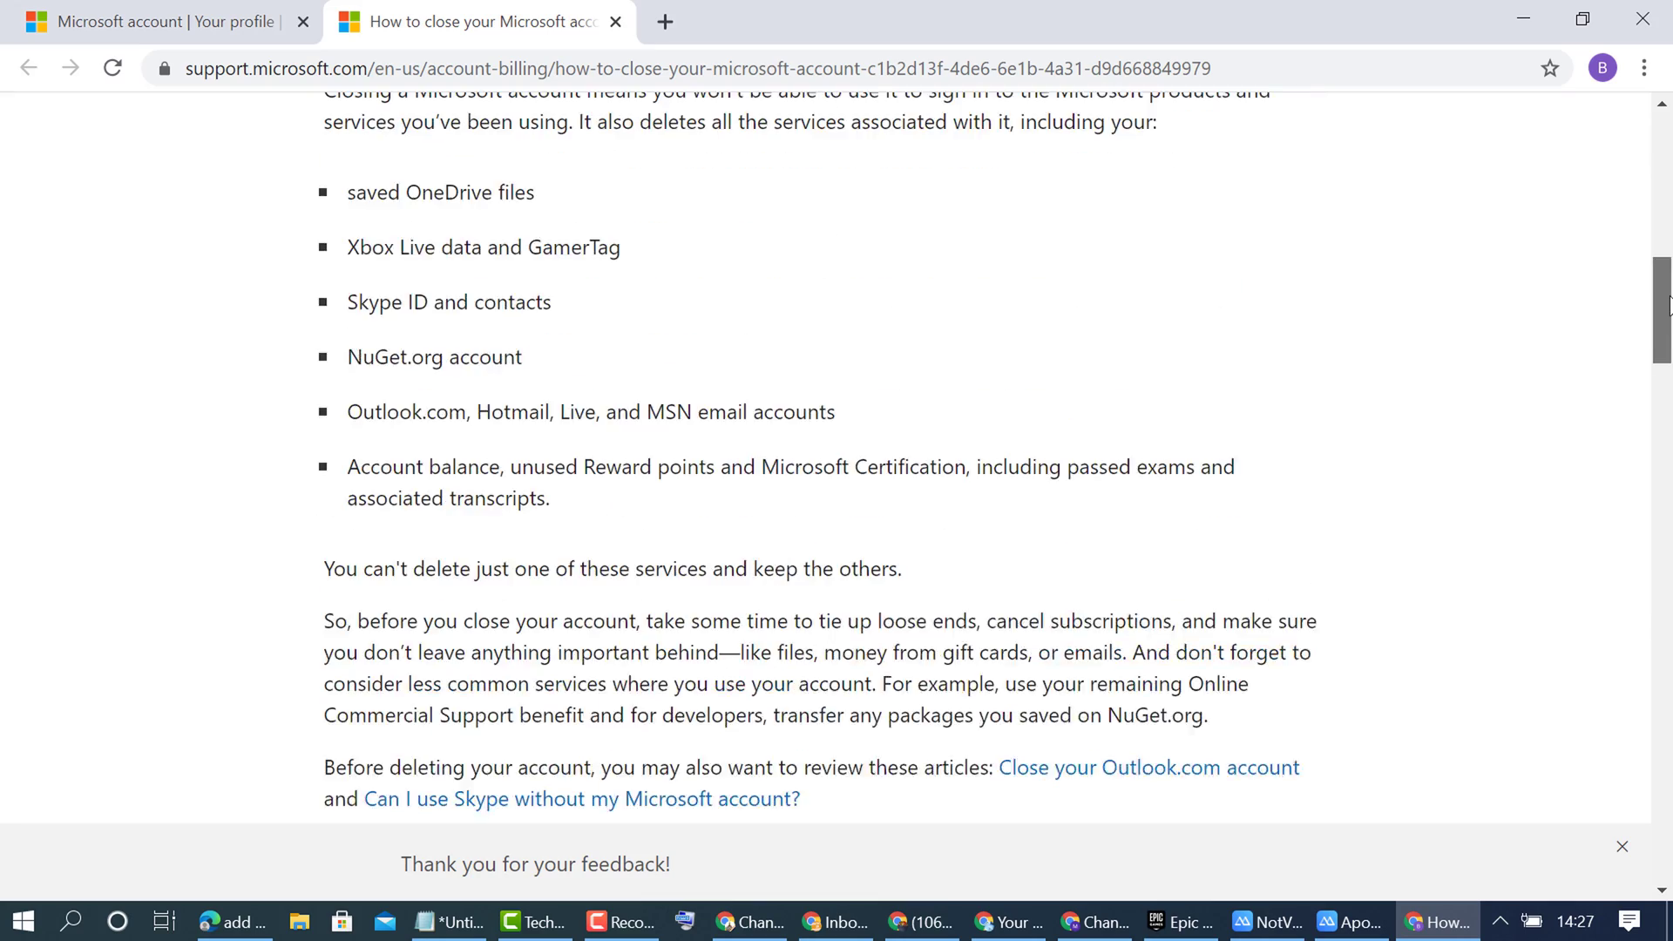
scroll(up, 3)
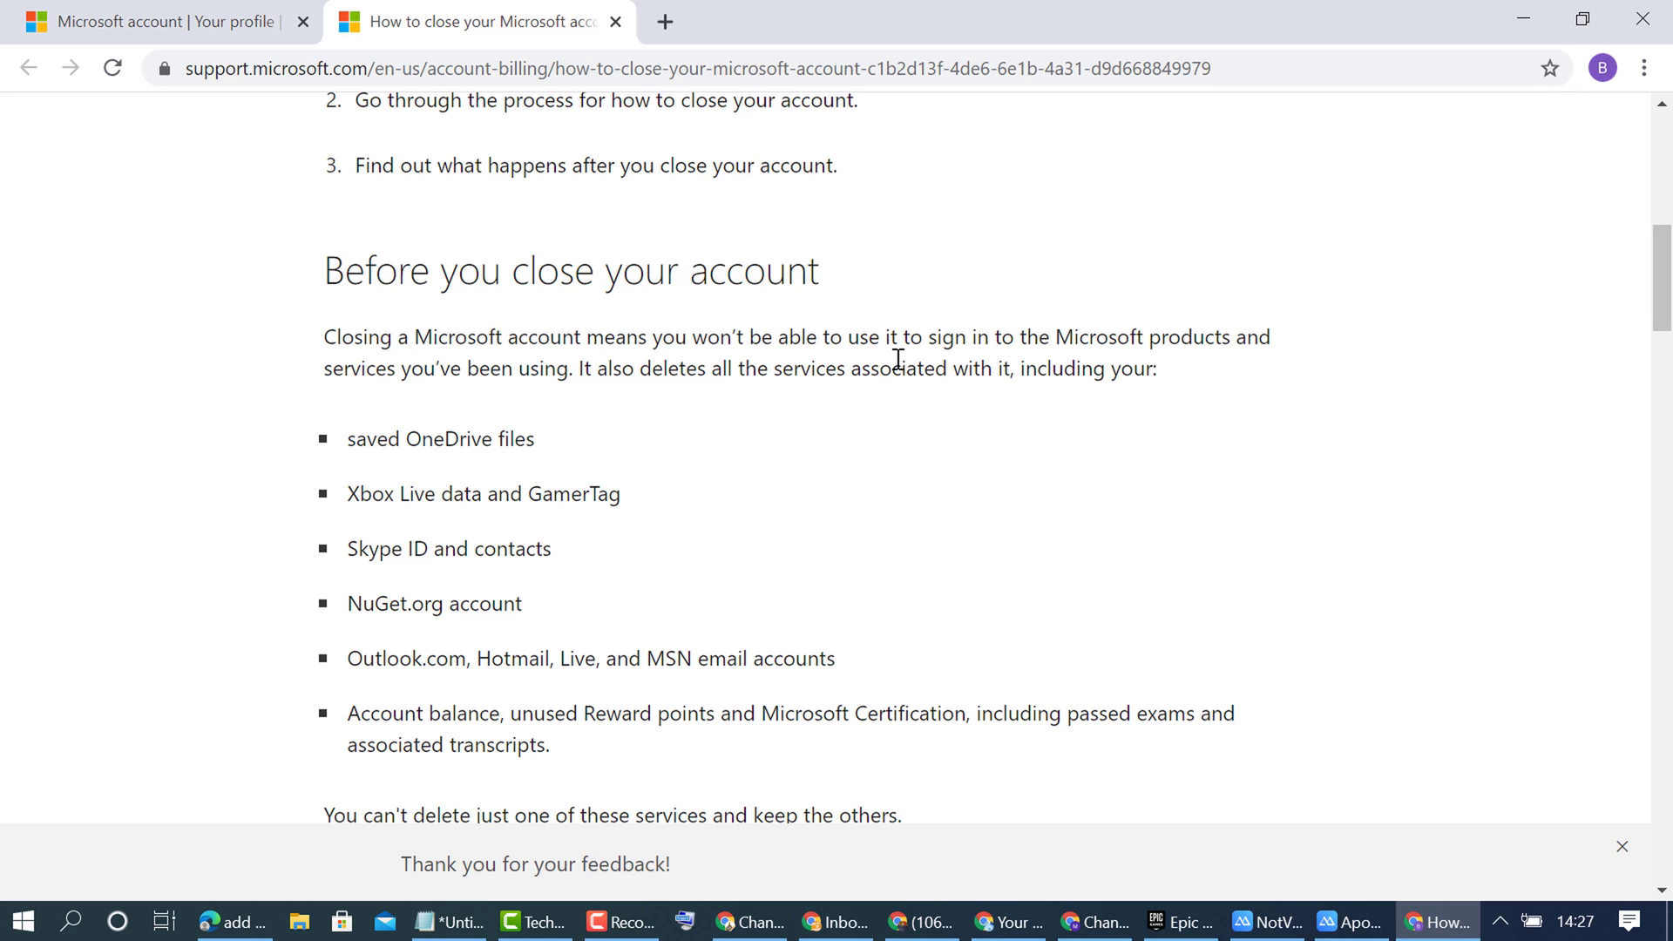
mouse_move(1023, 362)
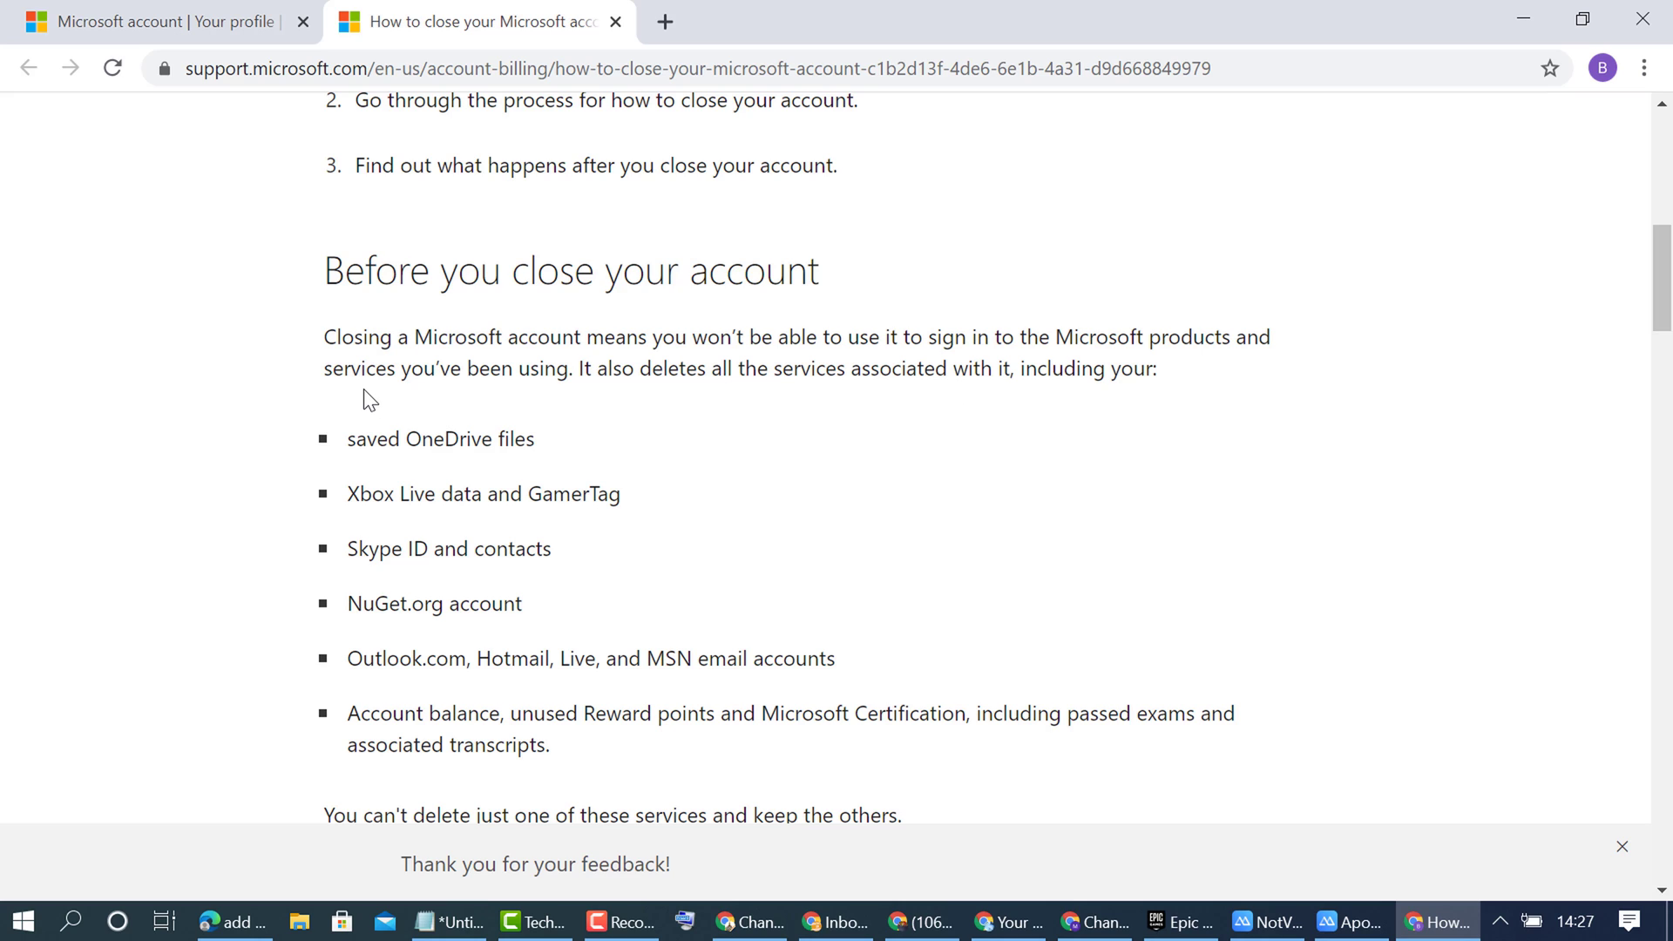
mouse_move(530, 396)
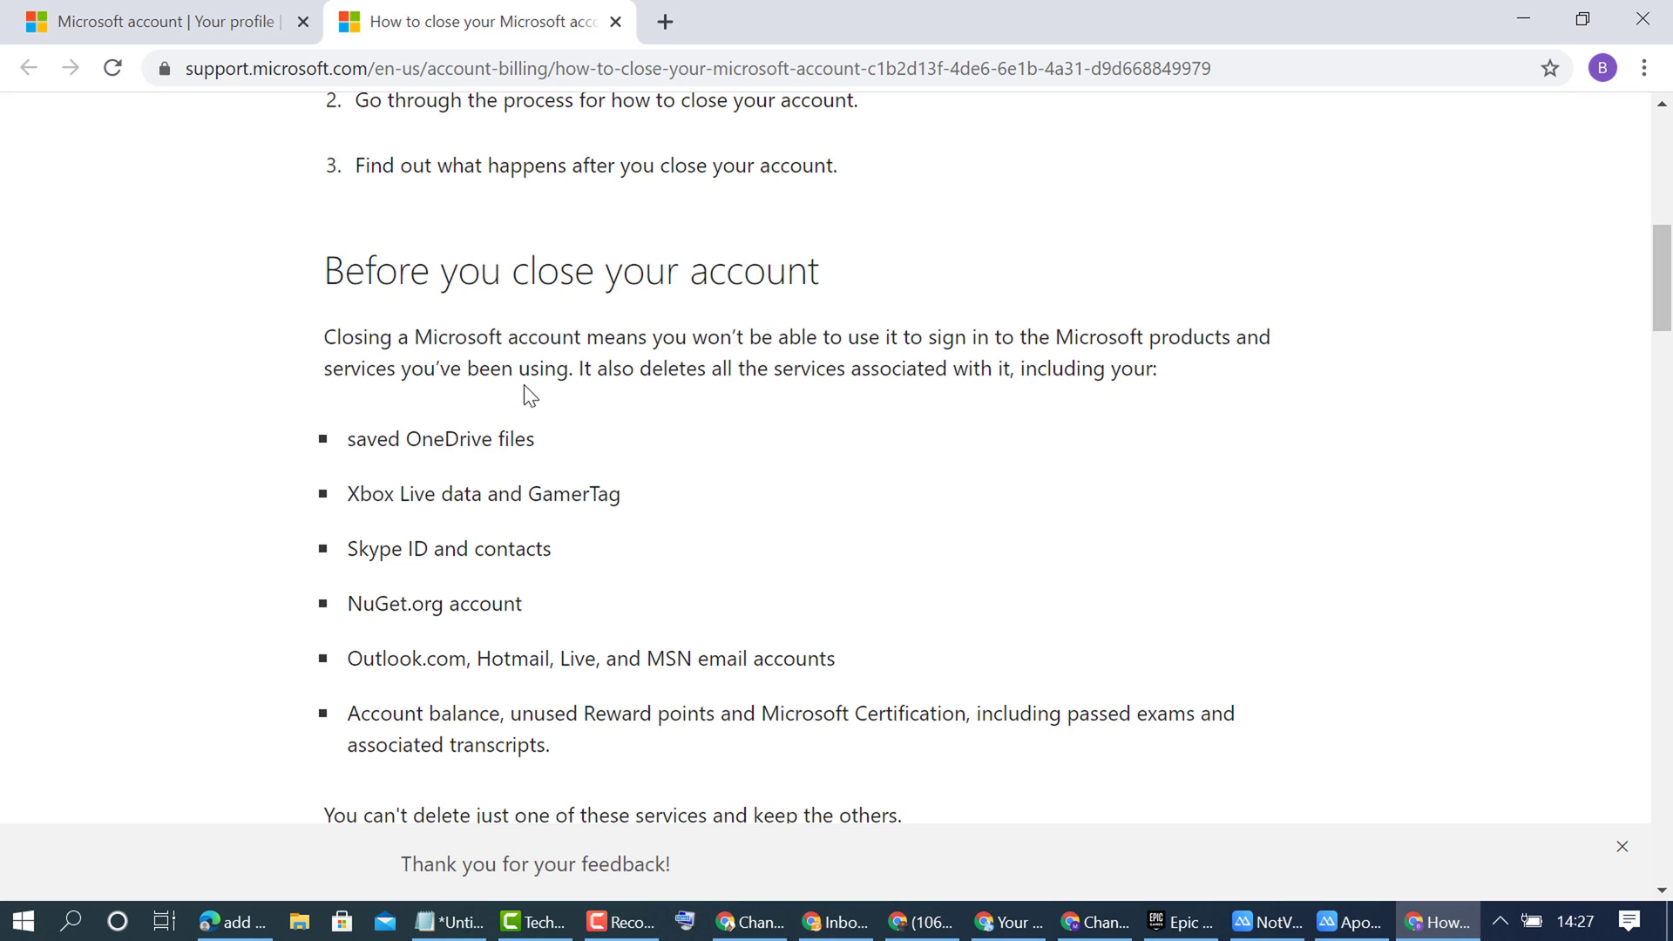
mouse_move(686, 403)
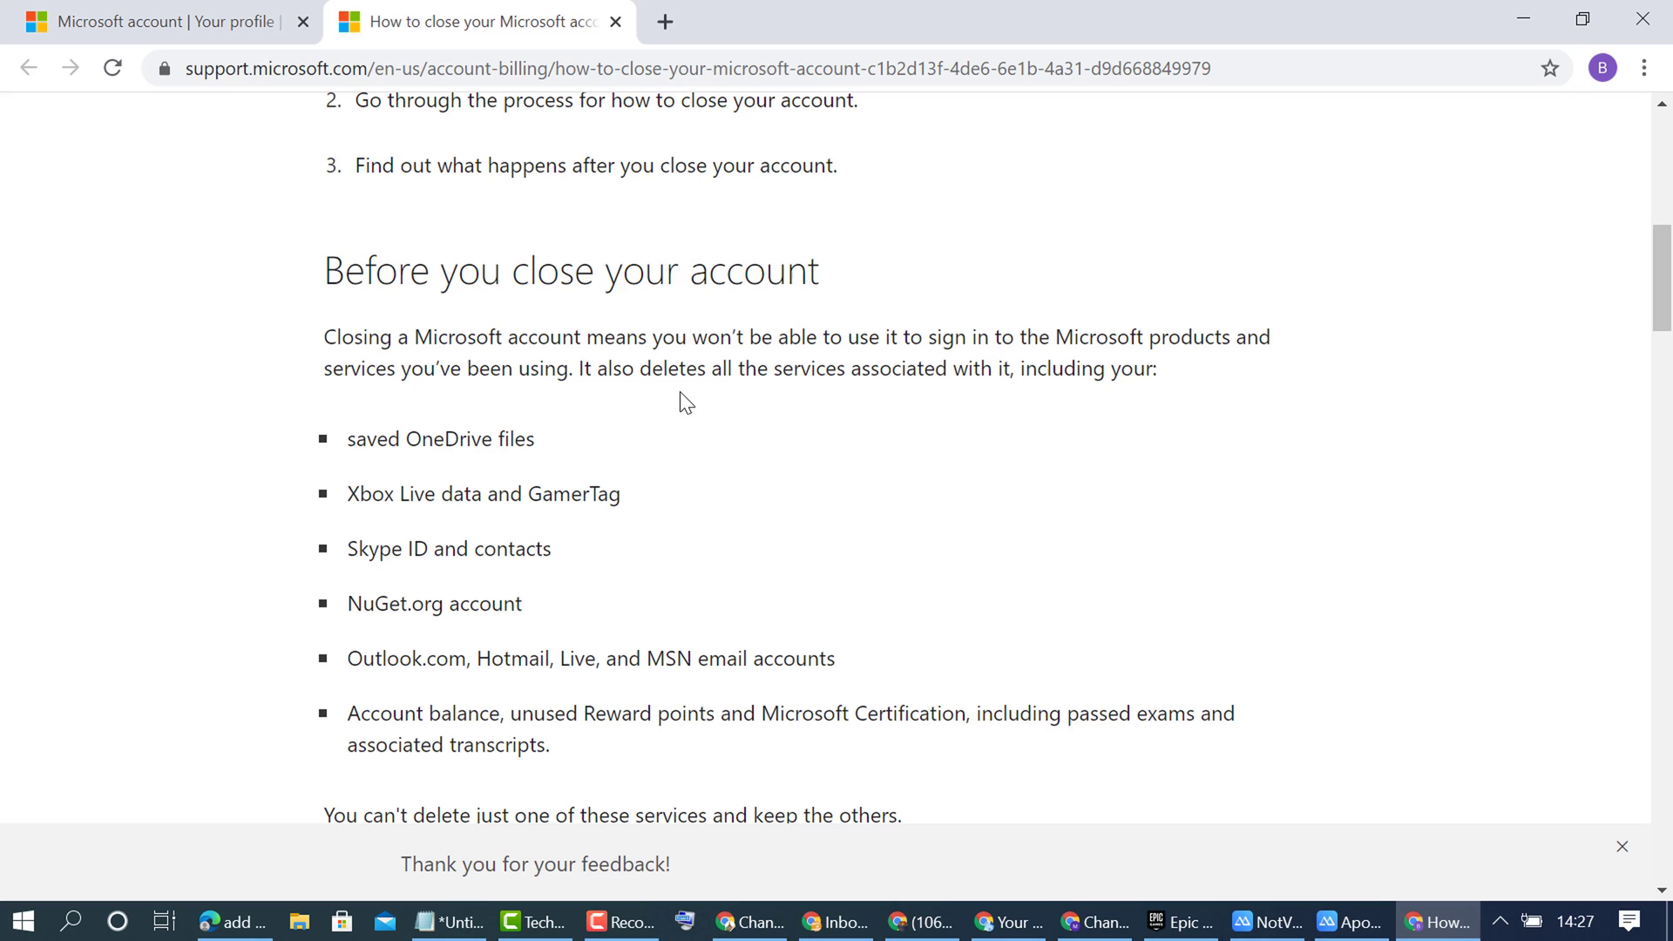
mouse_move(844, 409)
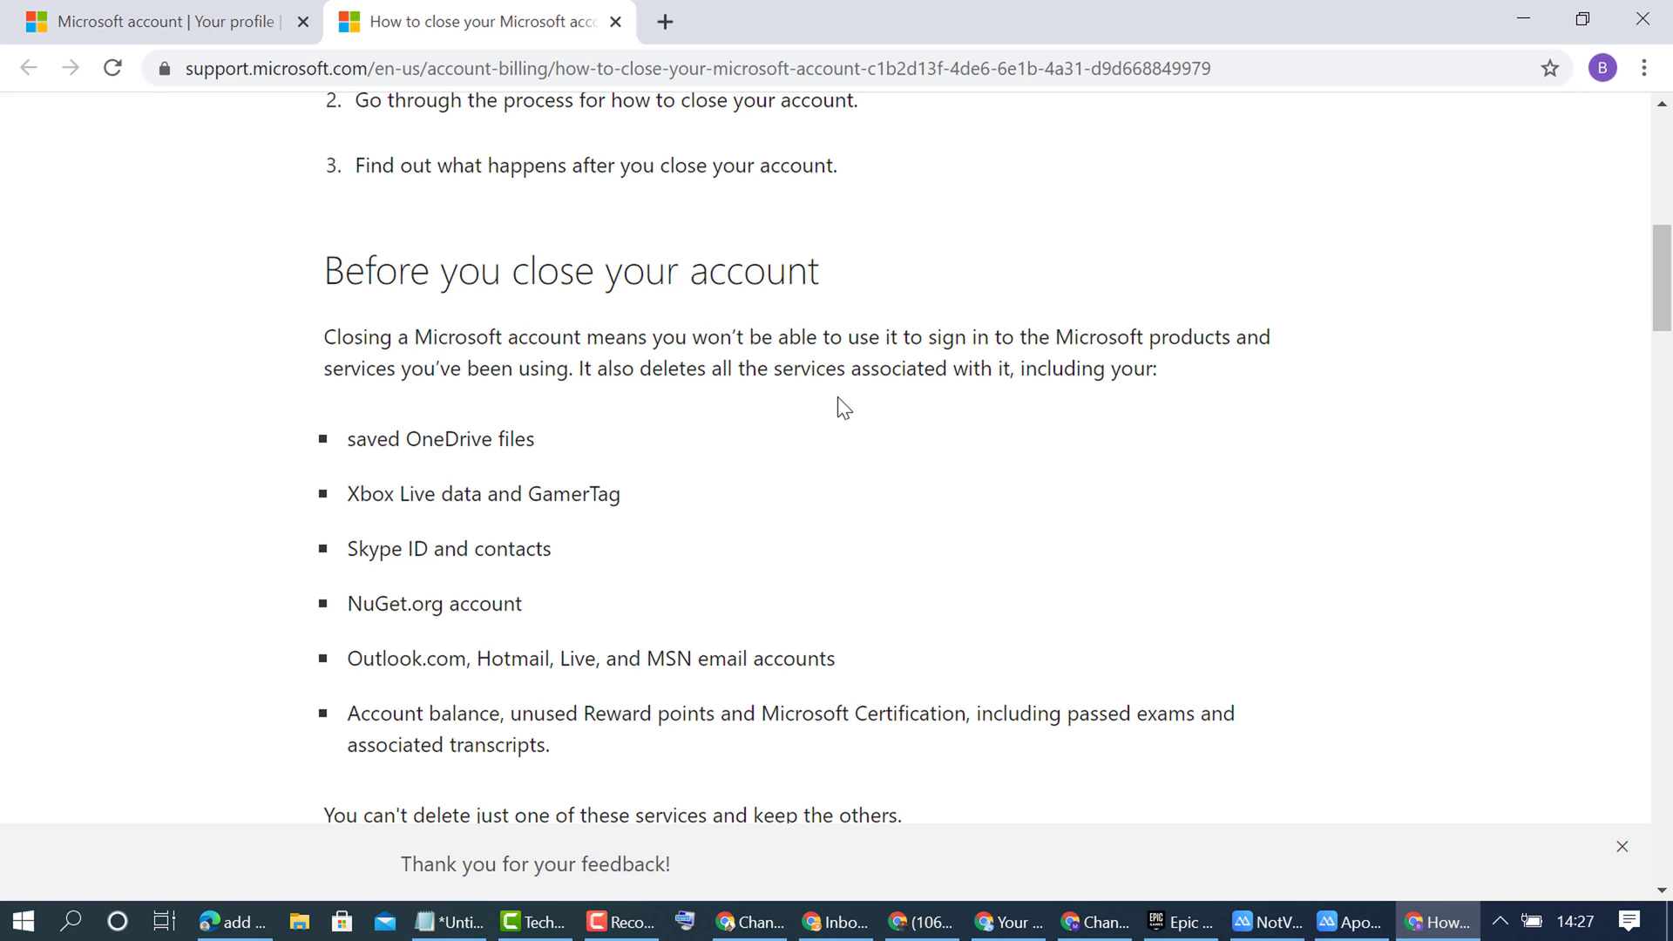
mouse_move(428, 481)
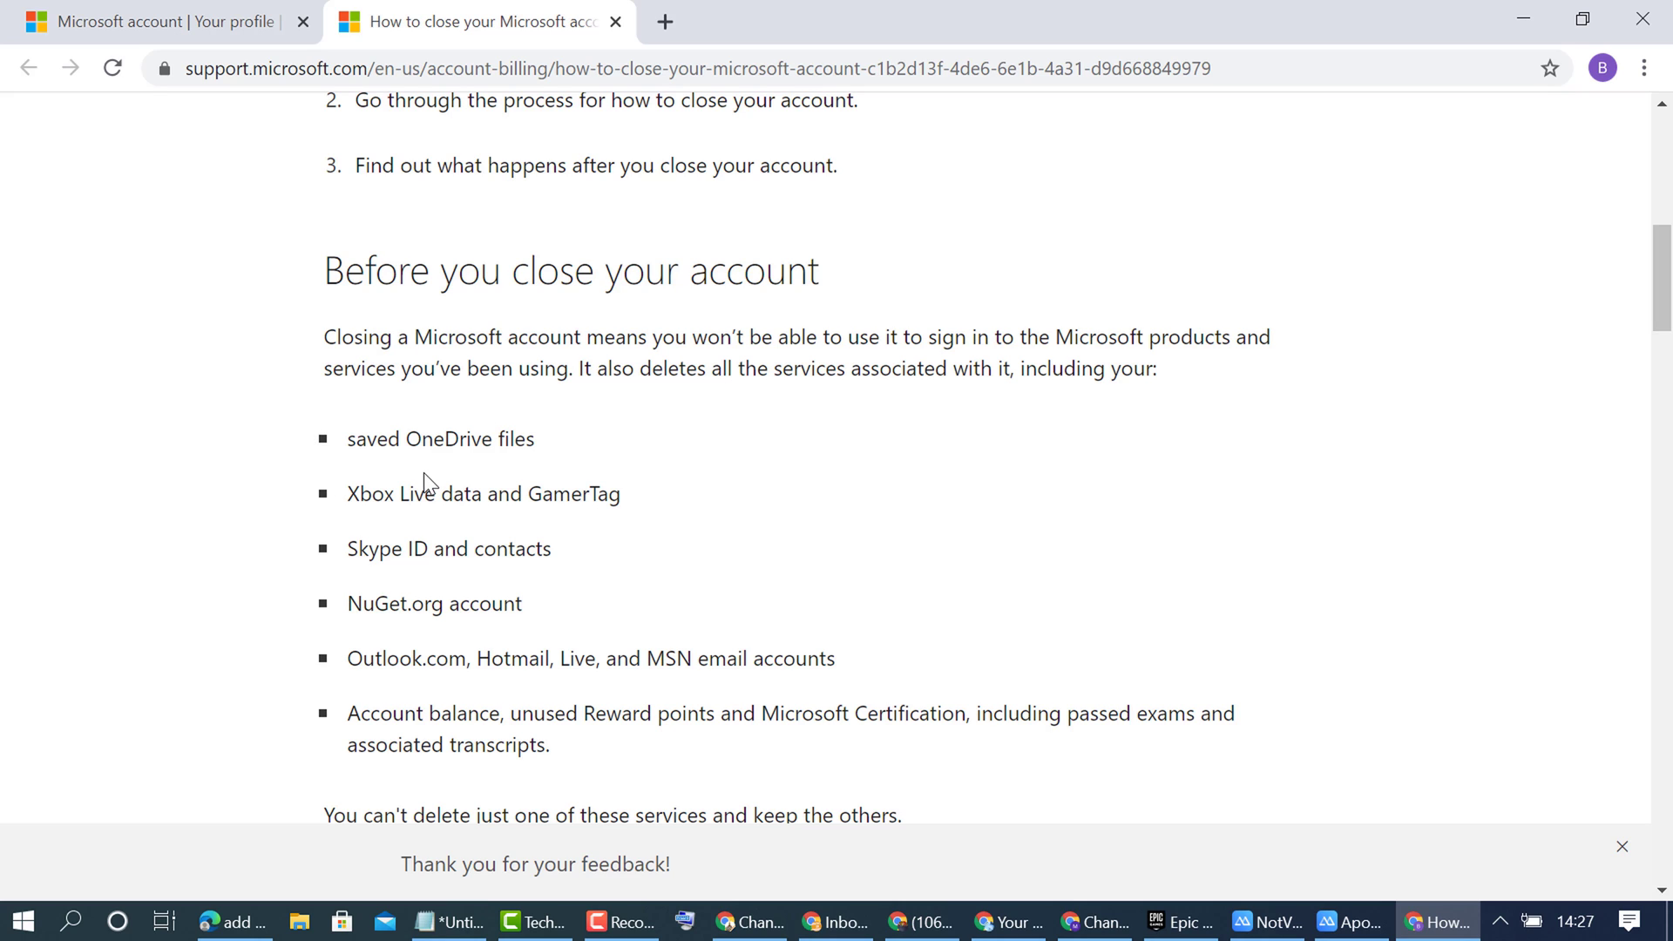
mouse_move(422, 522)
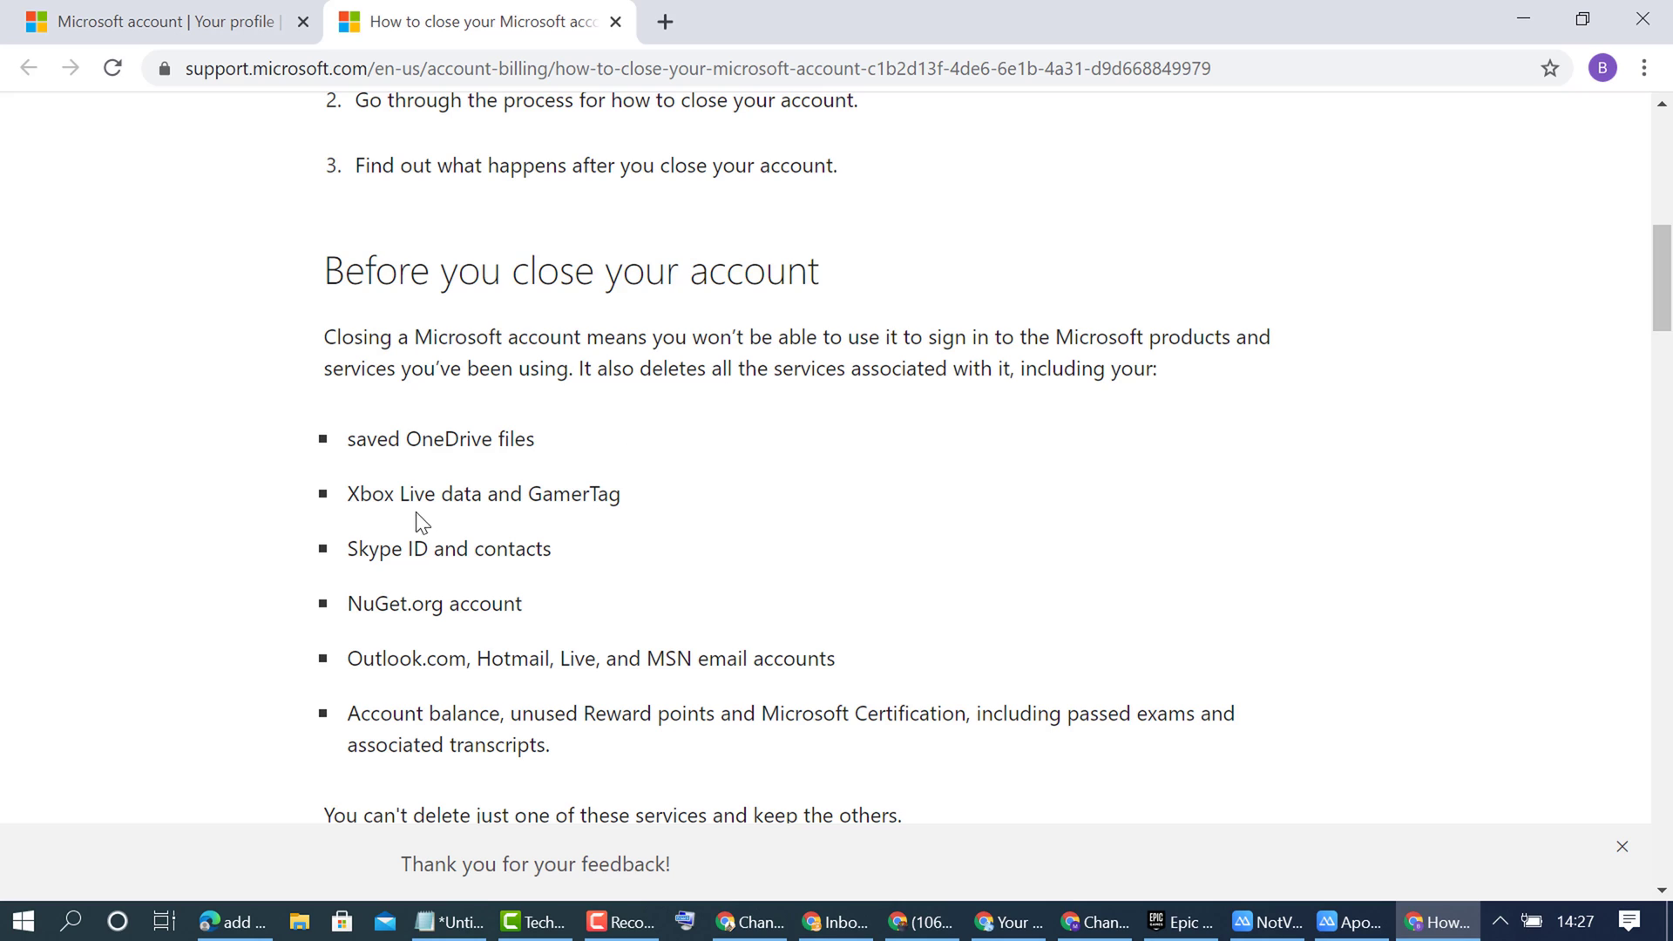
mouse_move(652, 502)
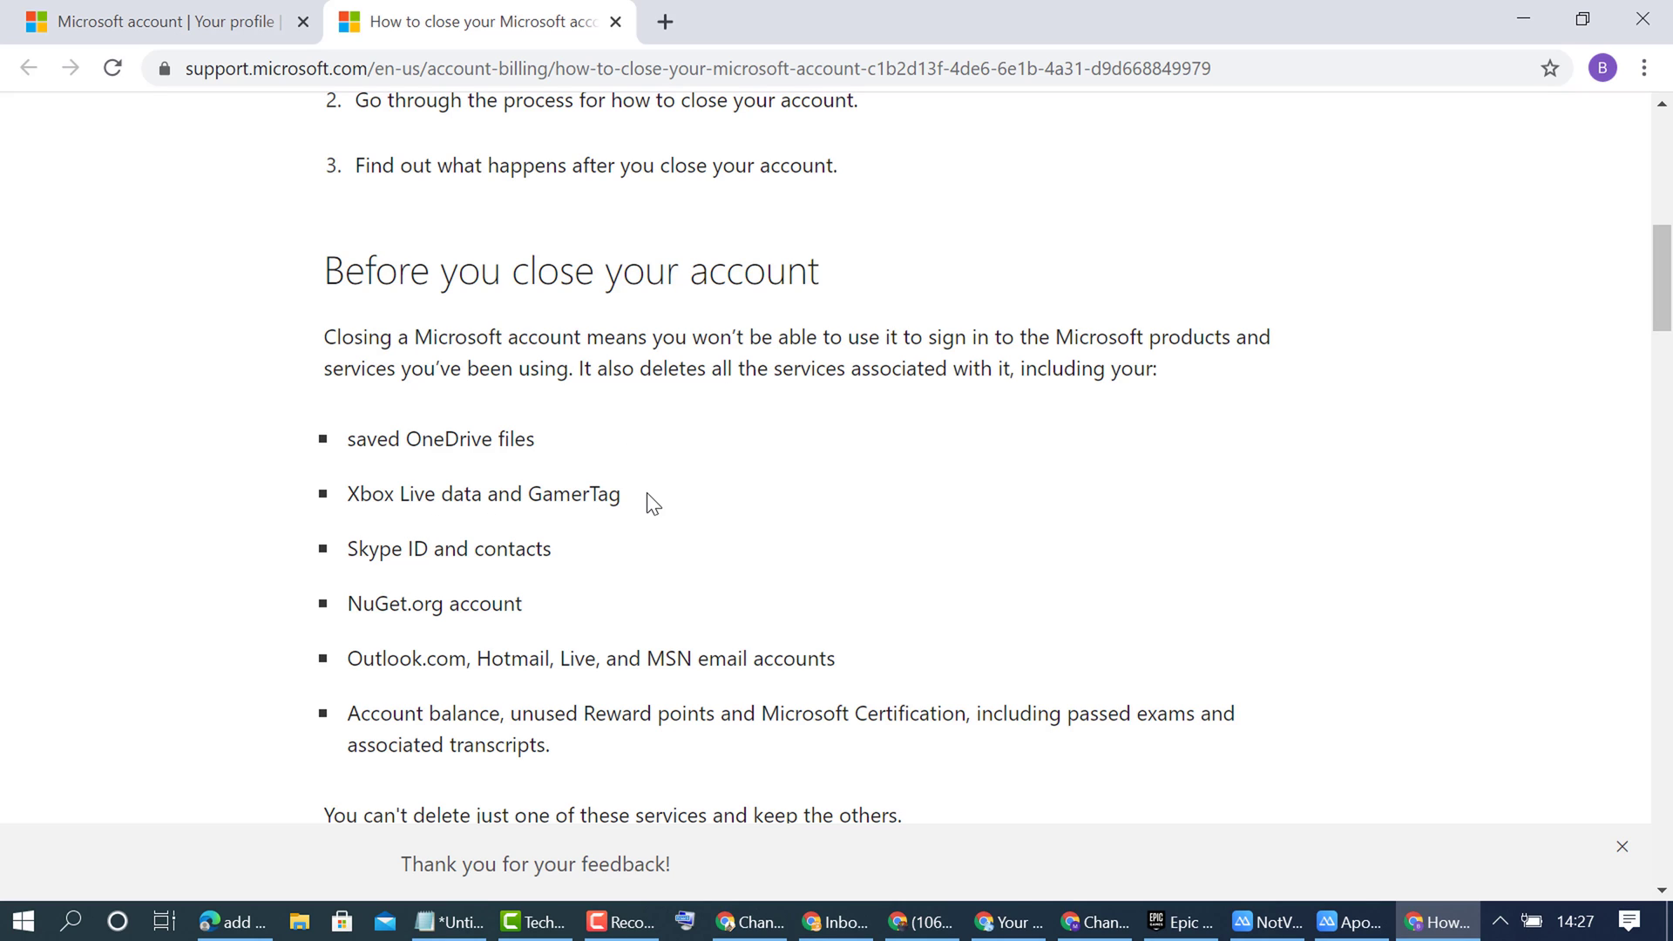
mouse_move(598, 522)
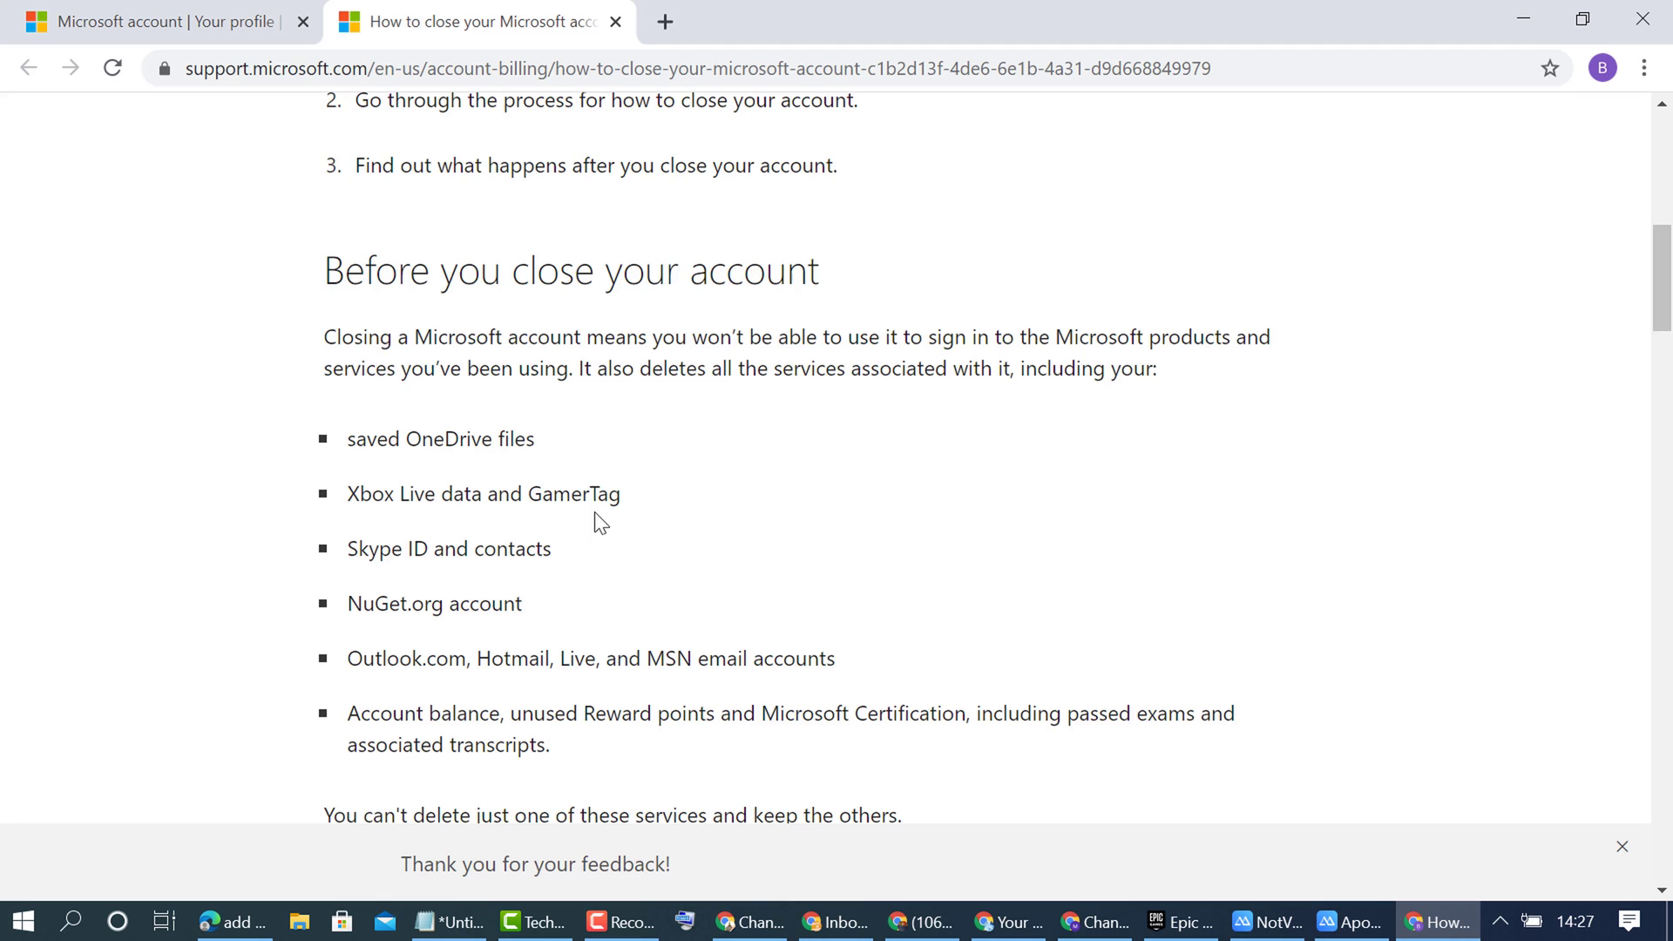
scroll(down, 3)
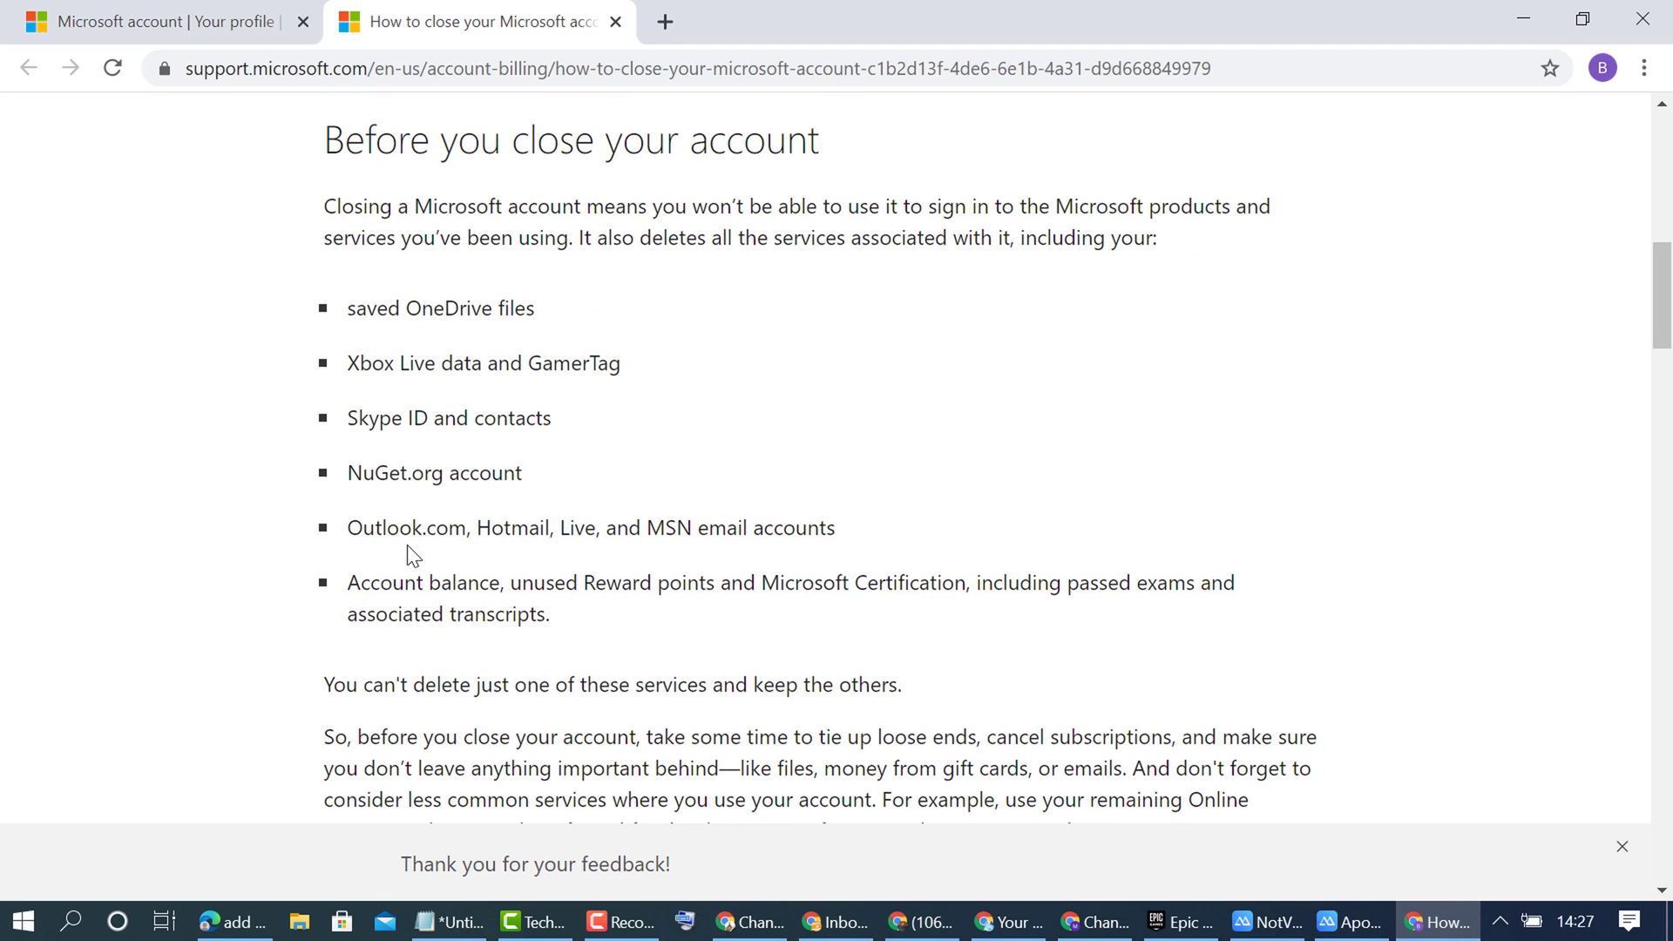
mouse_move(680, 555)
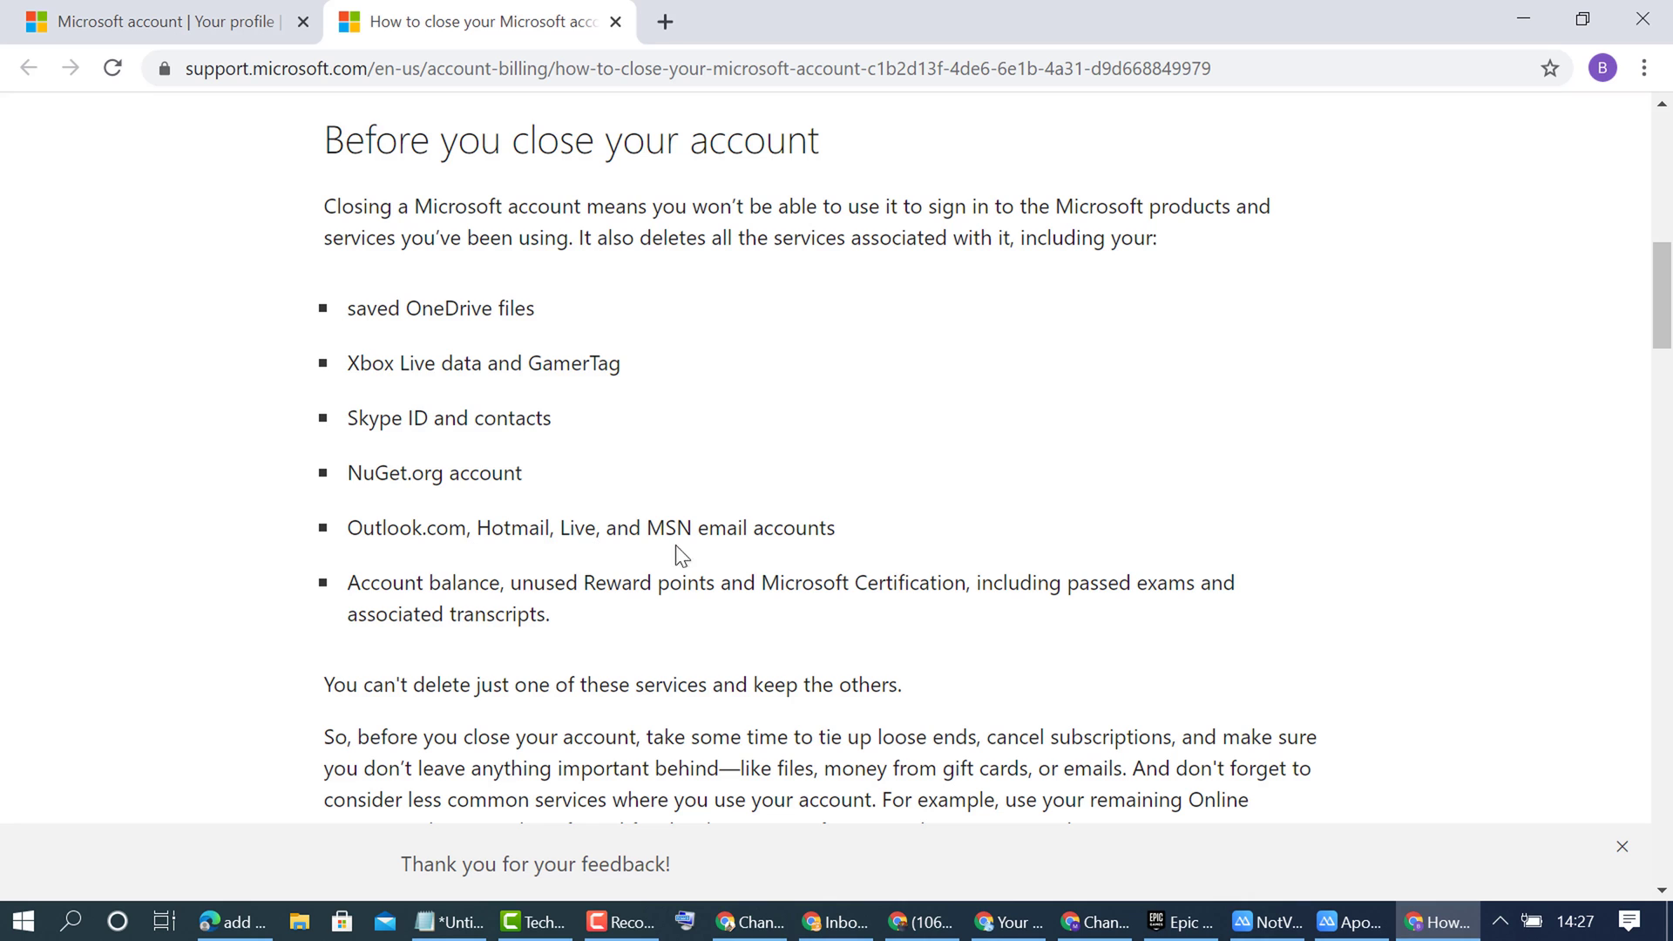
mouse_move(674, 482)
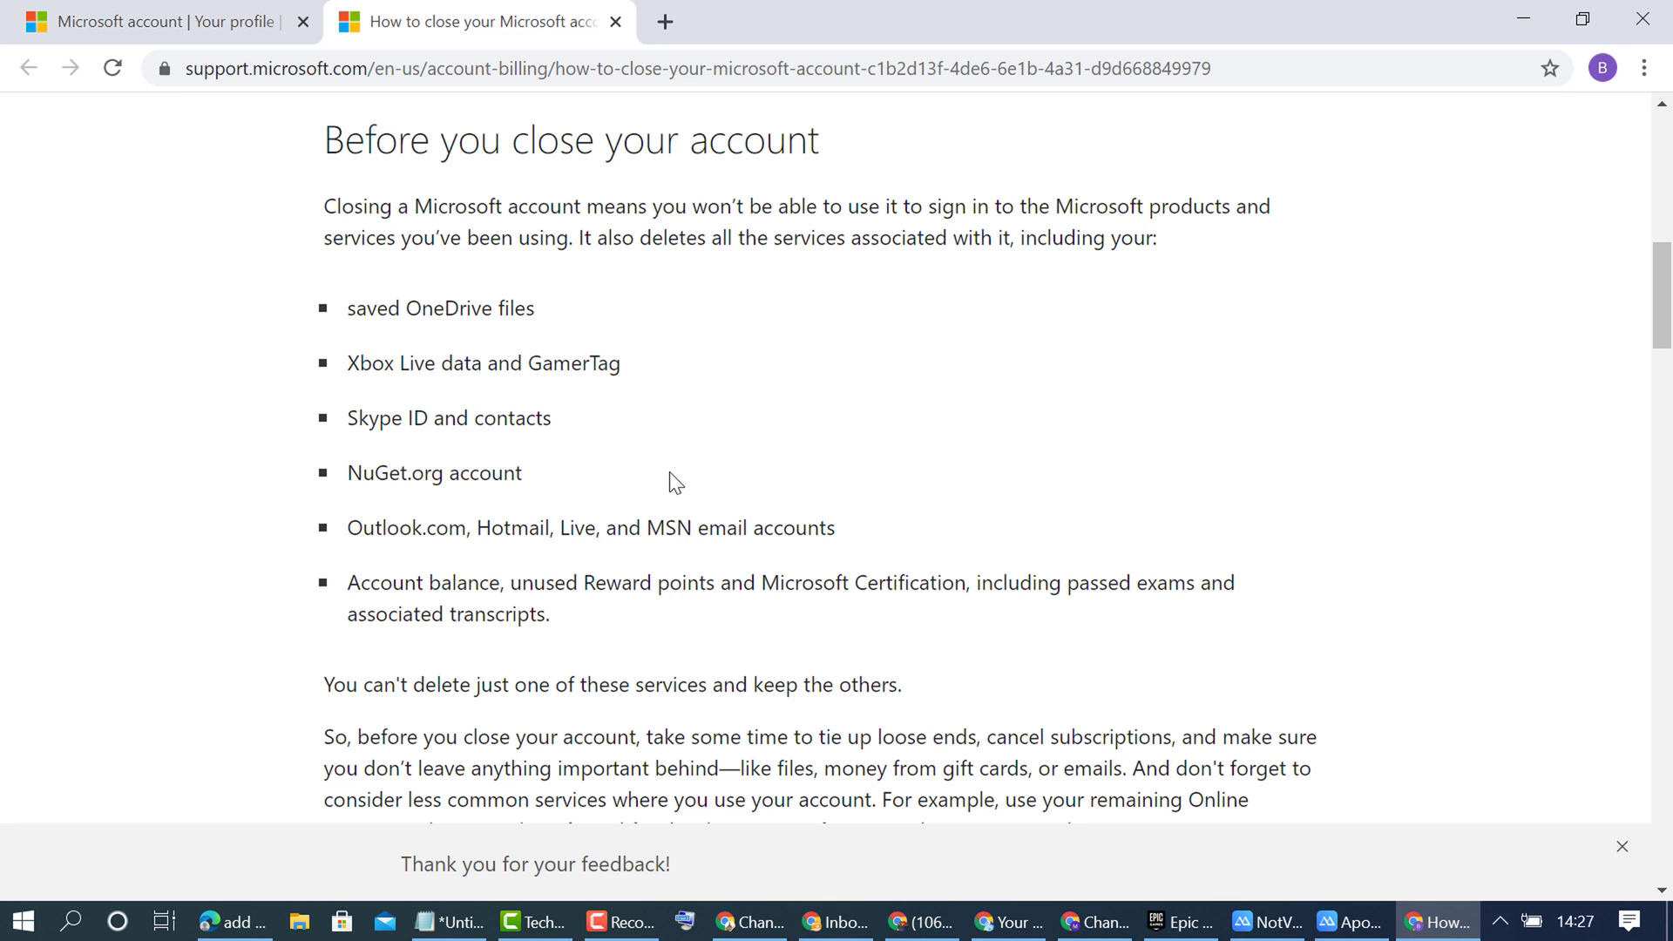
scroll(down, 3)
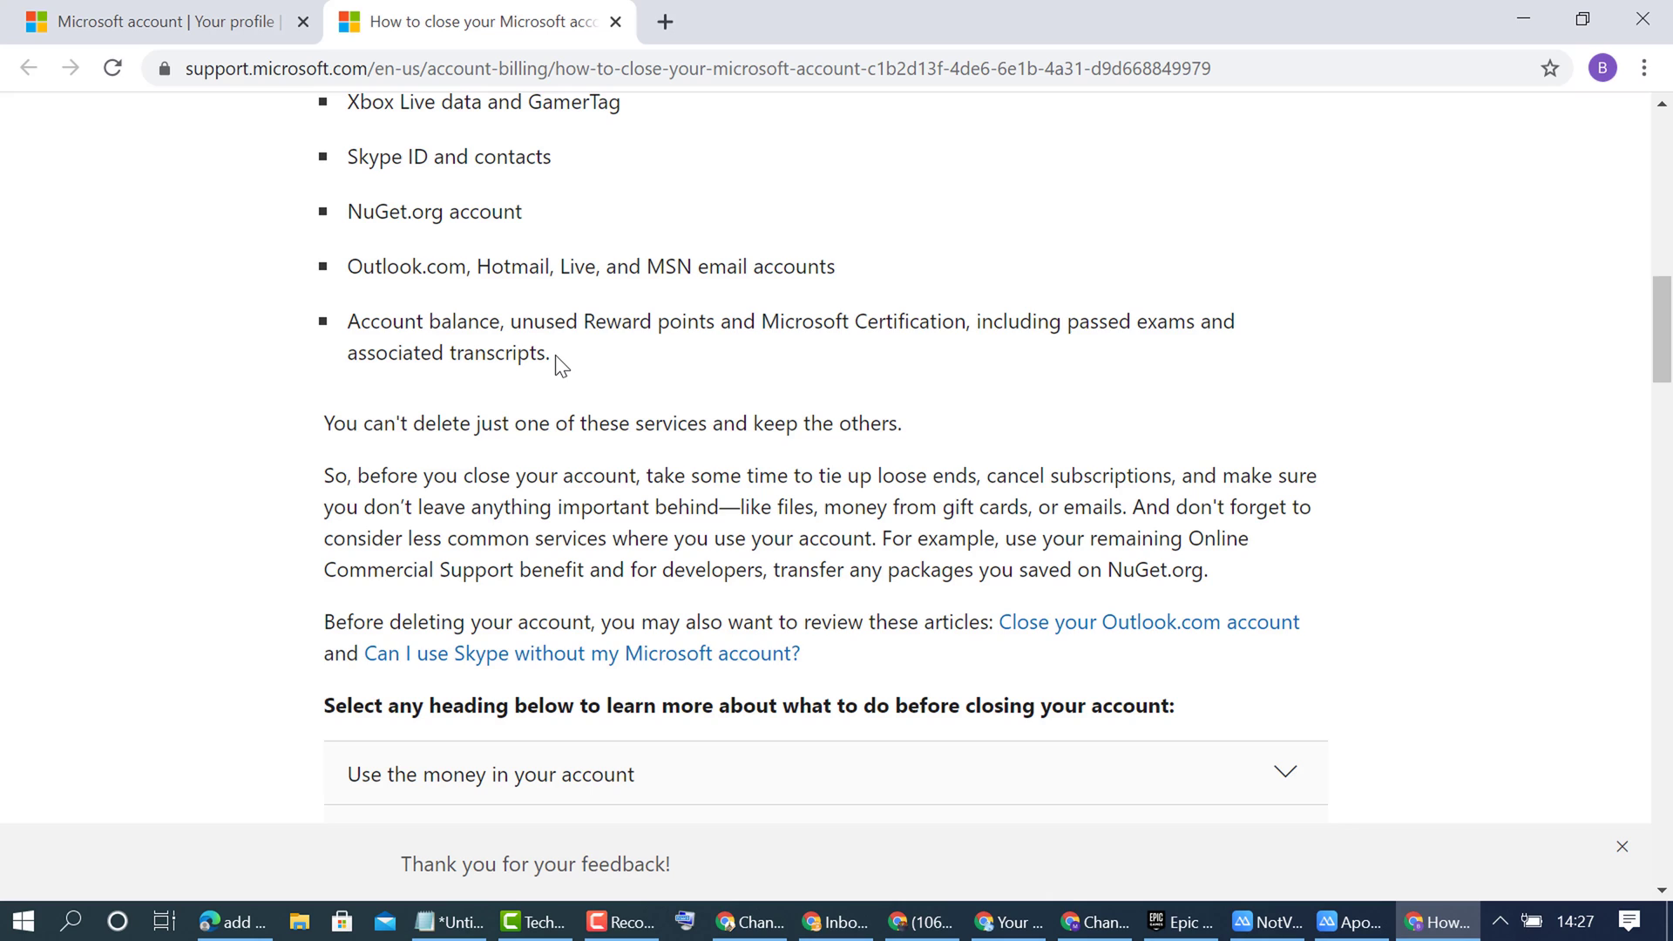
mouse_move(866, 356)
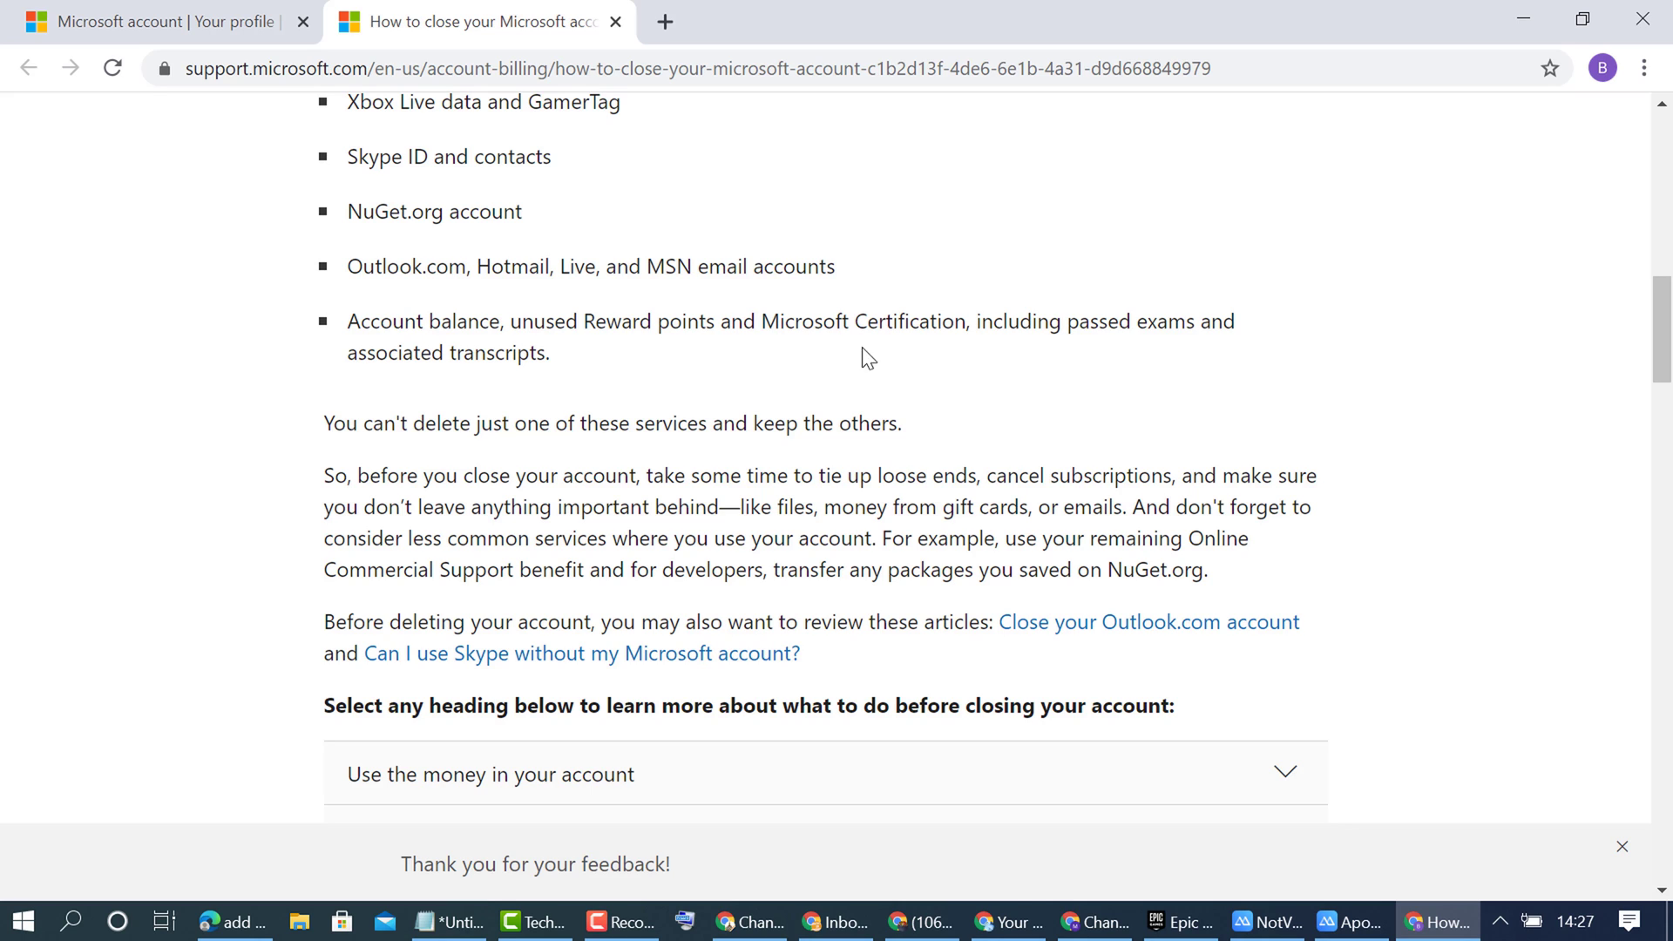
mouse_move(1090, 347)
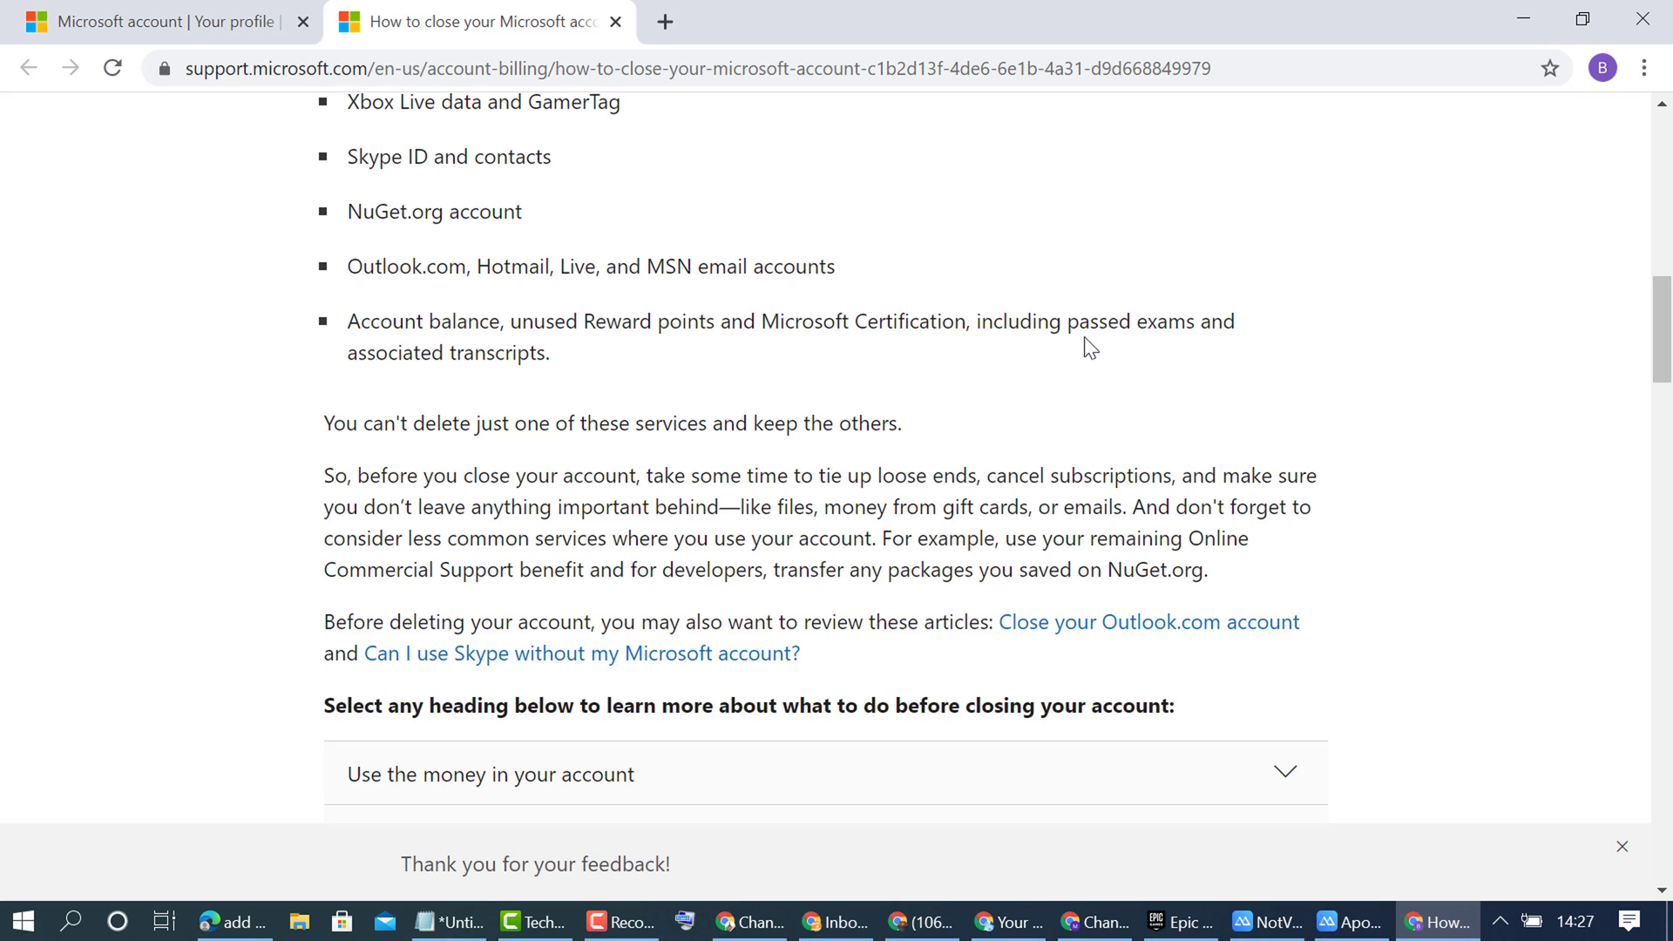
mouse_move(398, 413)
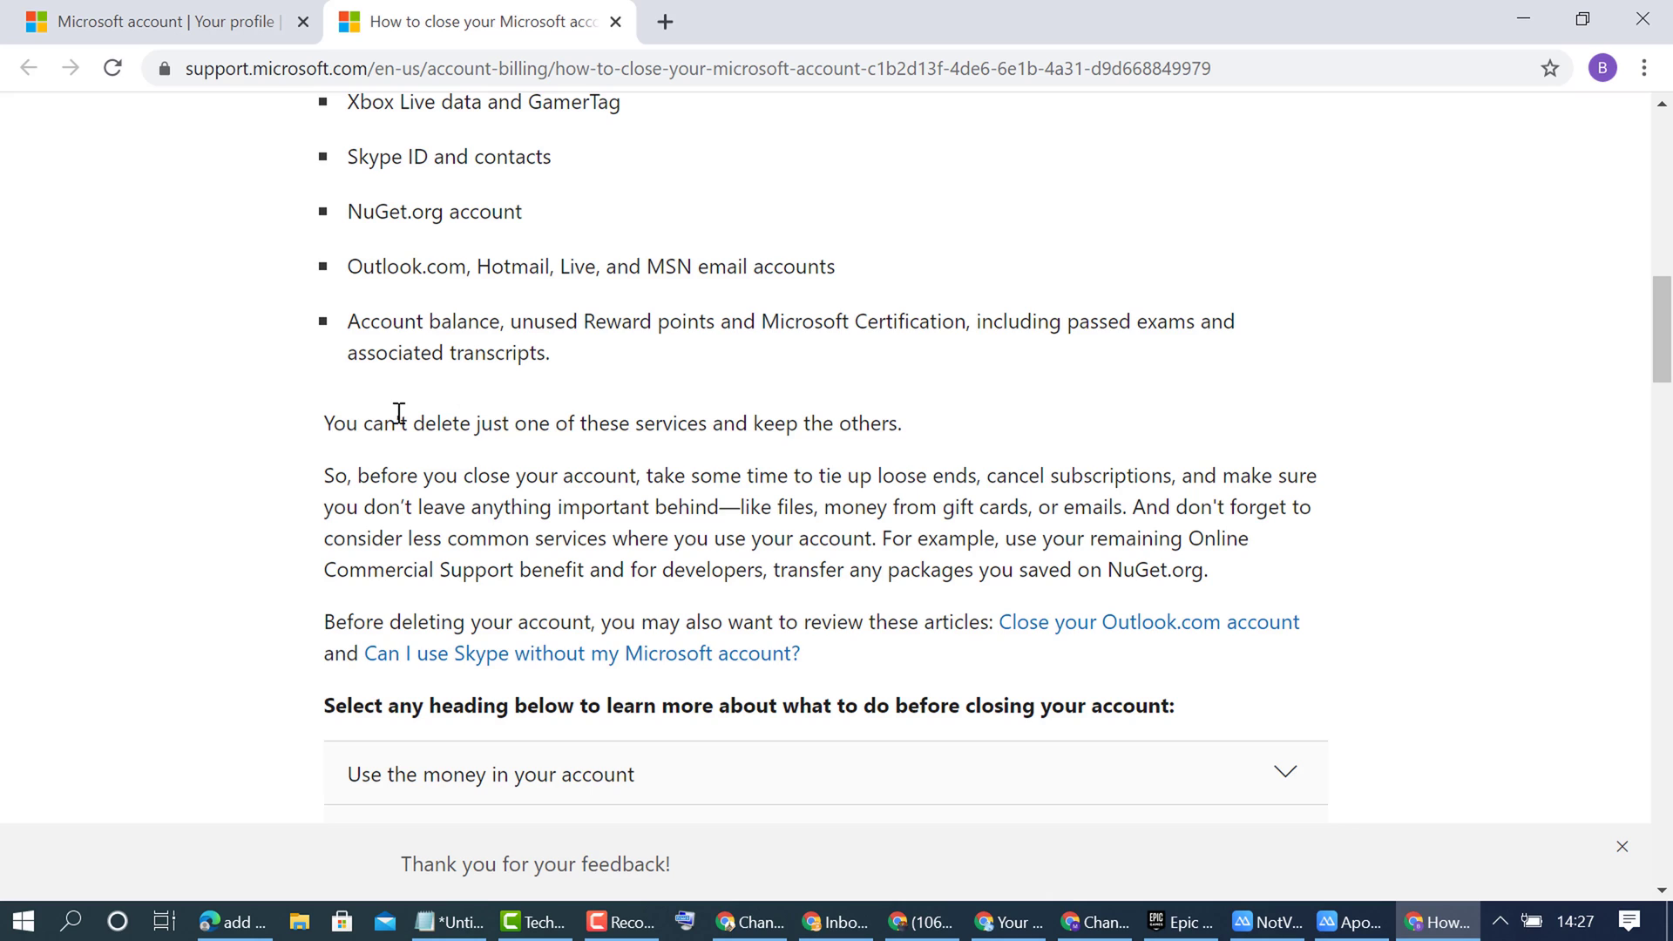
mouse_move(492, 379)
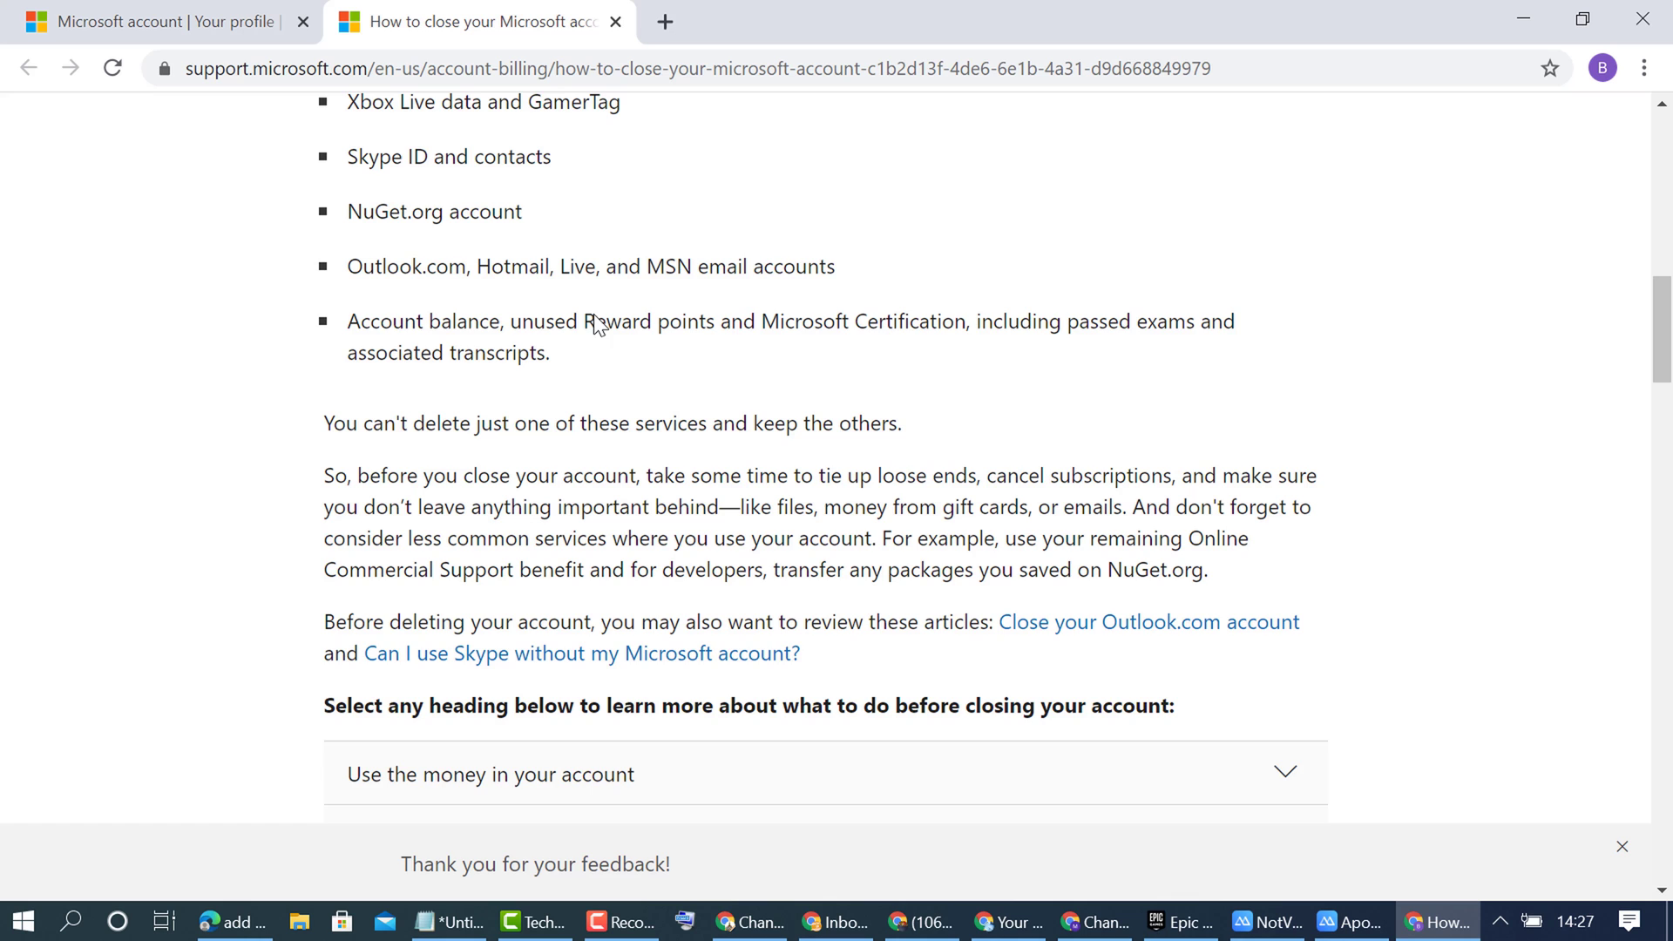
scroll(up, 3)
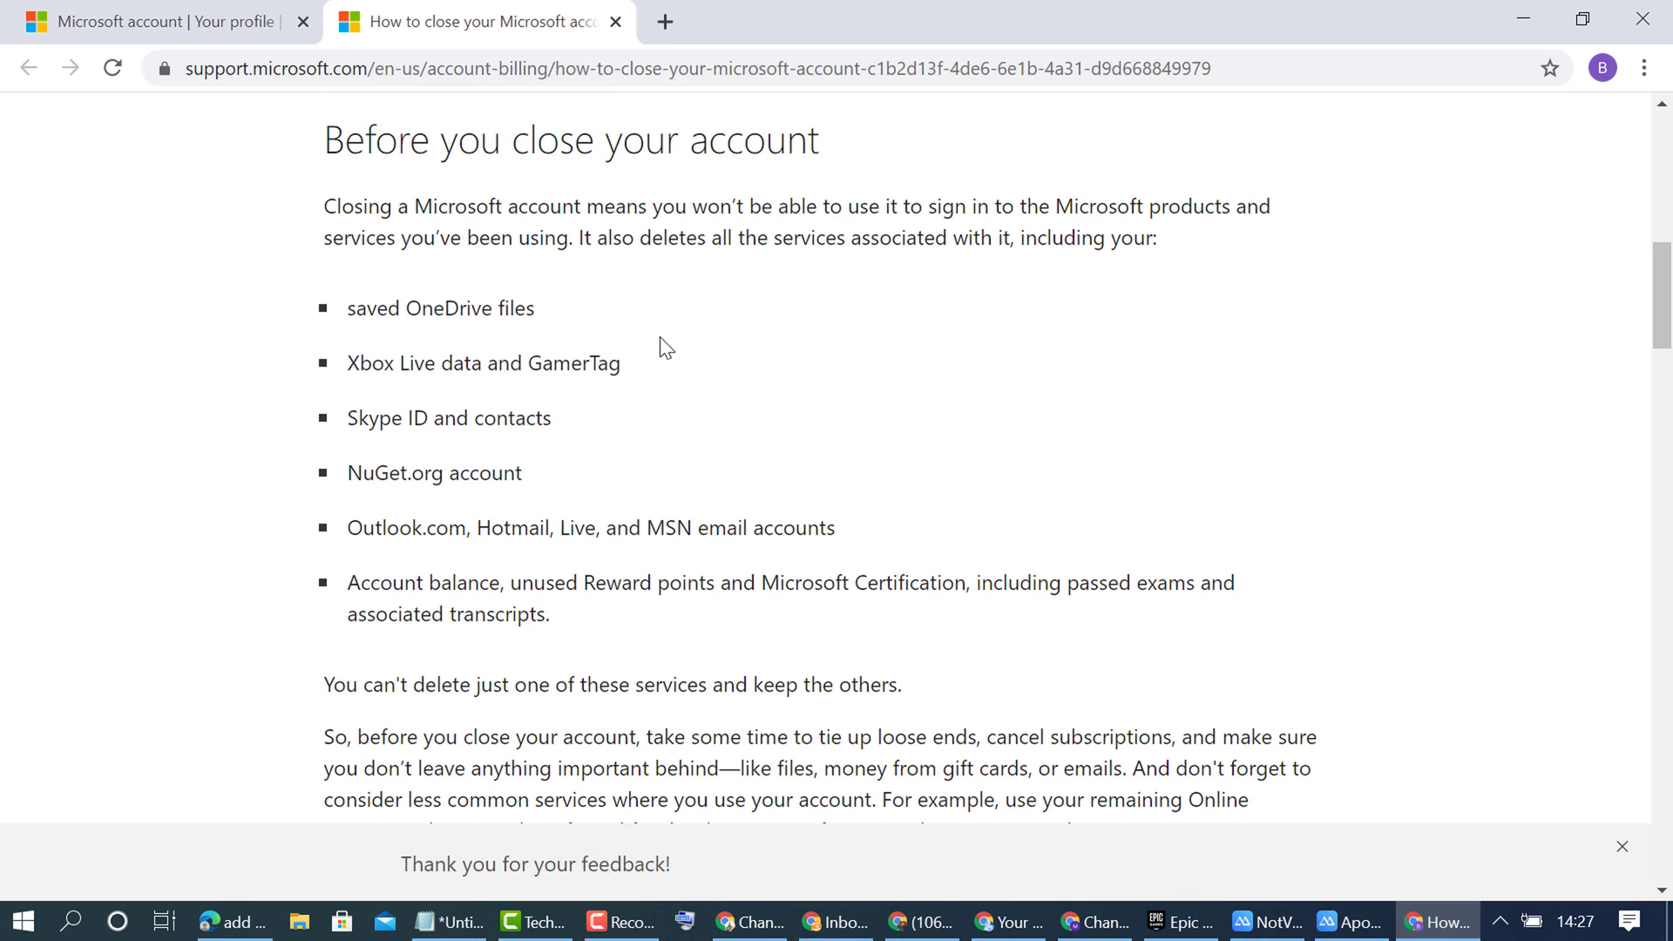
mouse_move(544, 490)
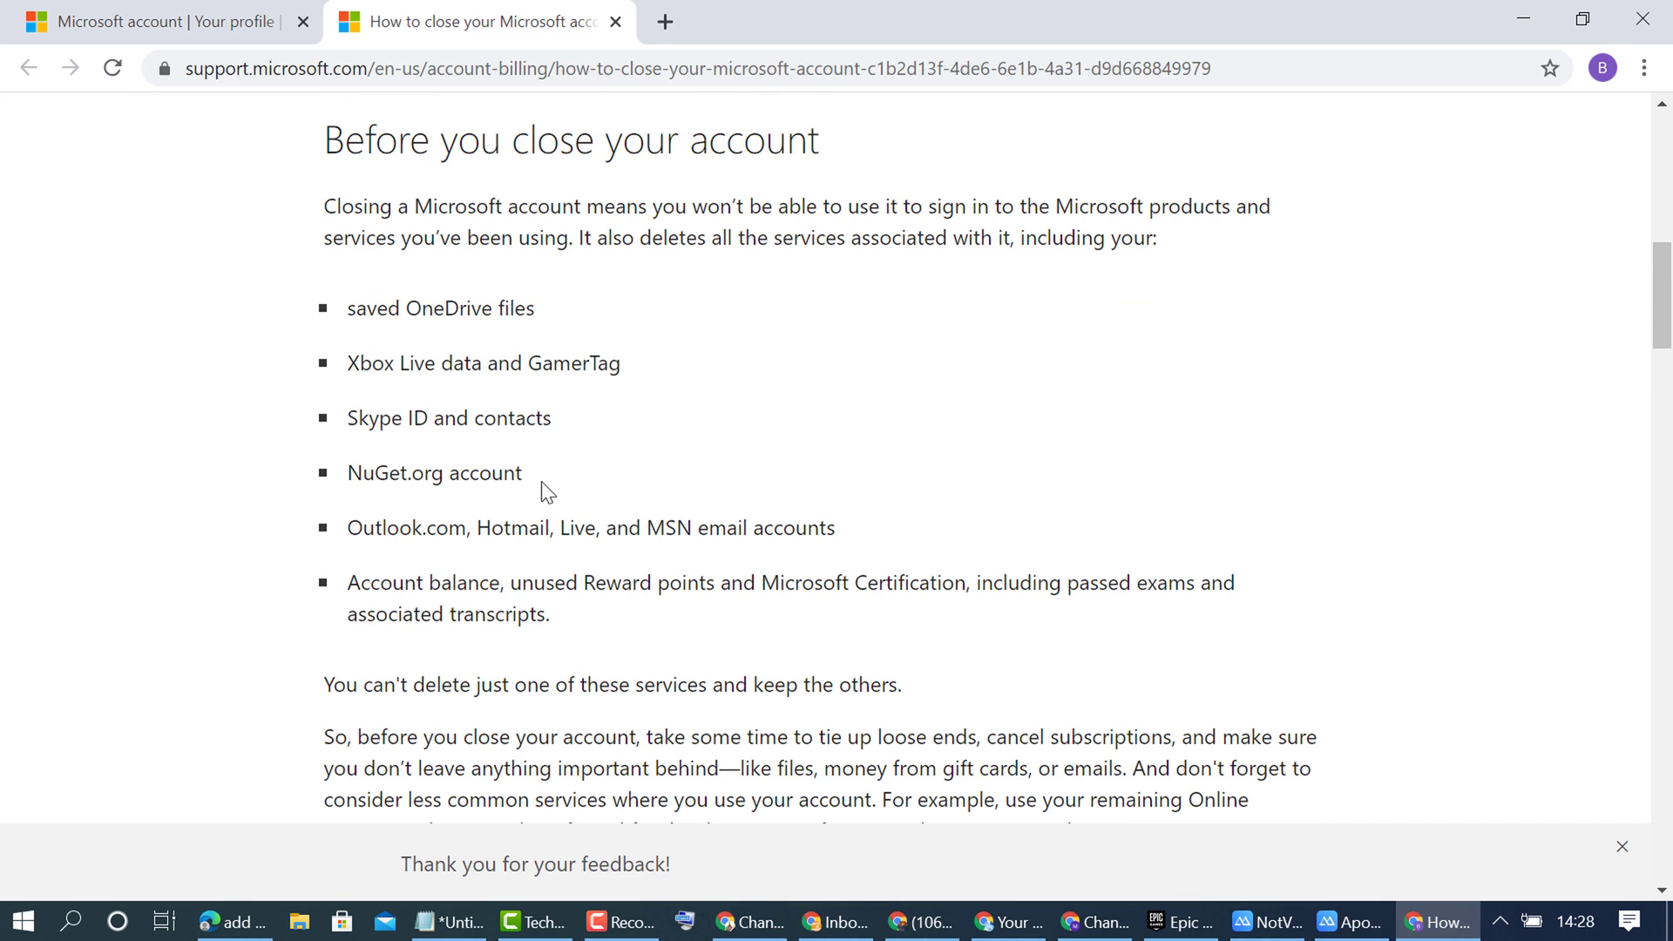
mouse_move(421, 277)
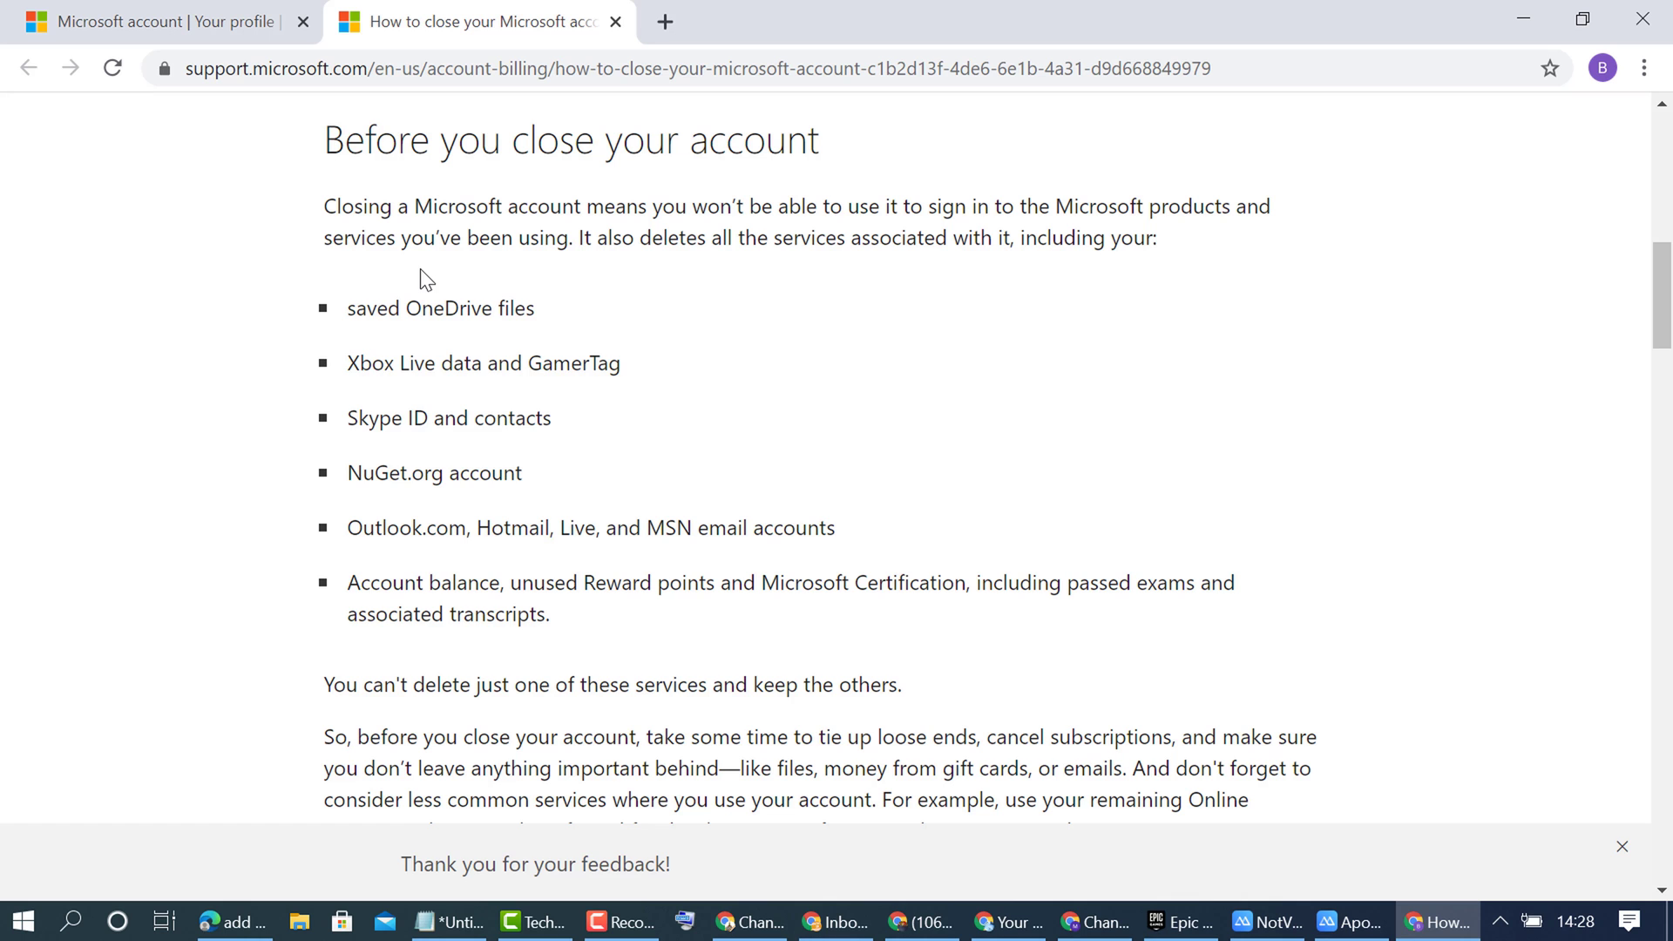
scroll(down, 3)
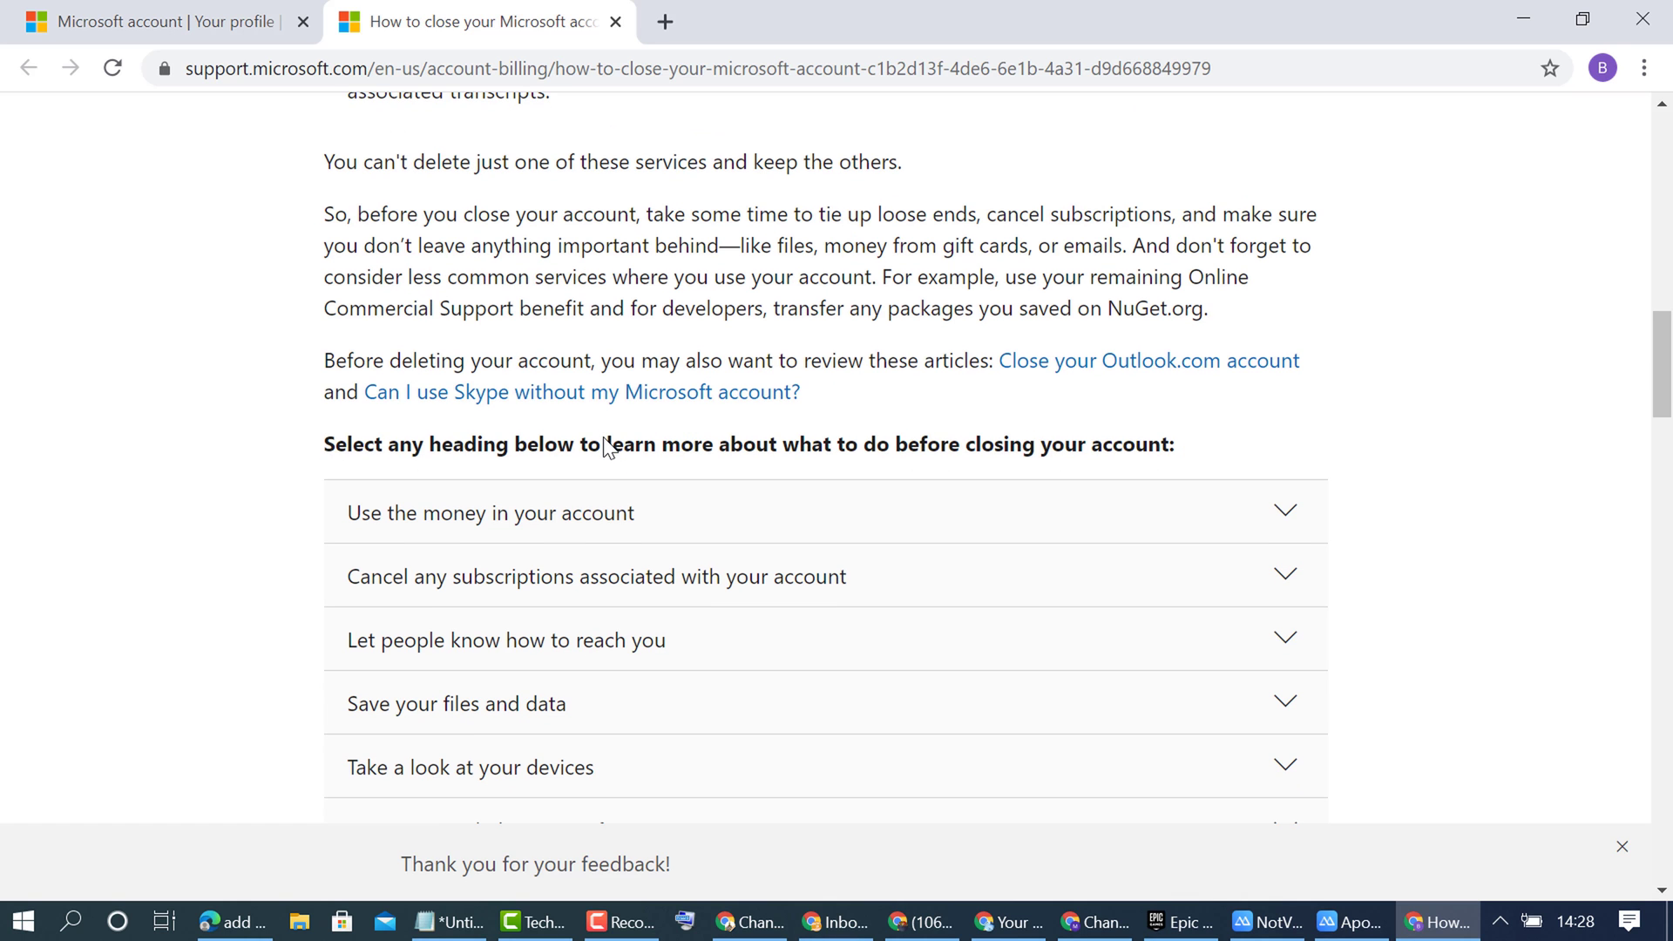
Follow the 'Close your account' link in step 1 of the closing instructions.
scroll(down, 3)
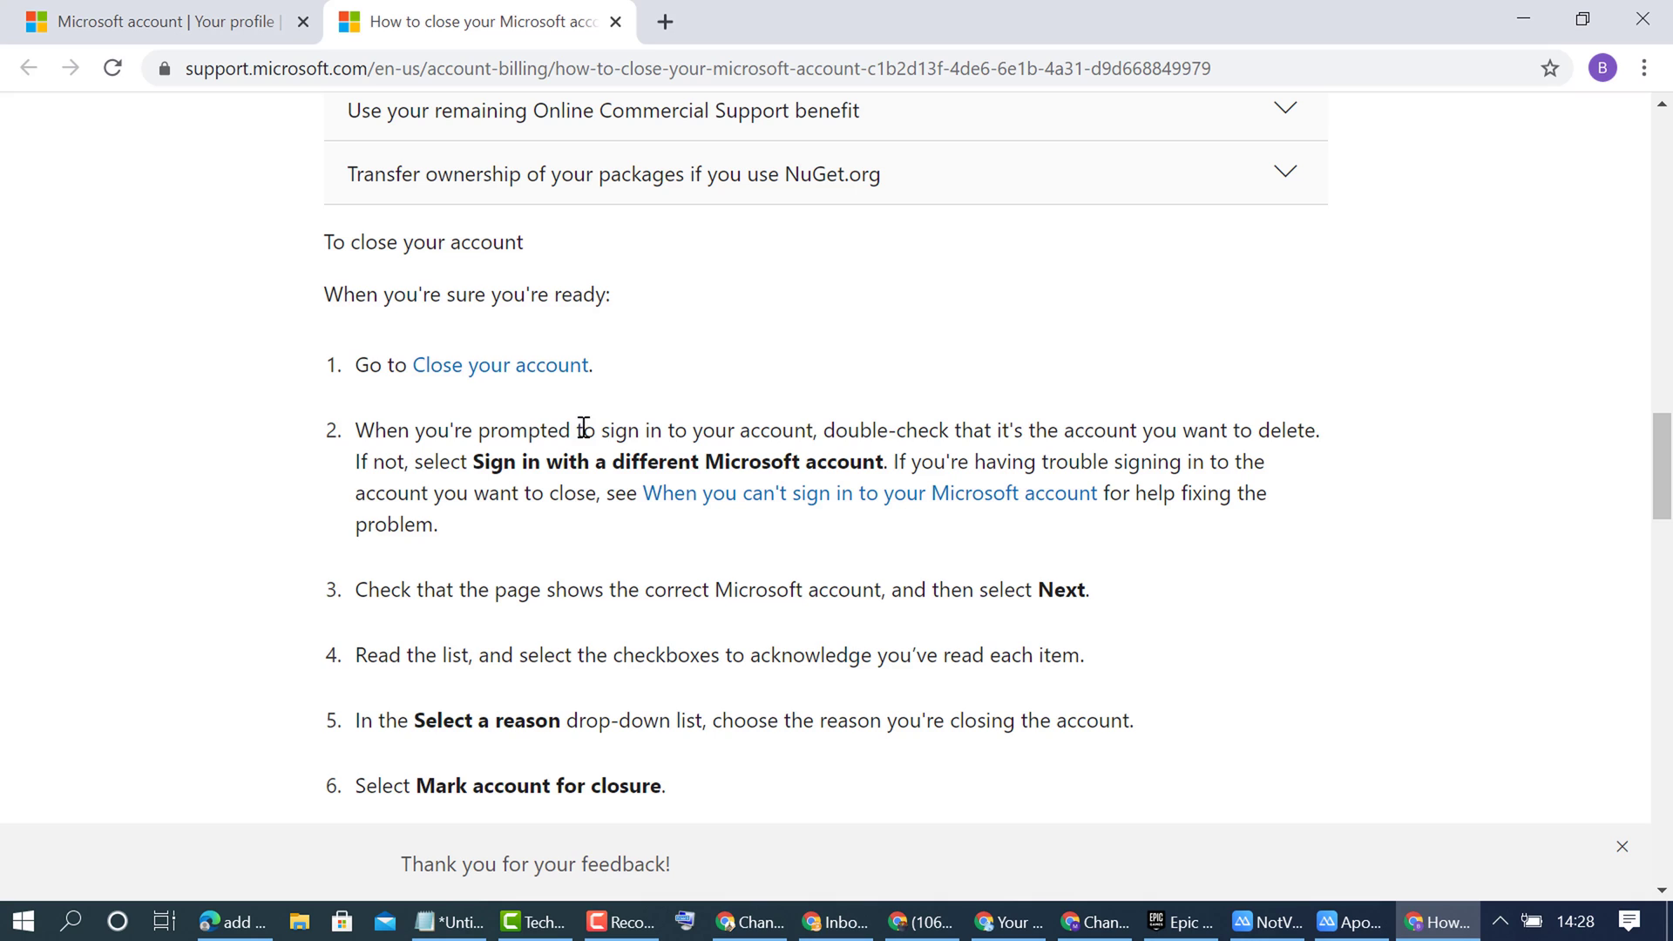
click(499, 365)
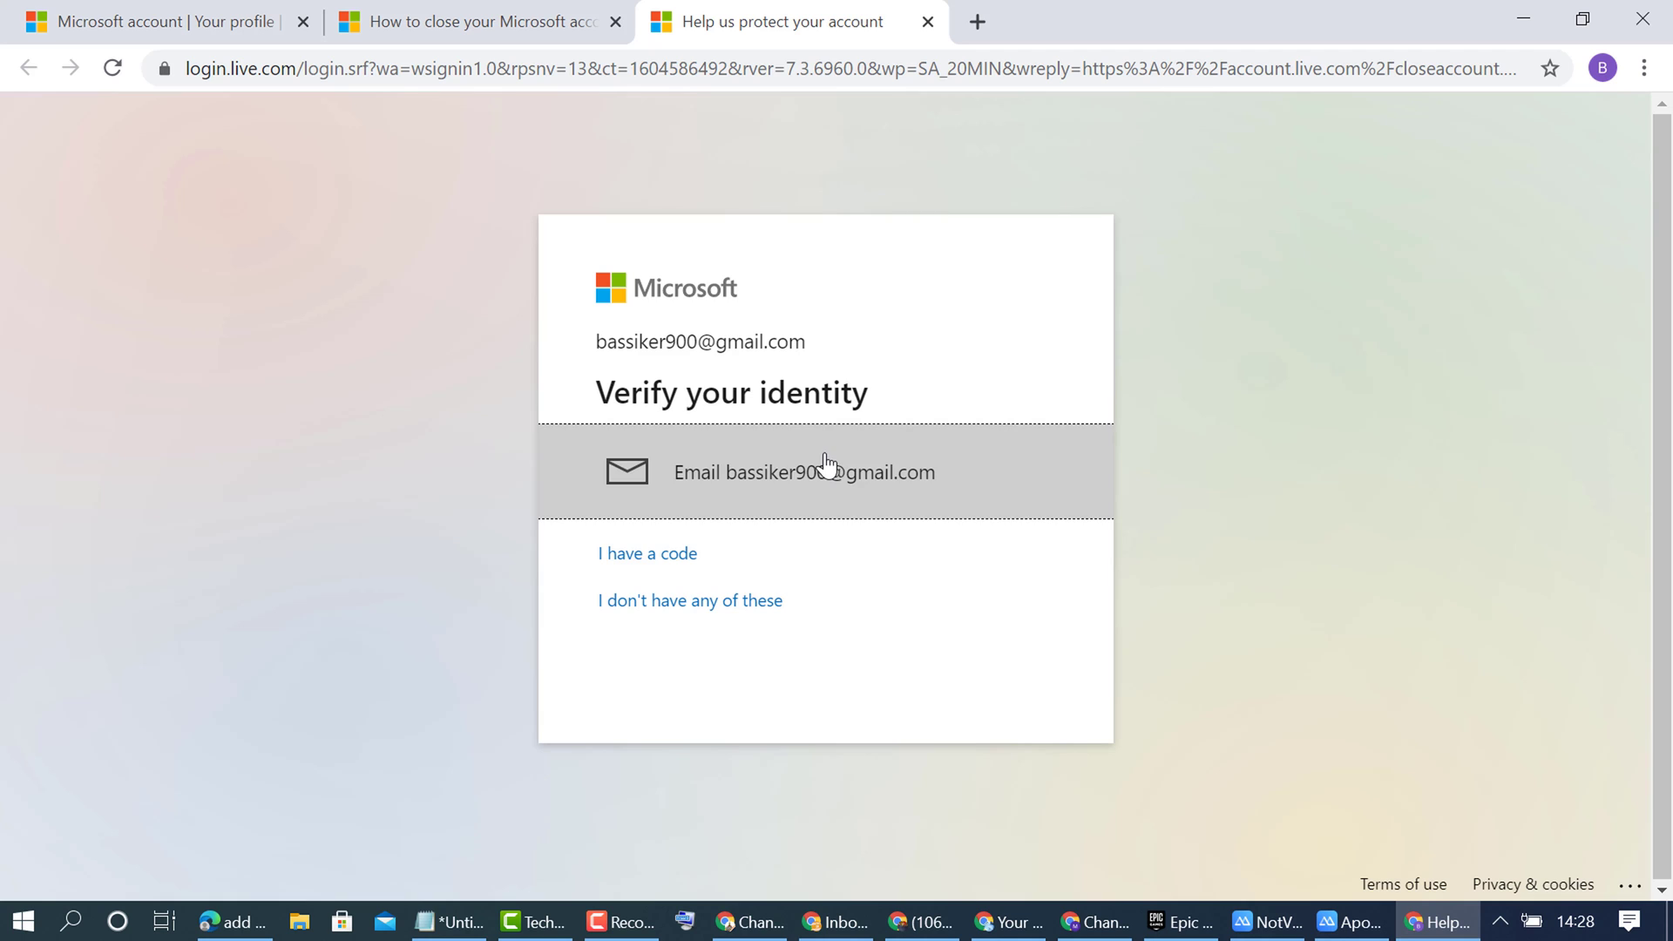
Request the security code by email and open the code message in Gmail.
click(803, 471)
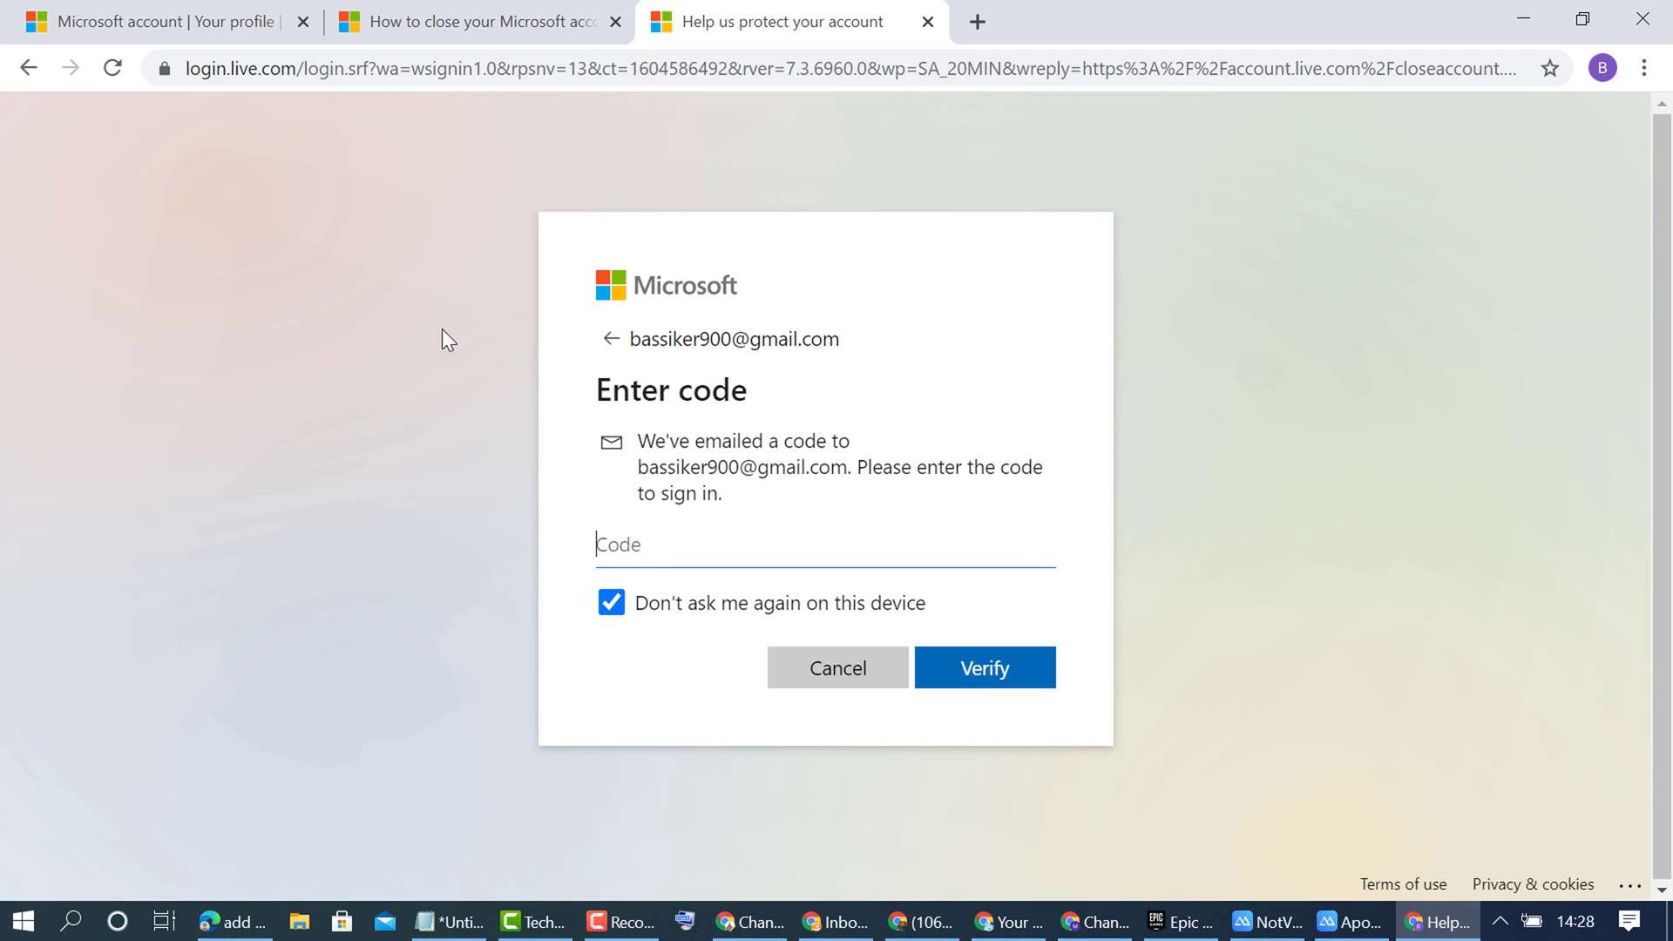
click(974, 21)
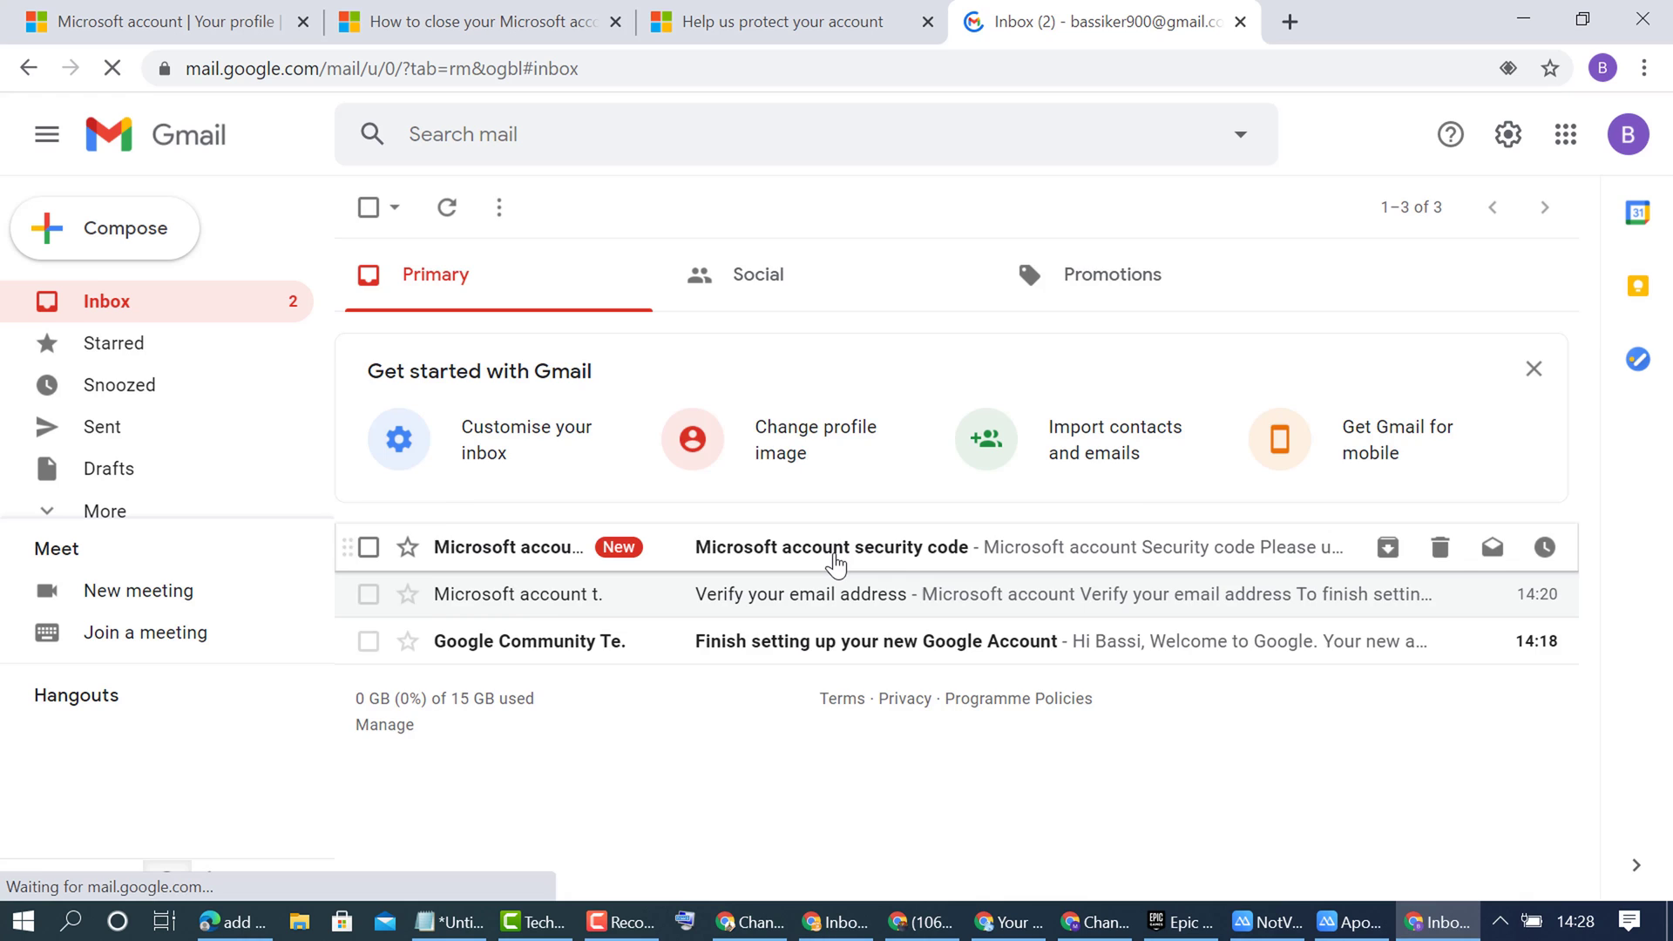
click(831, 547)
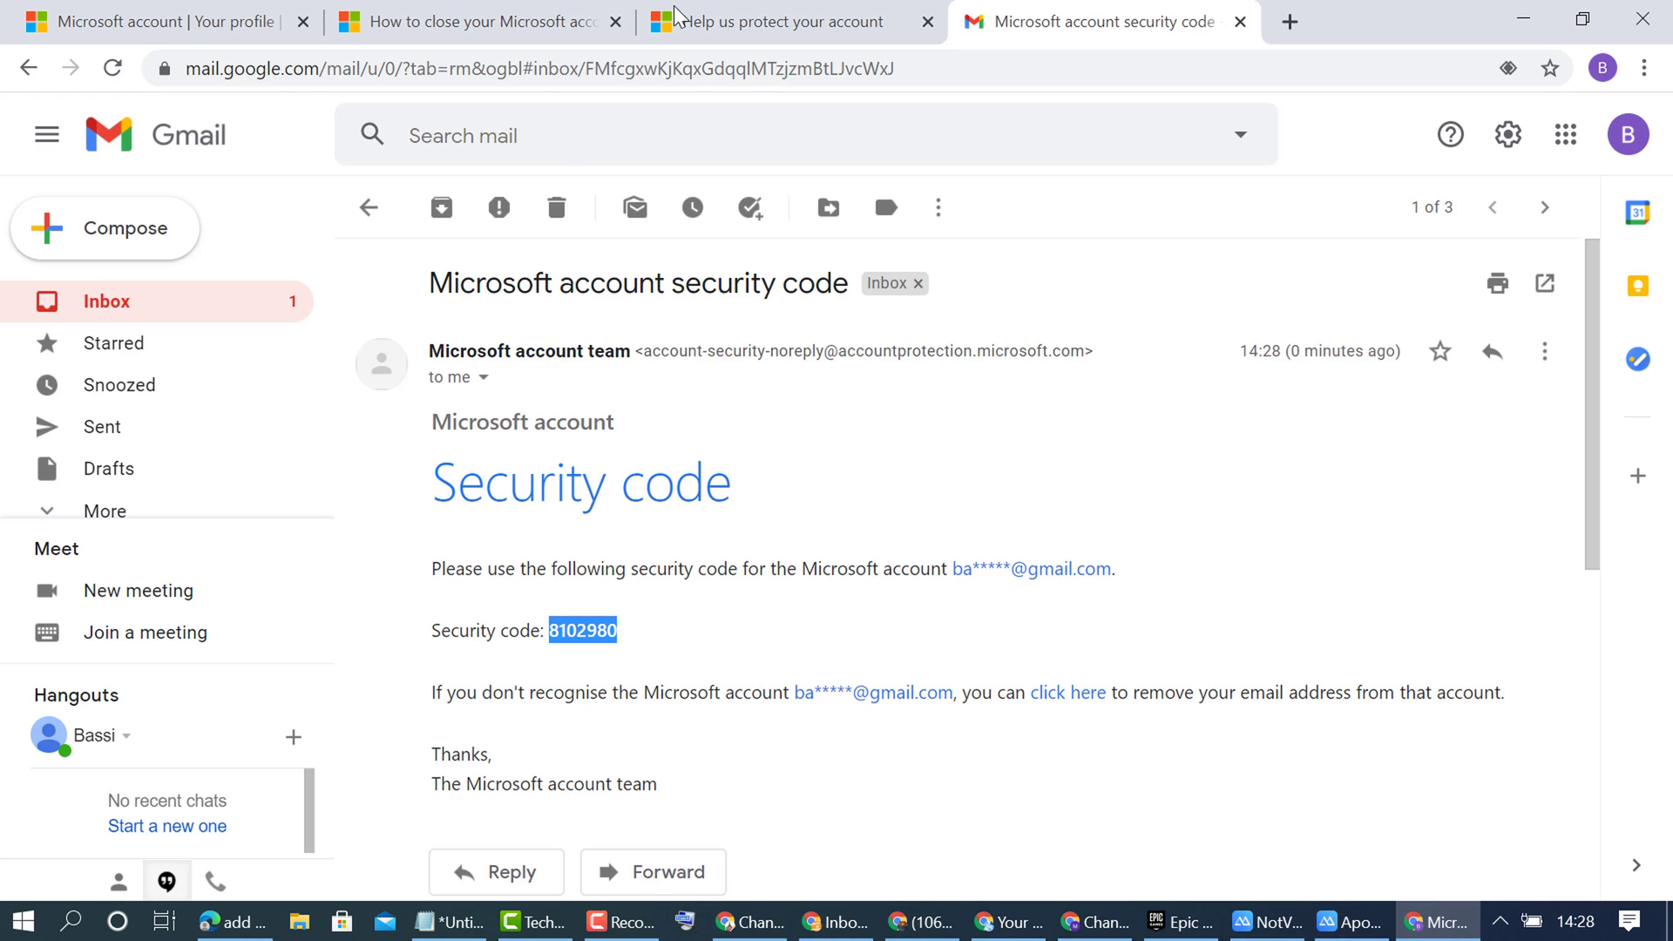
Paste the emailed security code into the Code field and verify.
right_click(617, 544)
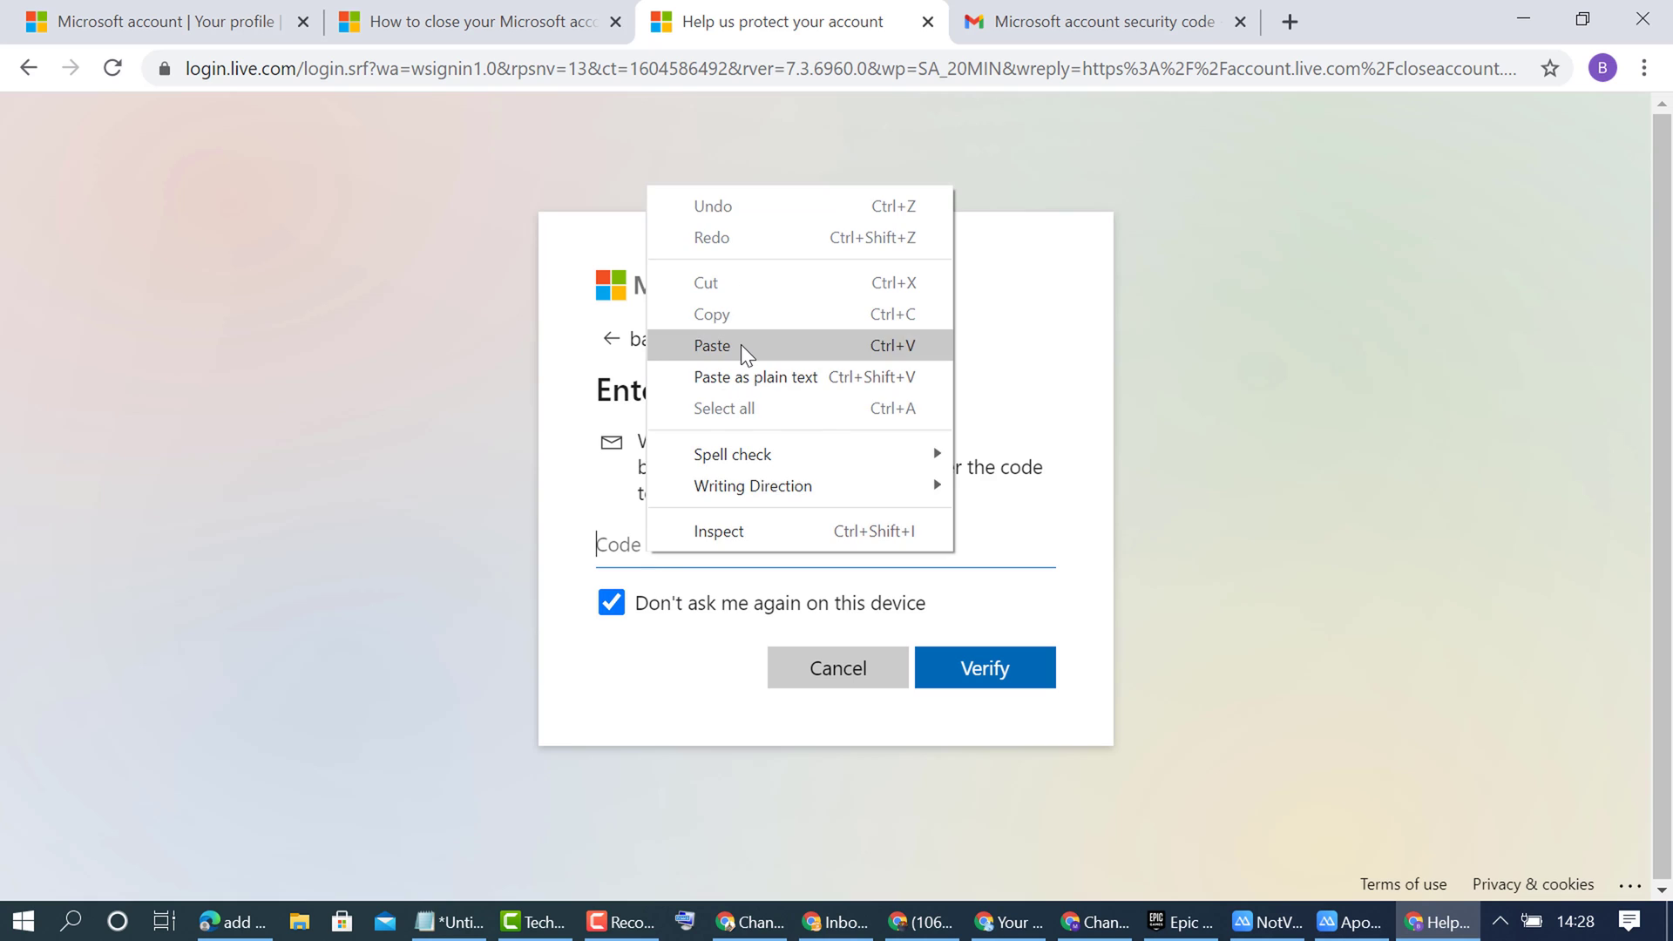
click(712, 346)
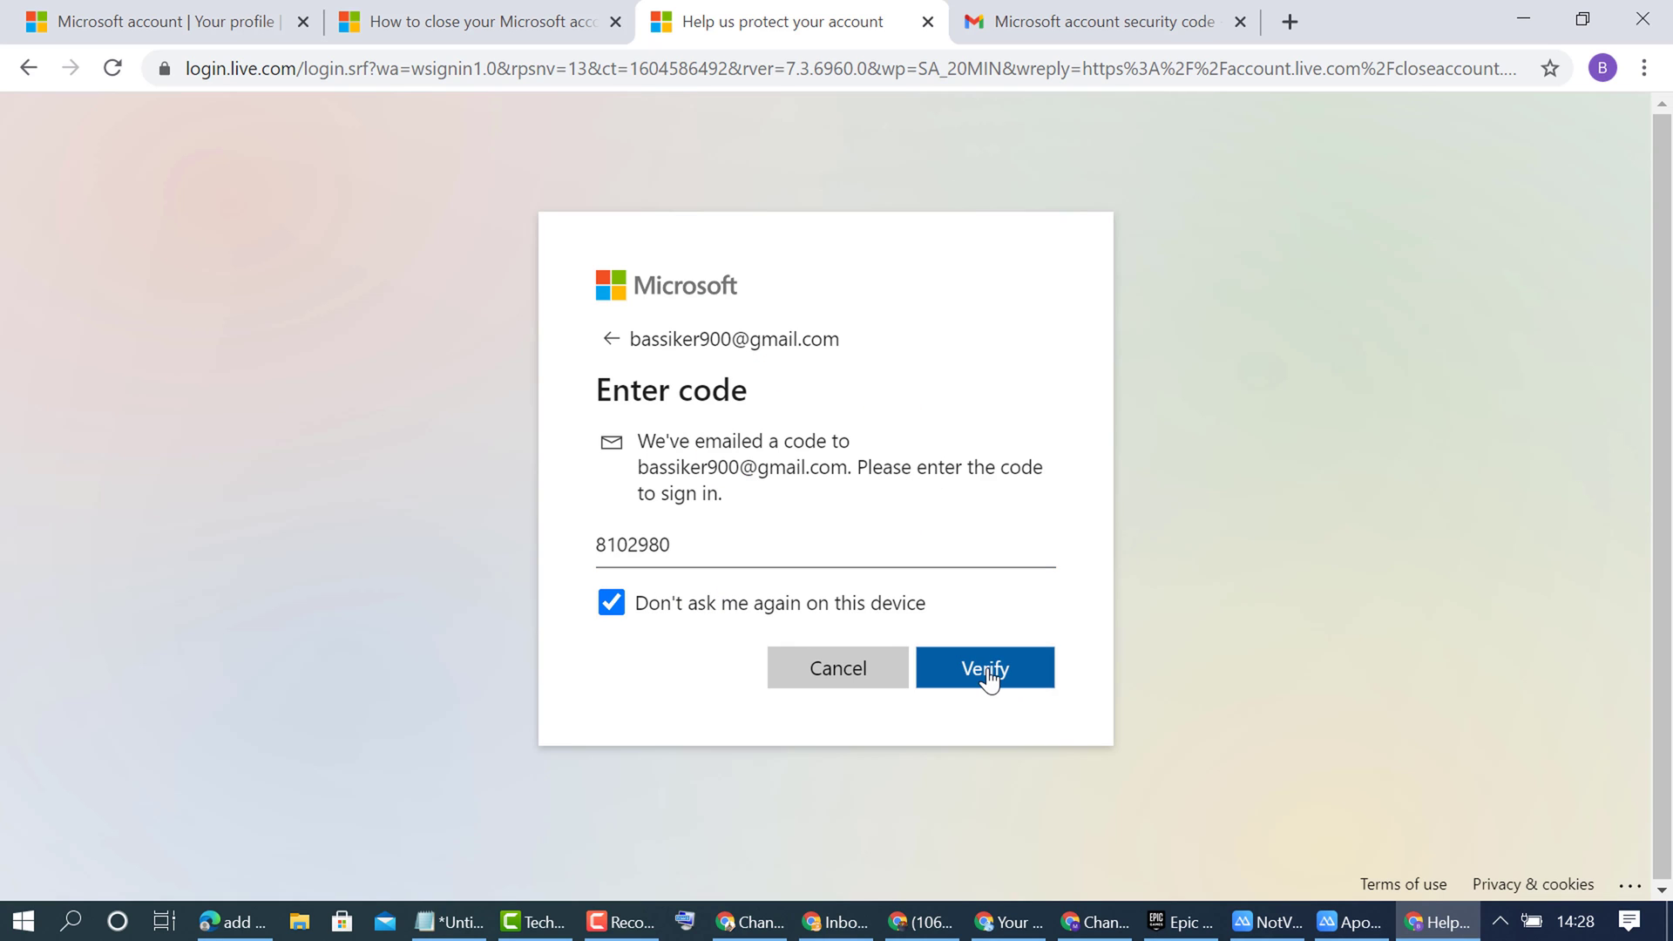
click(983, 669)
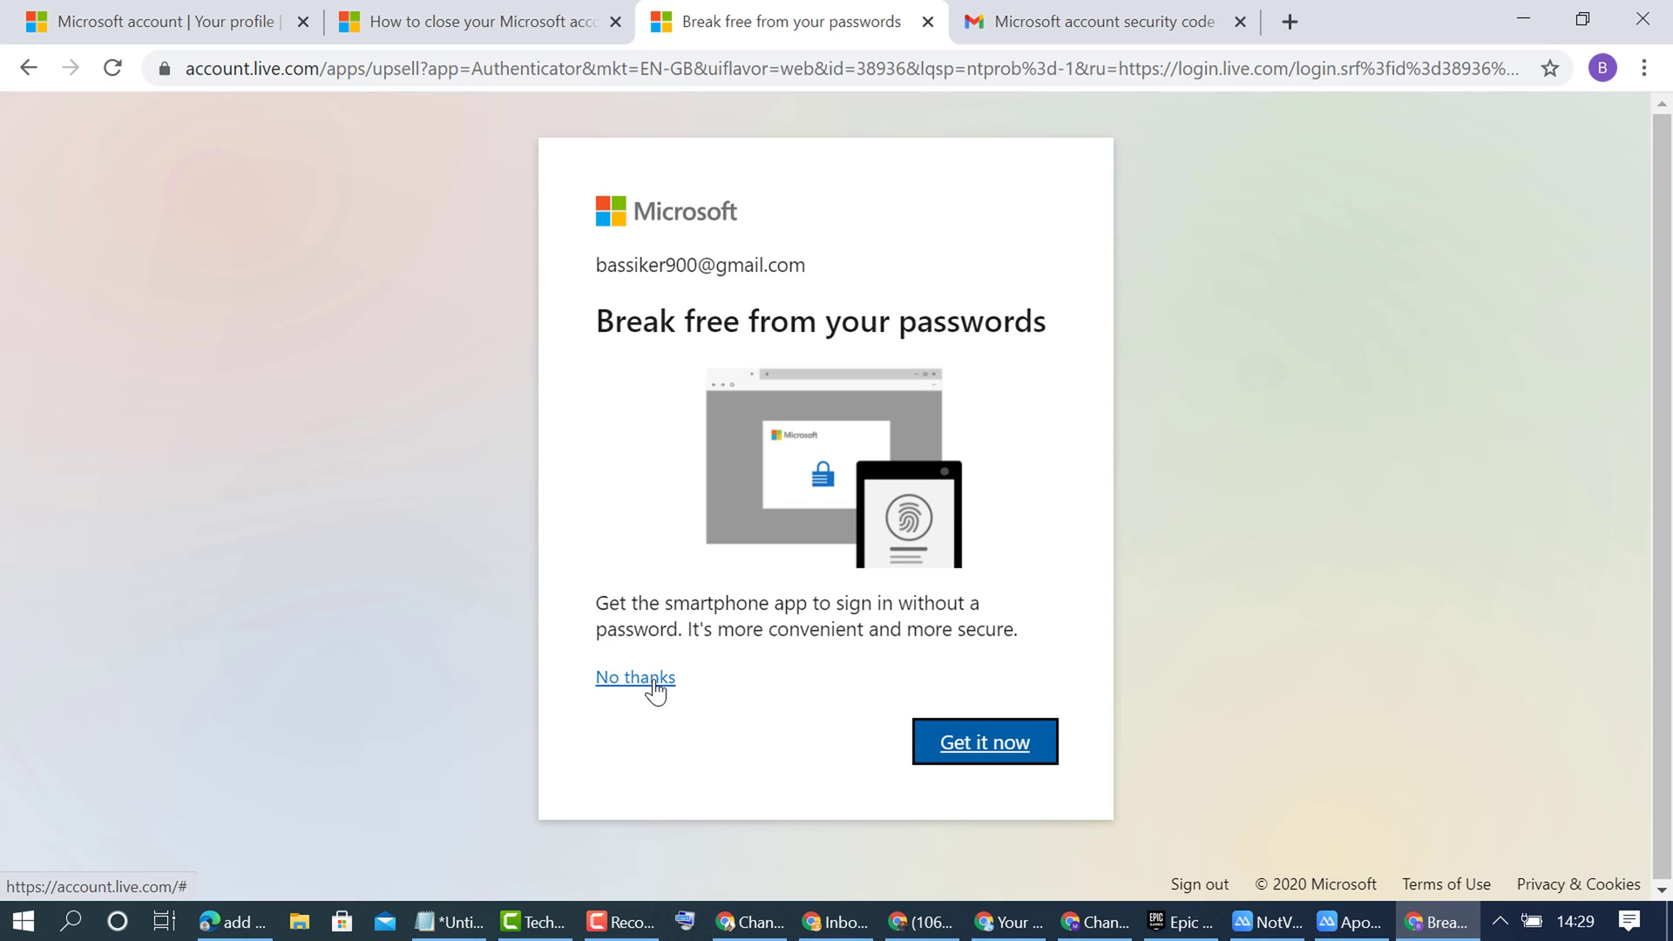
Decline the Authenticator app offer and continue past the ready-to-close checklist.
click(635, 676)
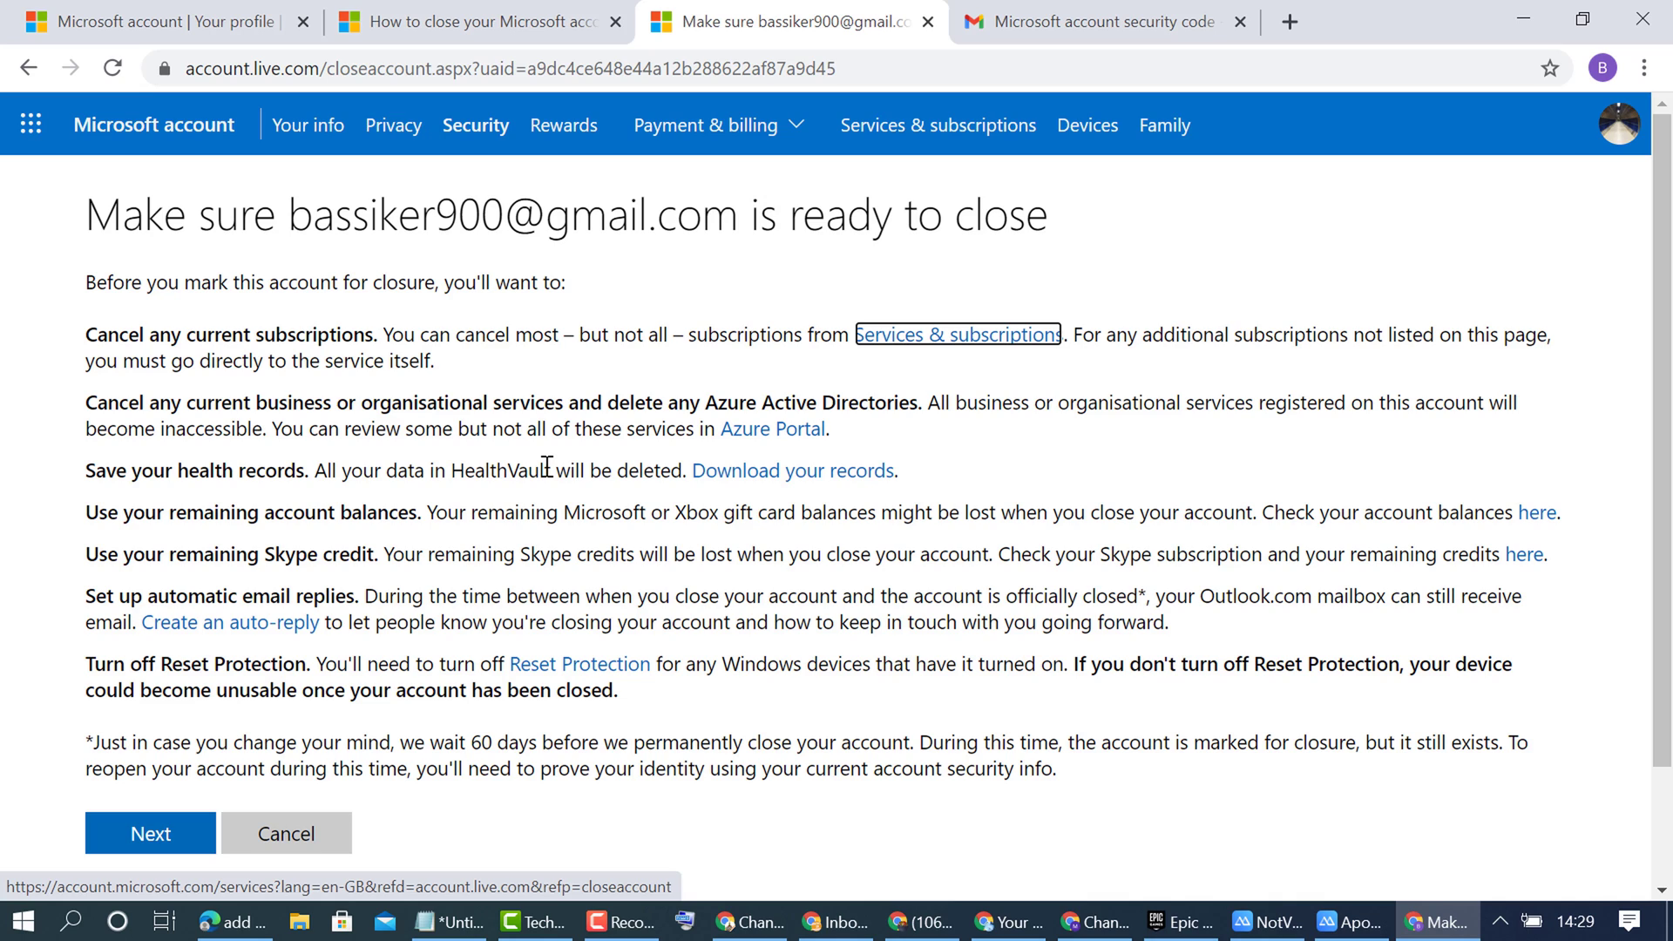
mouse_move(831, 221)
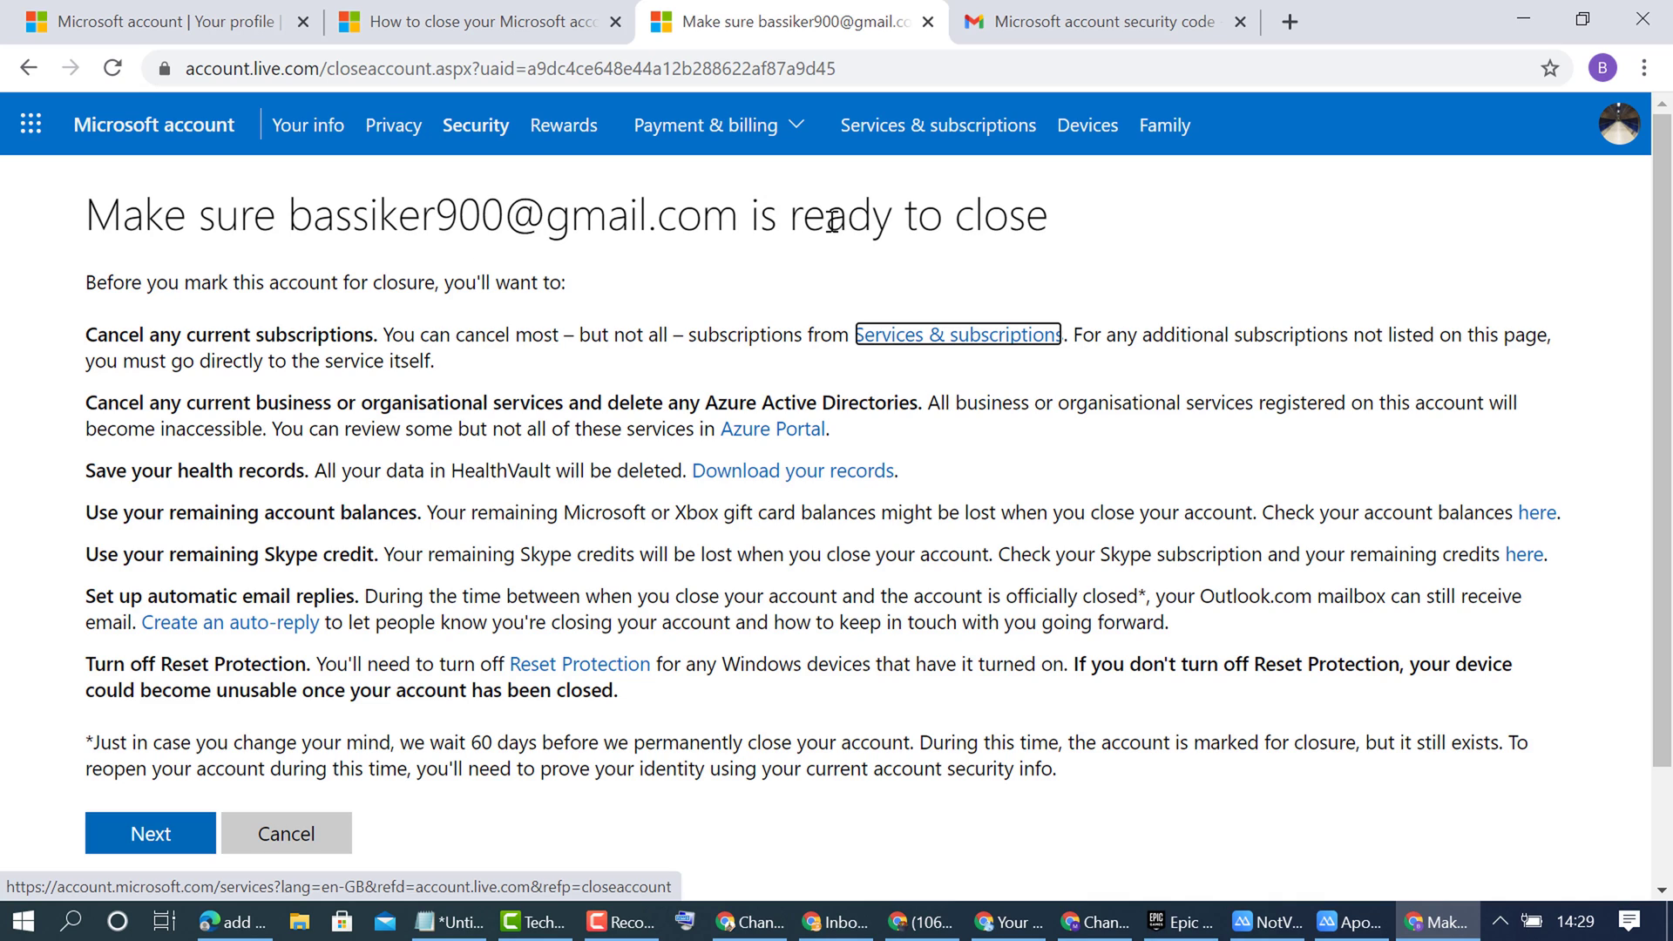
mouse_move(470, 279)
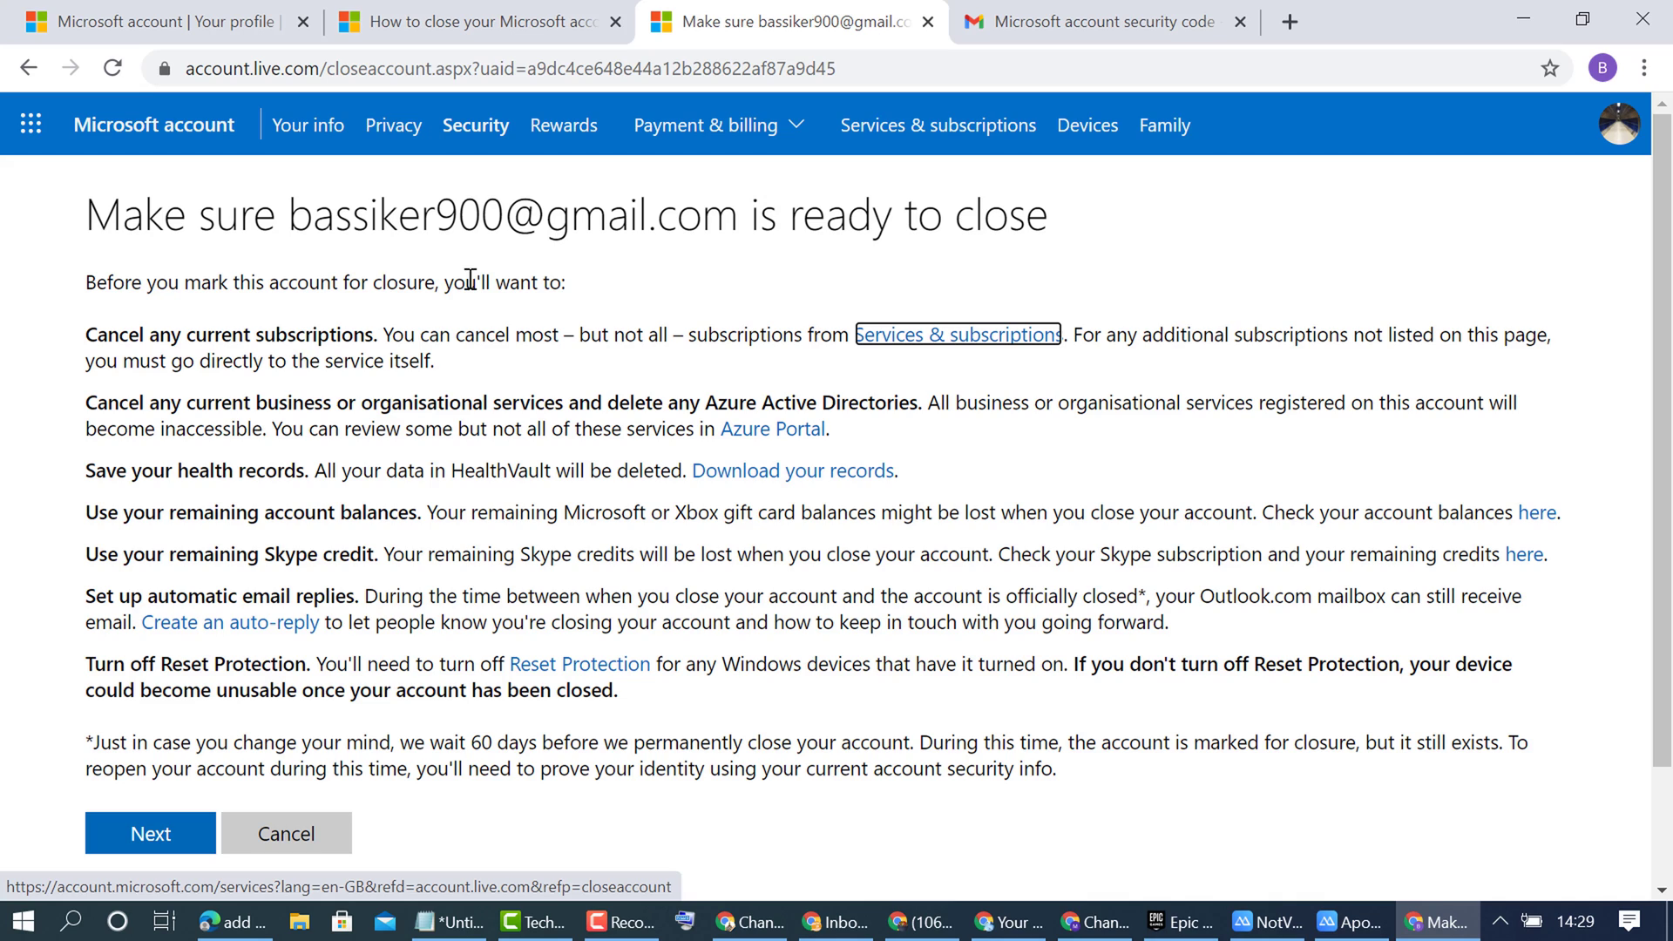
mouse_move(626, 391)
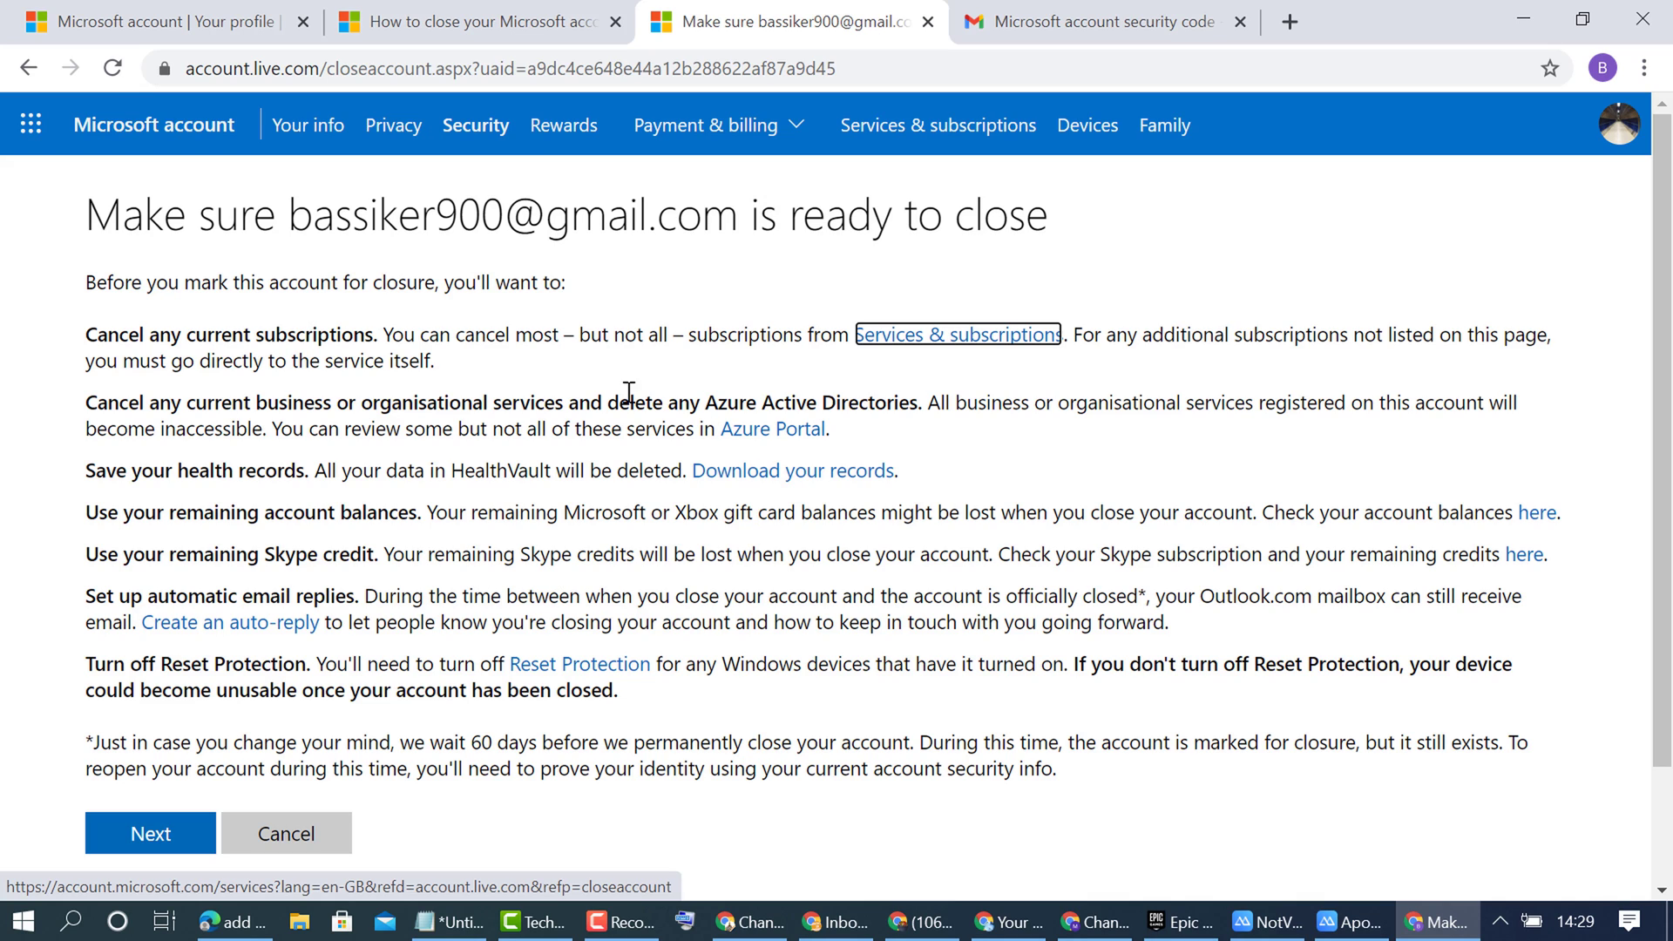
mouse_move(450, 613)
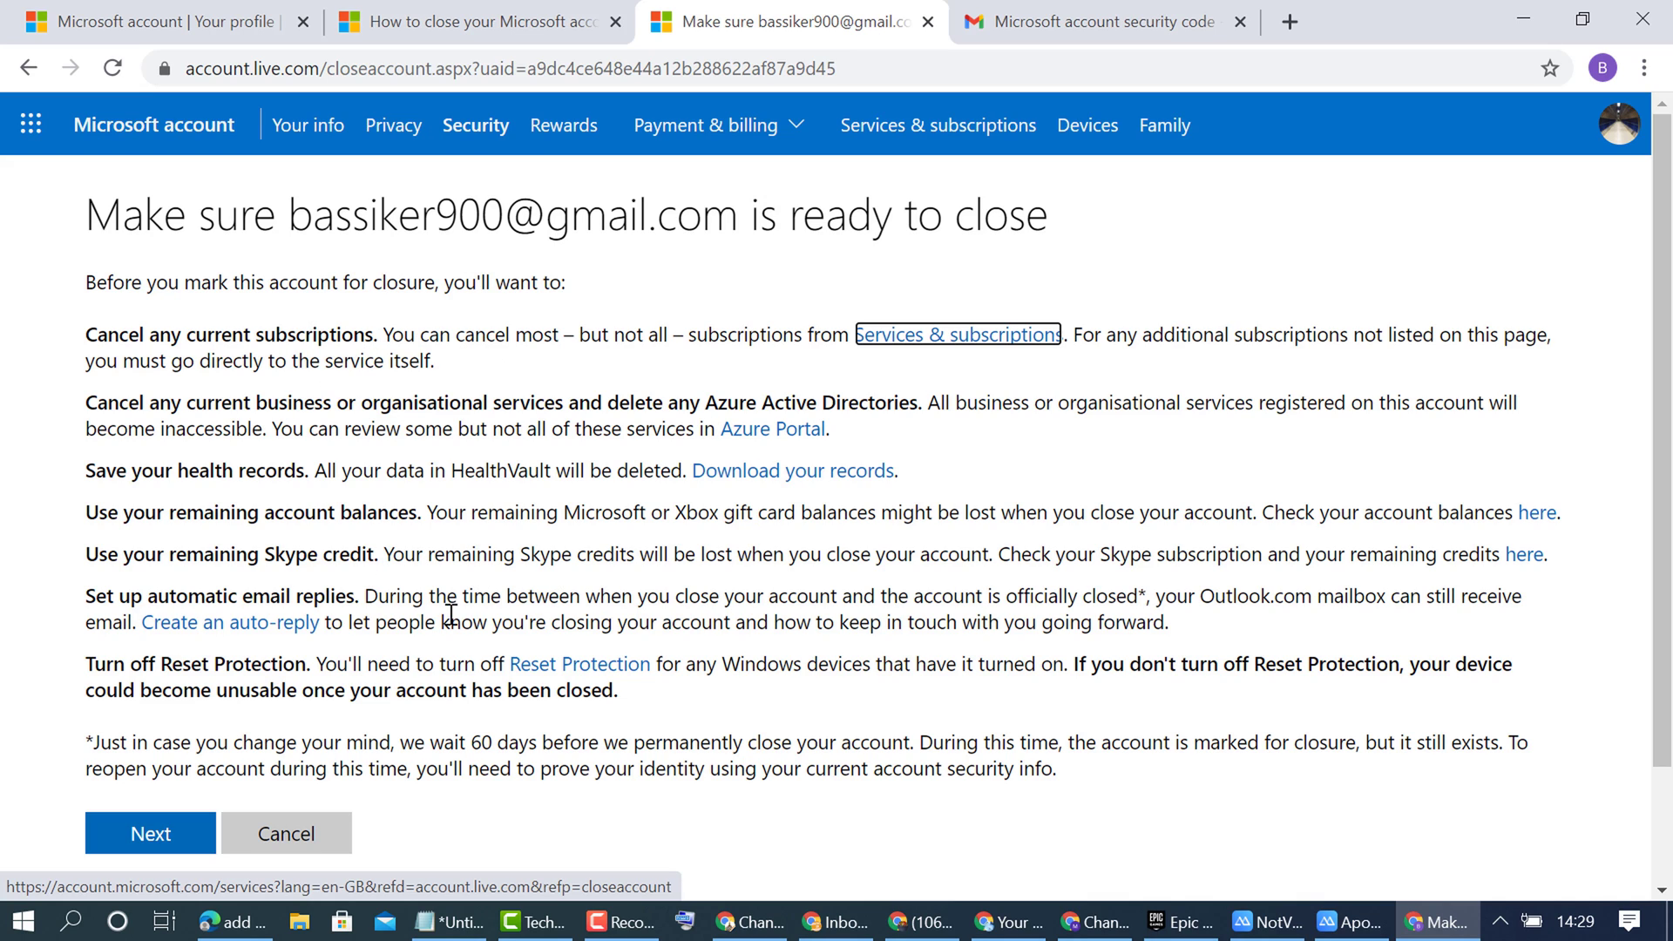
scroll(down, 3)
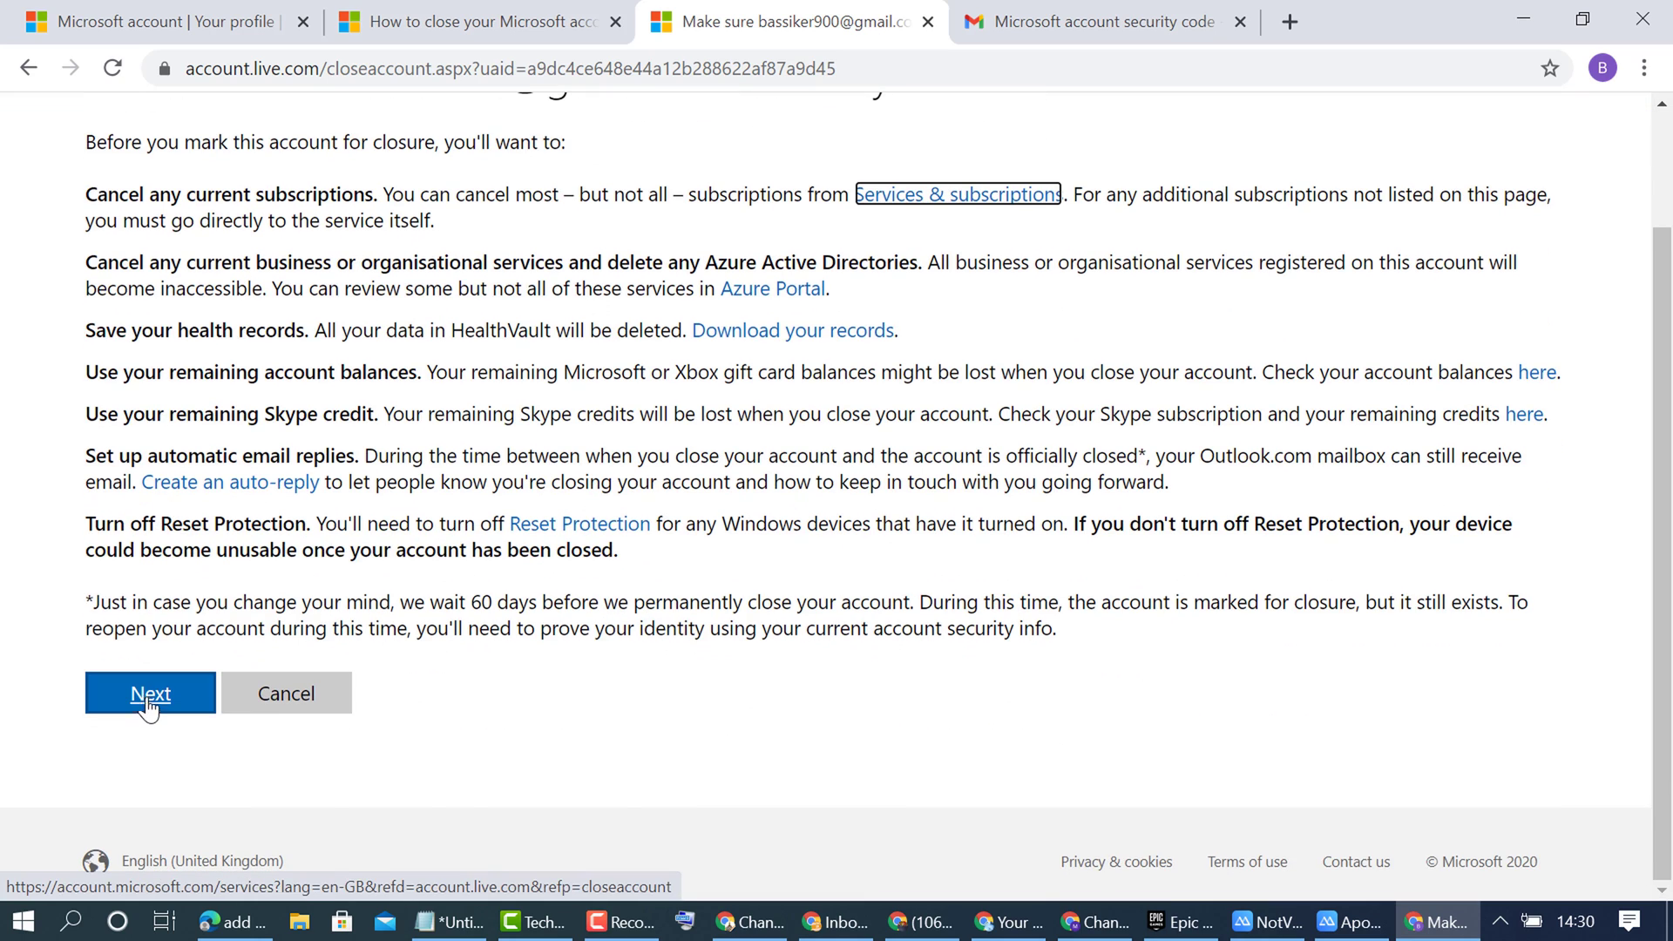
click(149, 693)
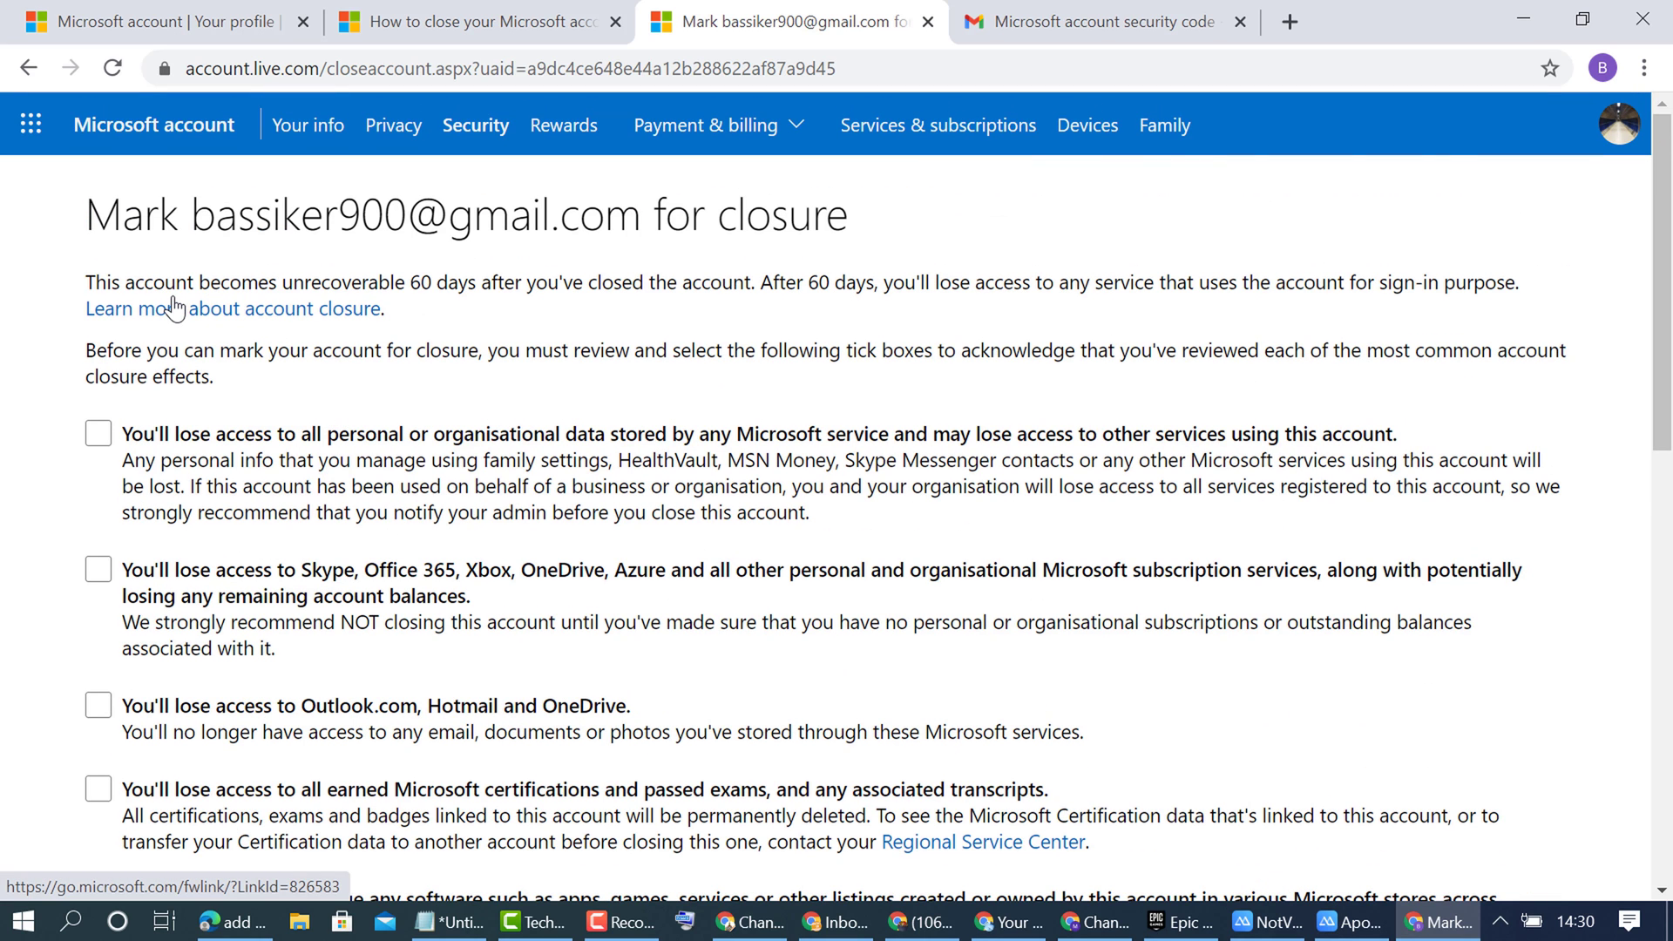
mouse_move(432, 308)
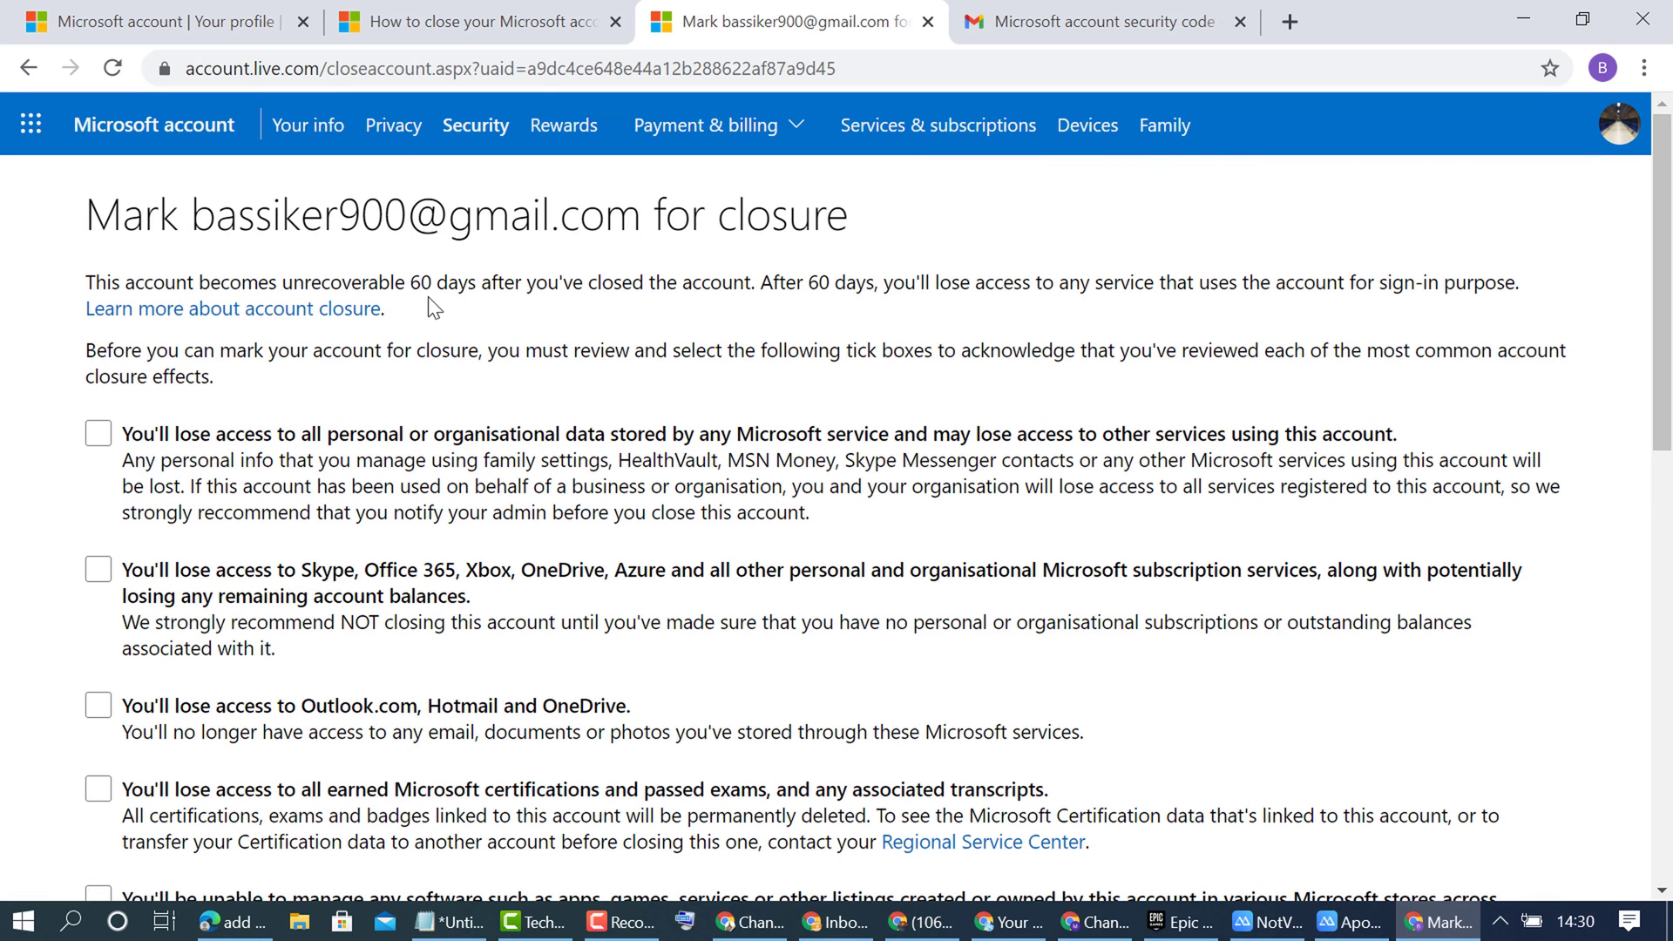
mouse_move(623, 309)
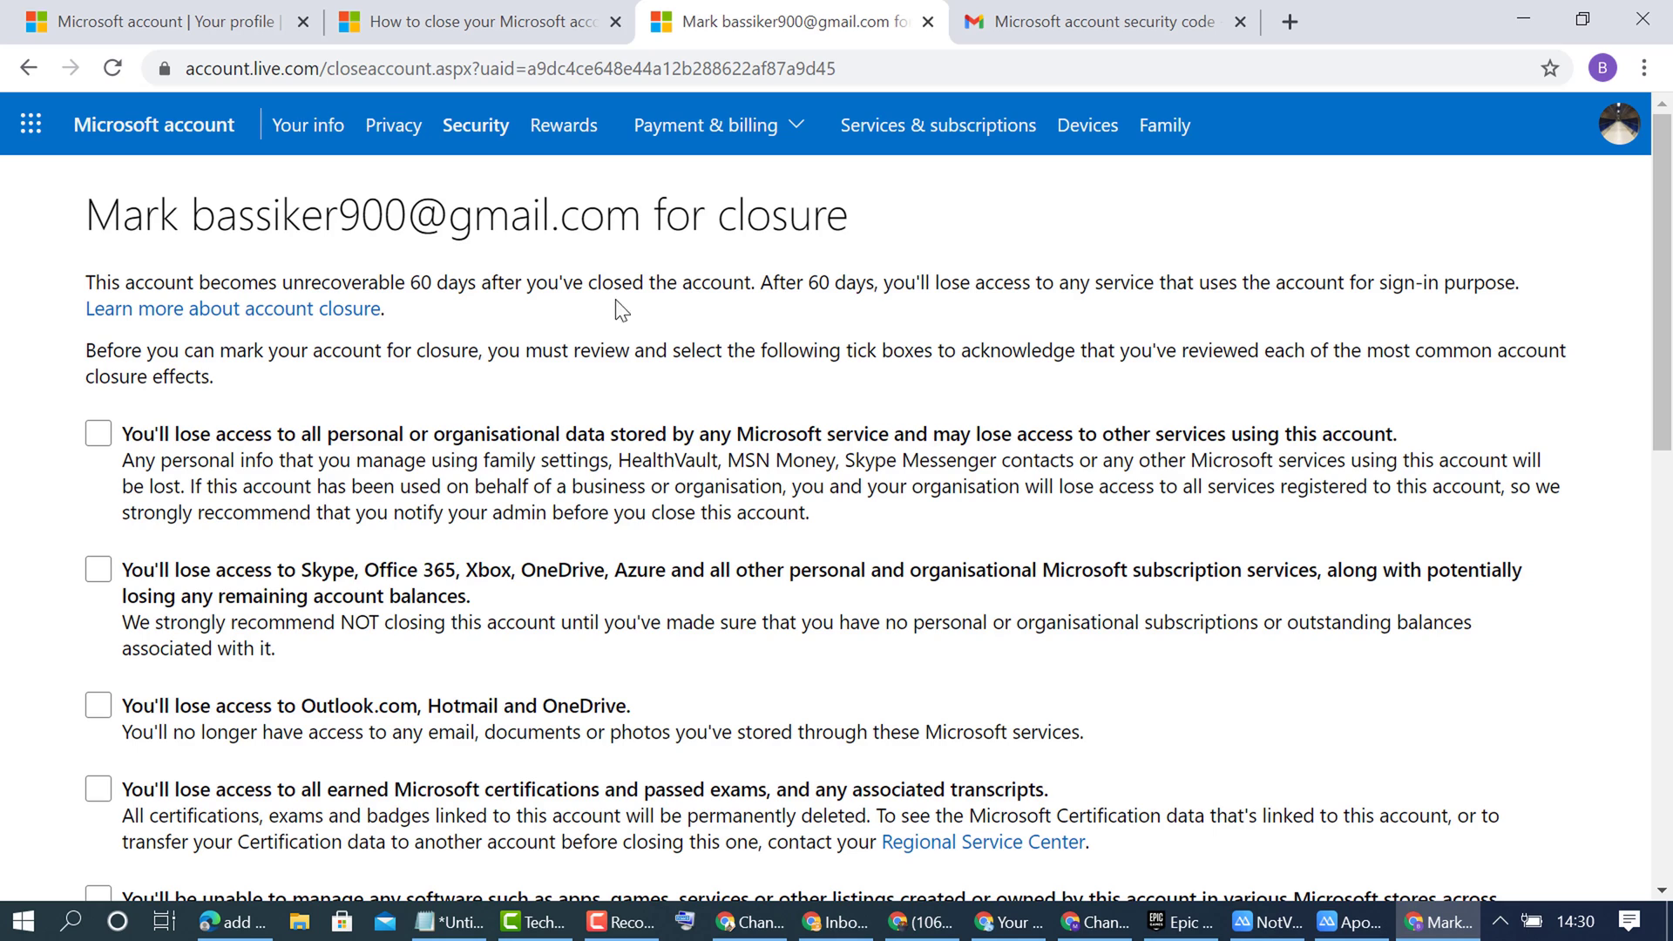
mouse_move(803, 310)
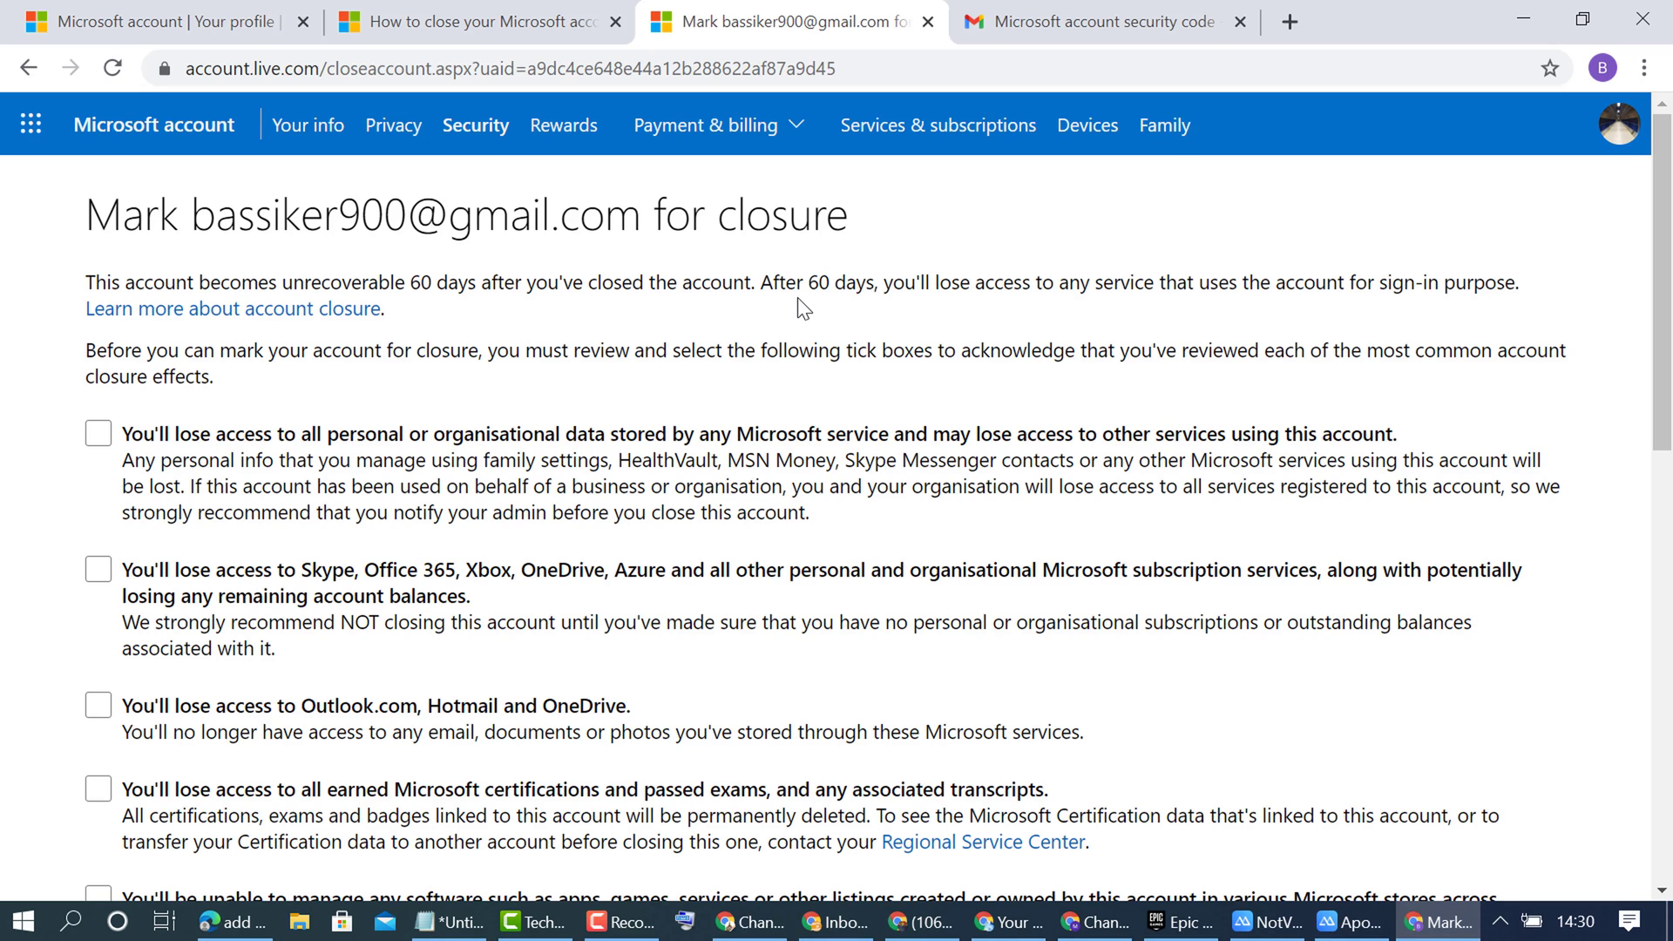
mouse_move(1131, 308)
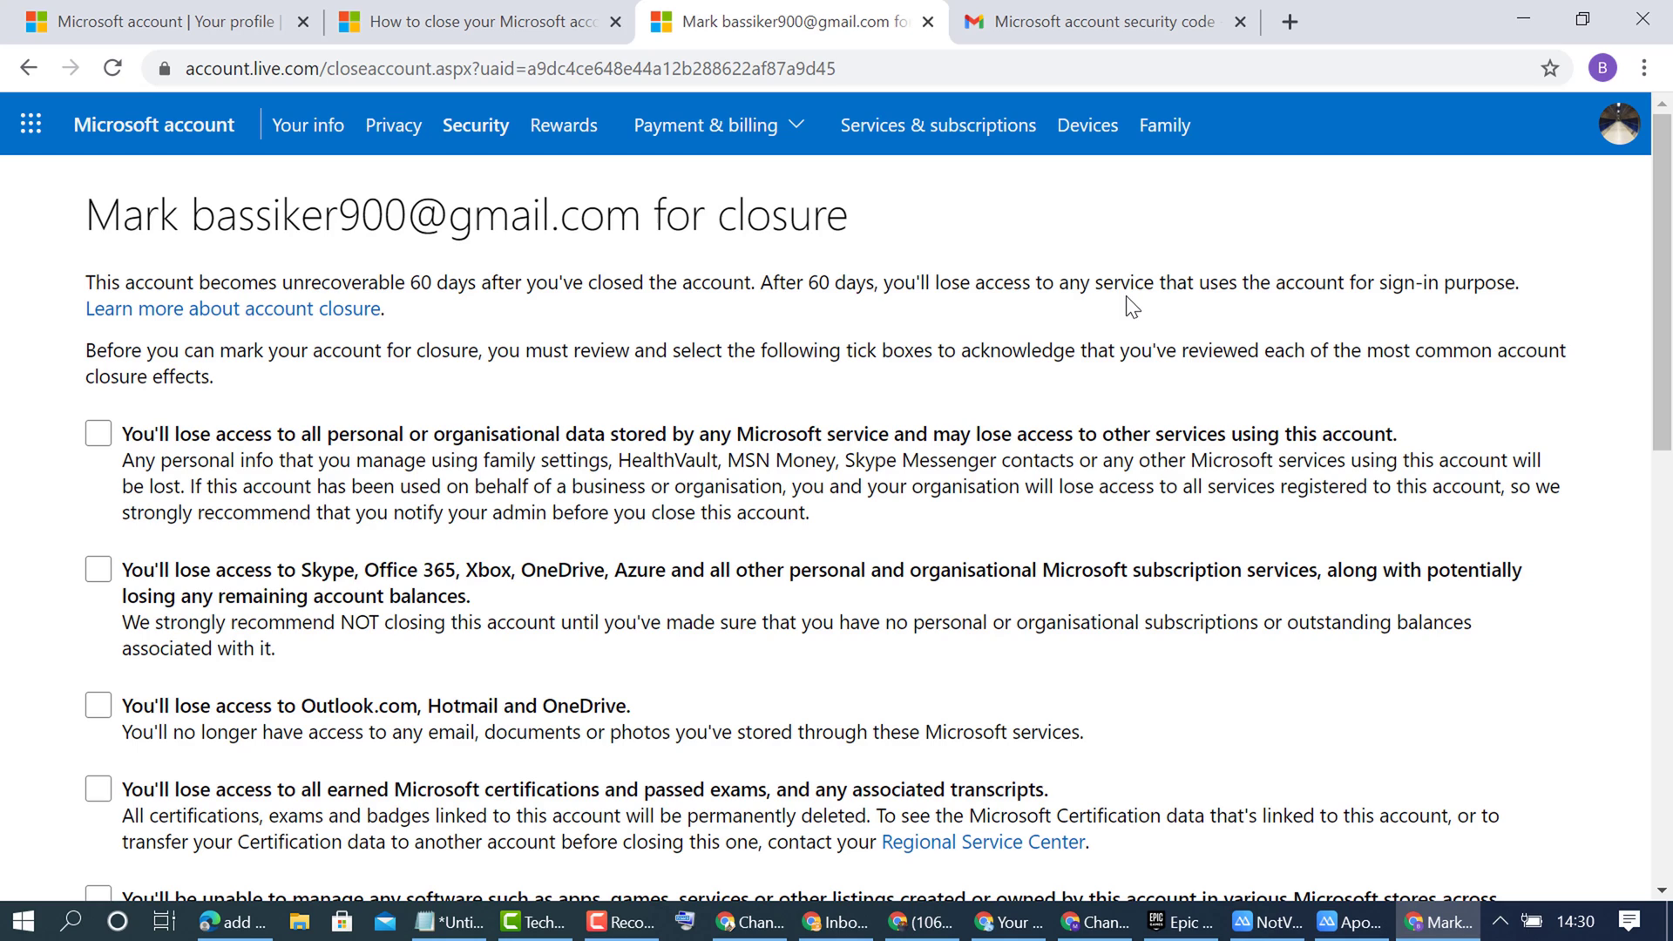
mouse_move(1328, 314)
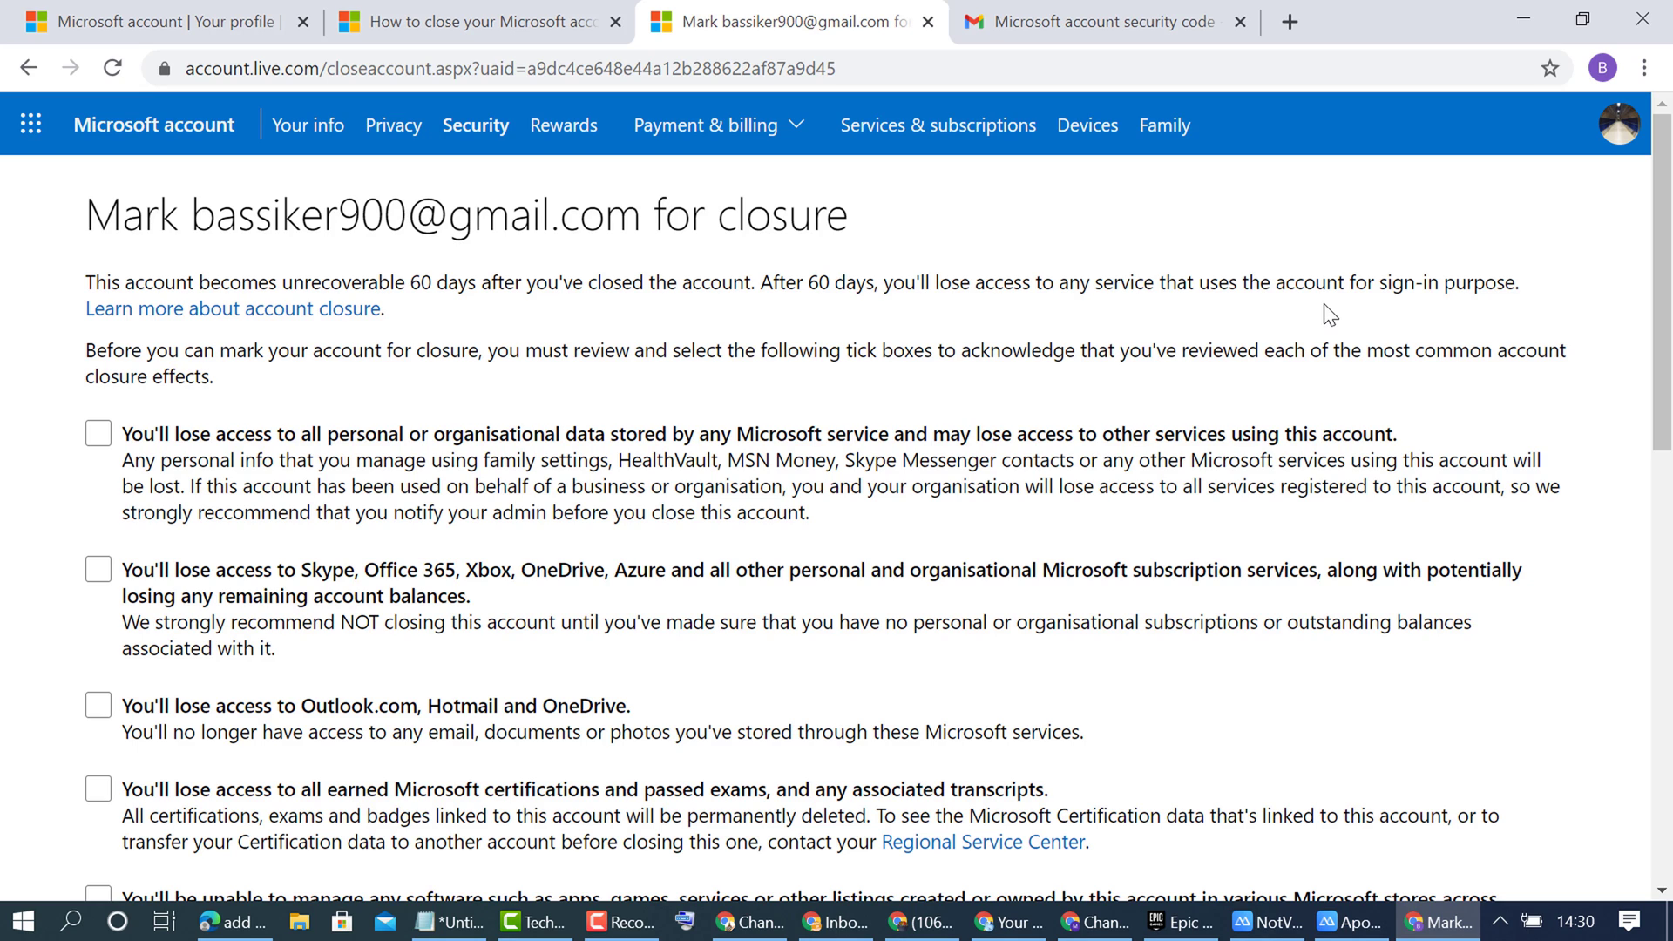
mouse_move(110, 521)
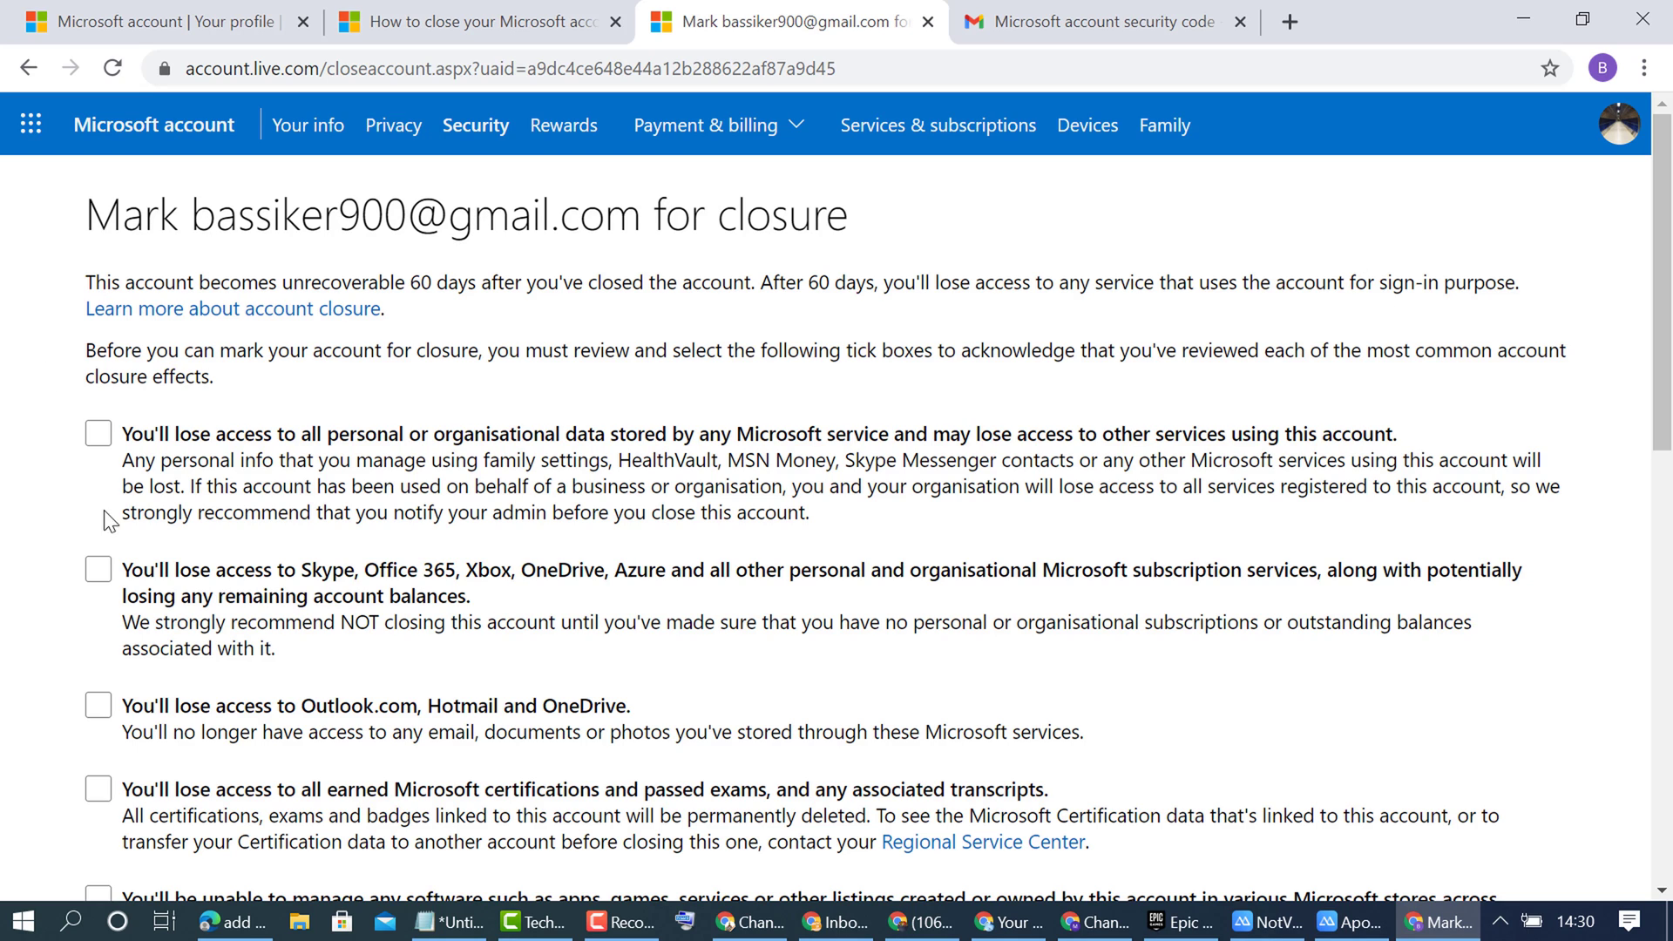
Tick the acknowledgement boxes on the Mark for closure page.
click(96, 433)
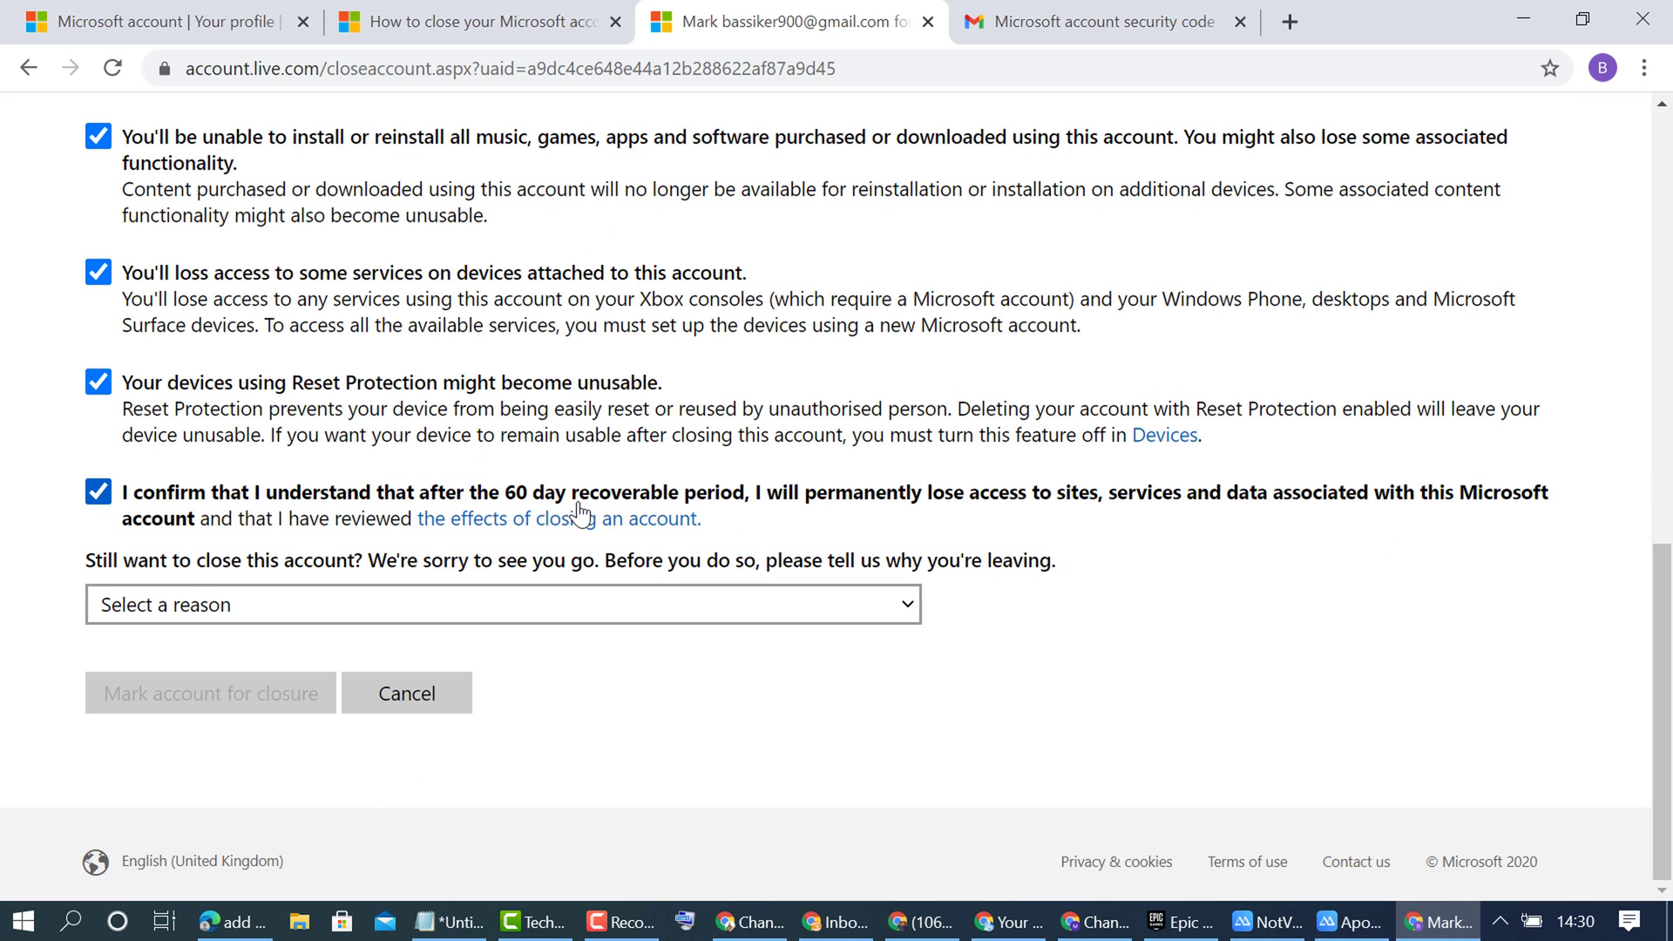
mouse_move(875, 518)
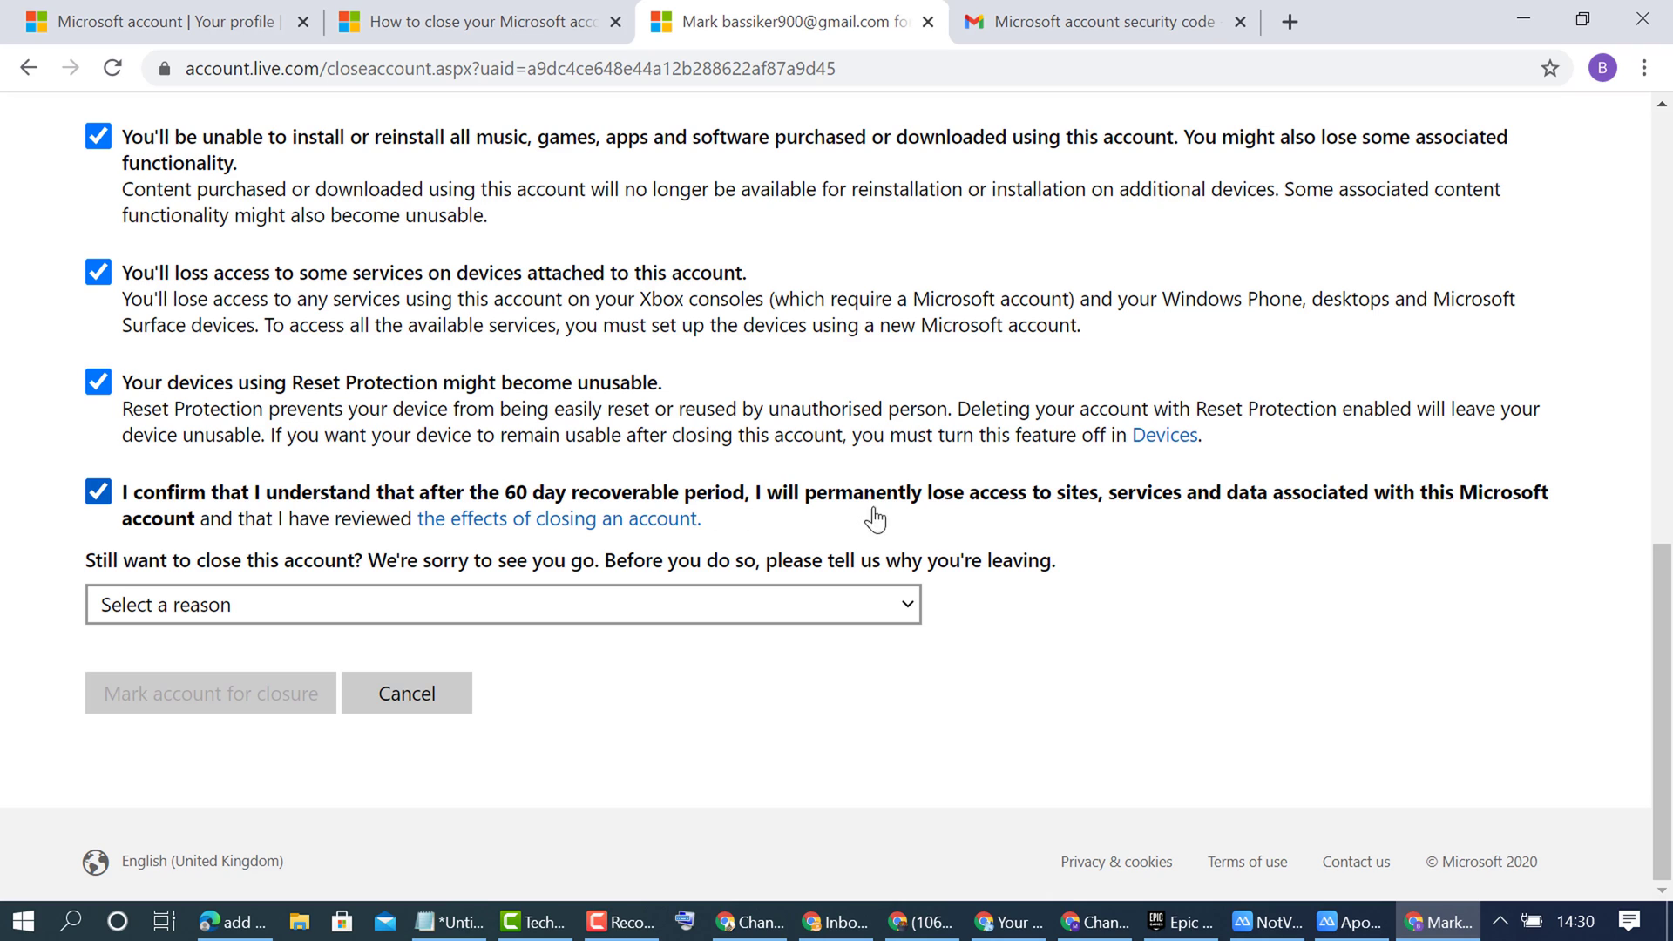
mouse_move(1132, 526)
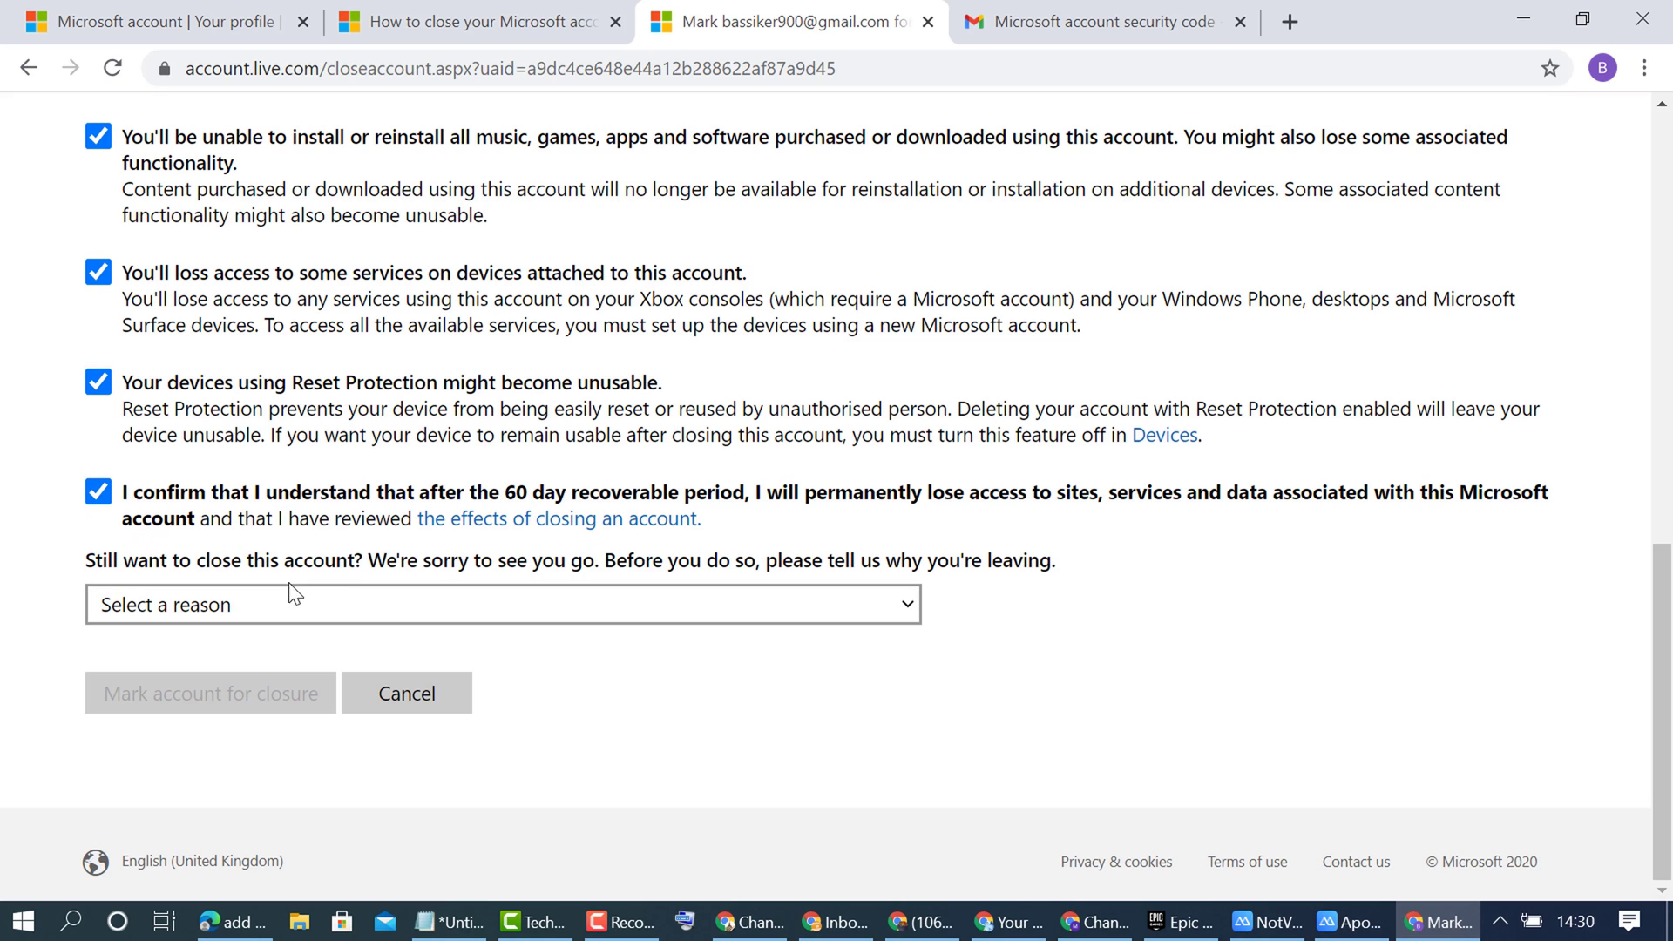
Choose 'My reason isn't listed' and mark the account for closure.
click(502, 604)
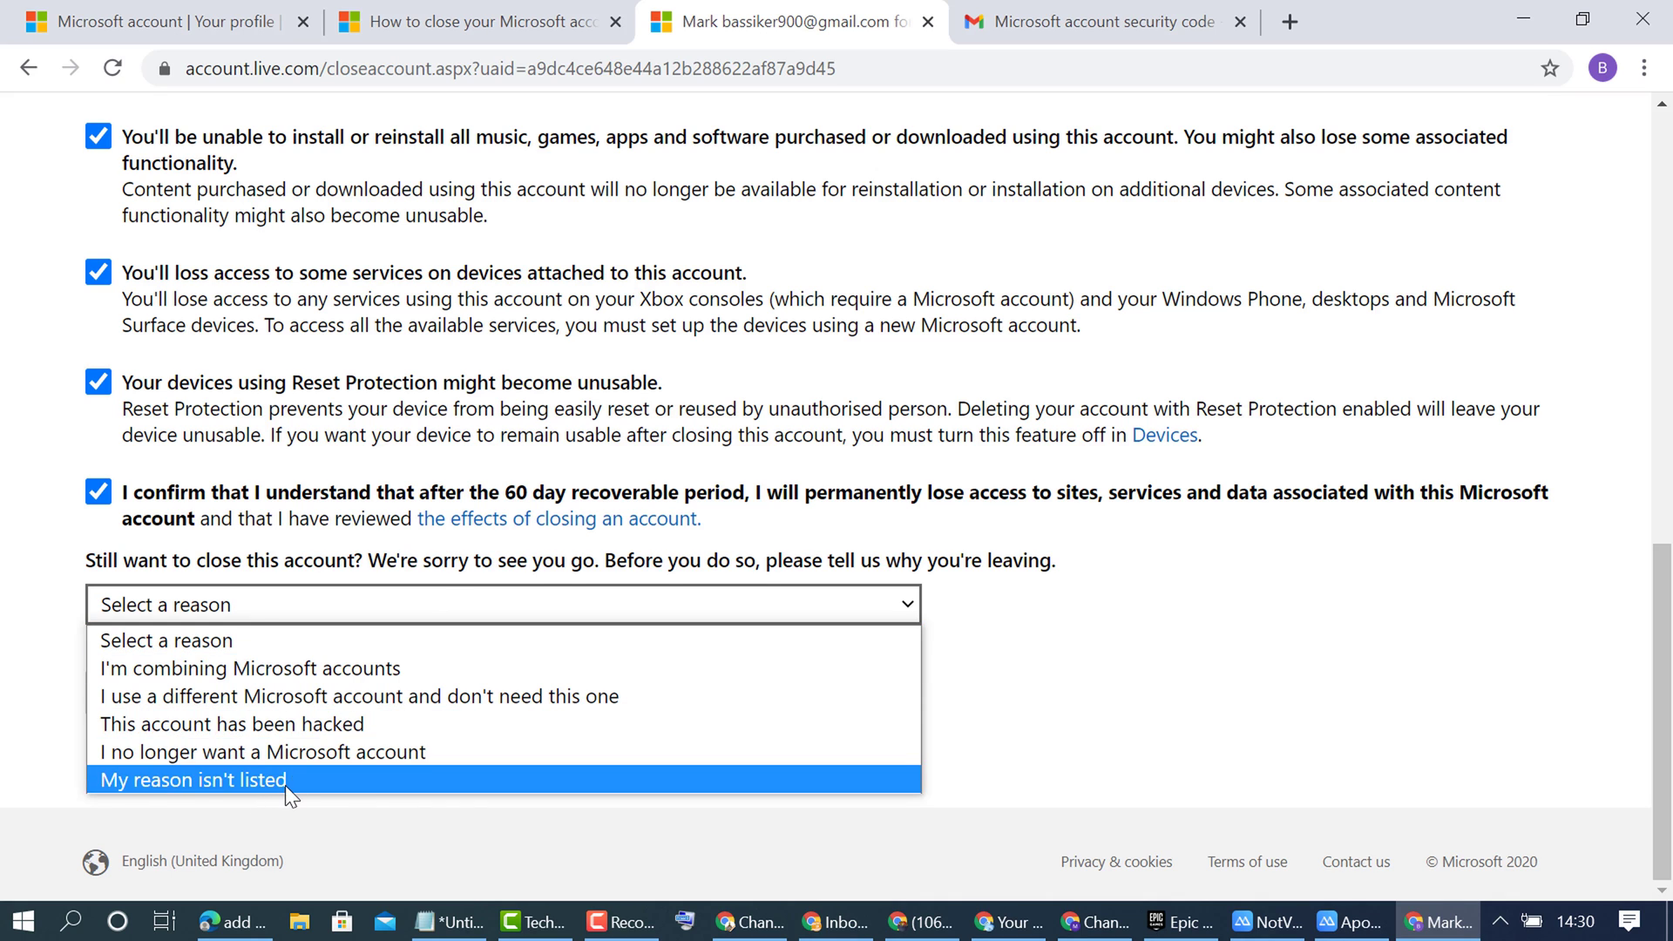
click(194, 779)
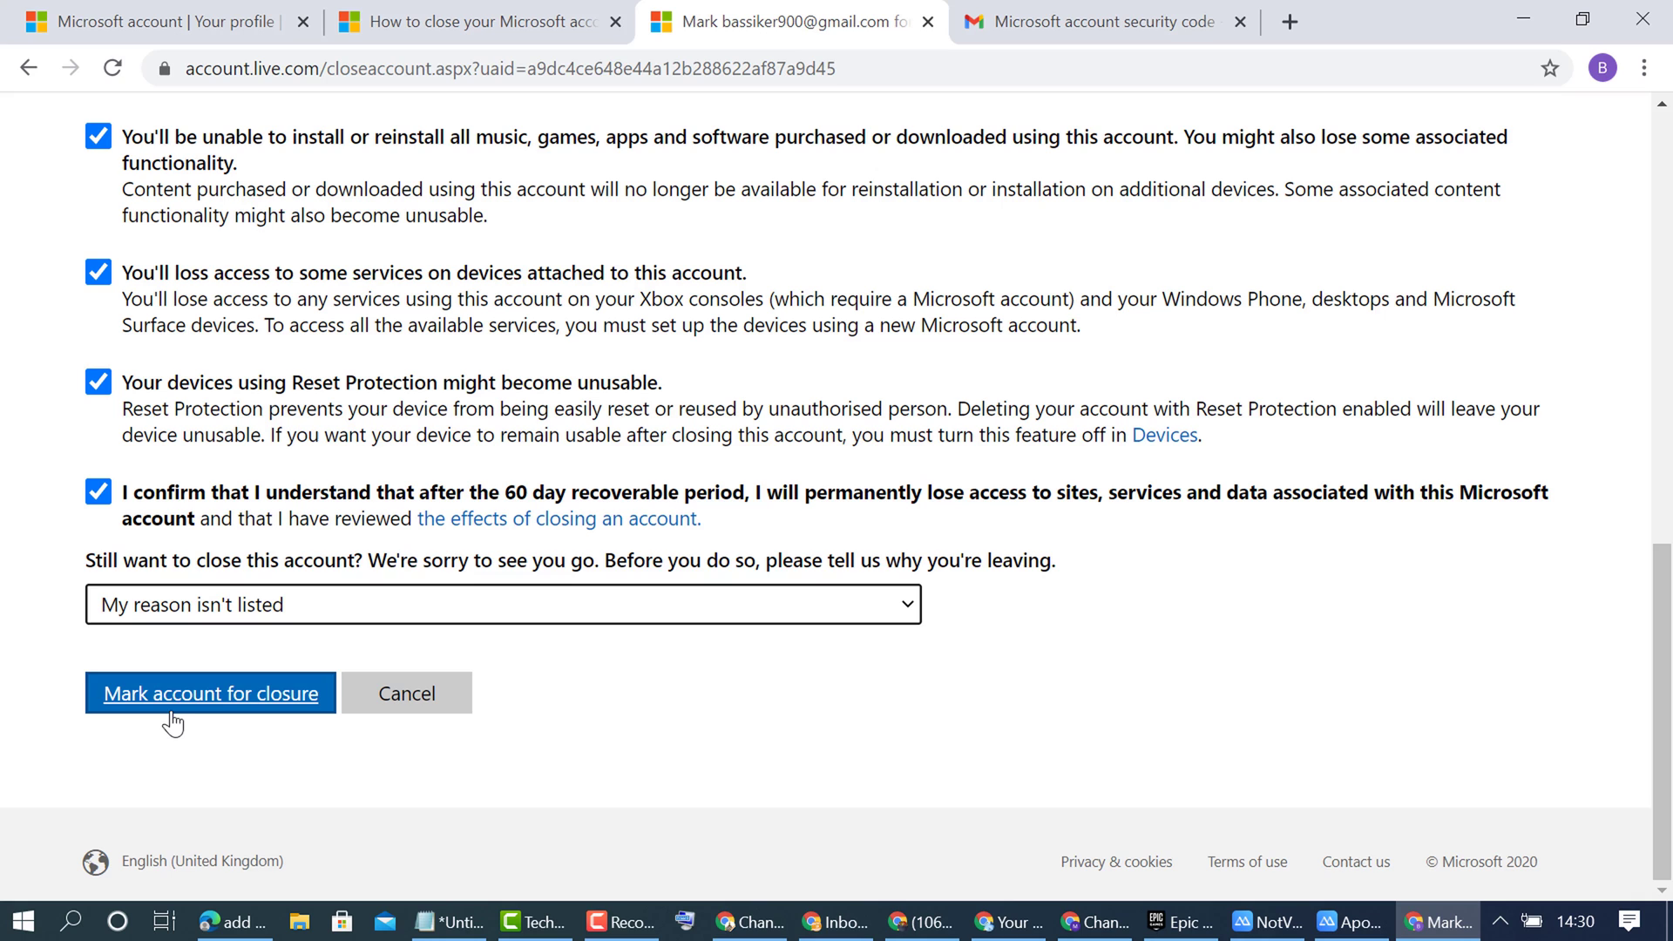
click(210, 692)
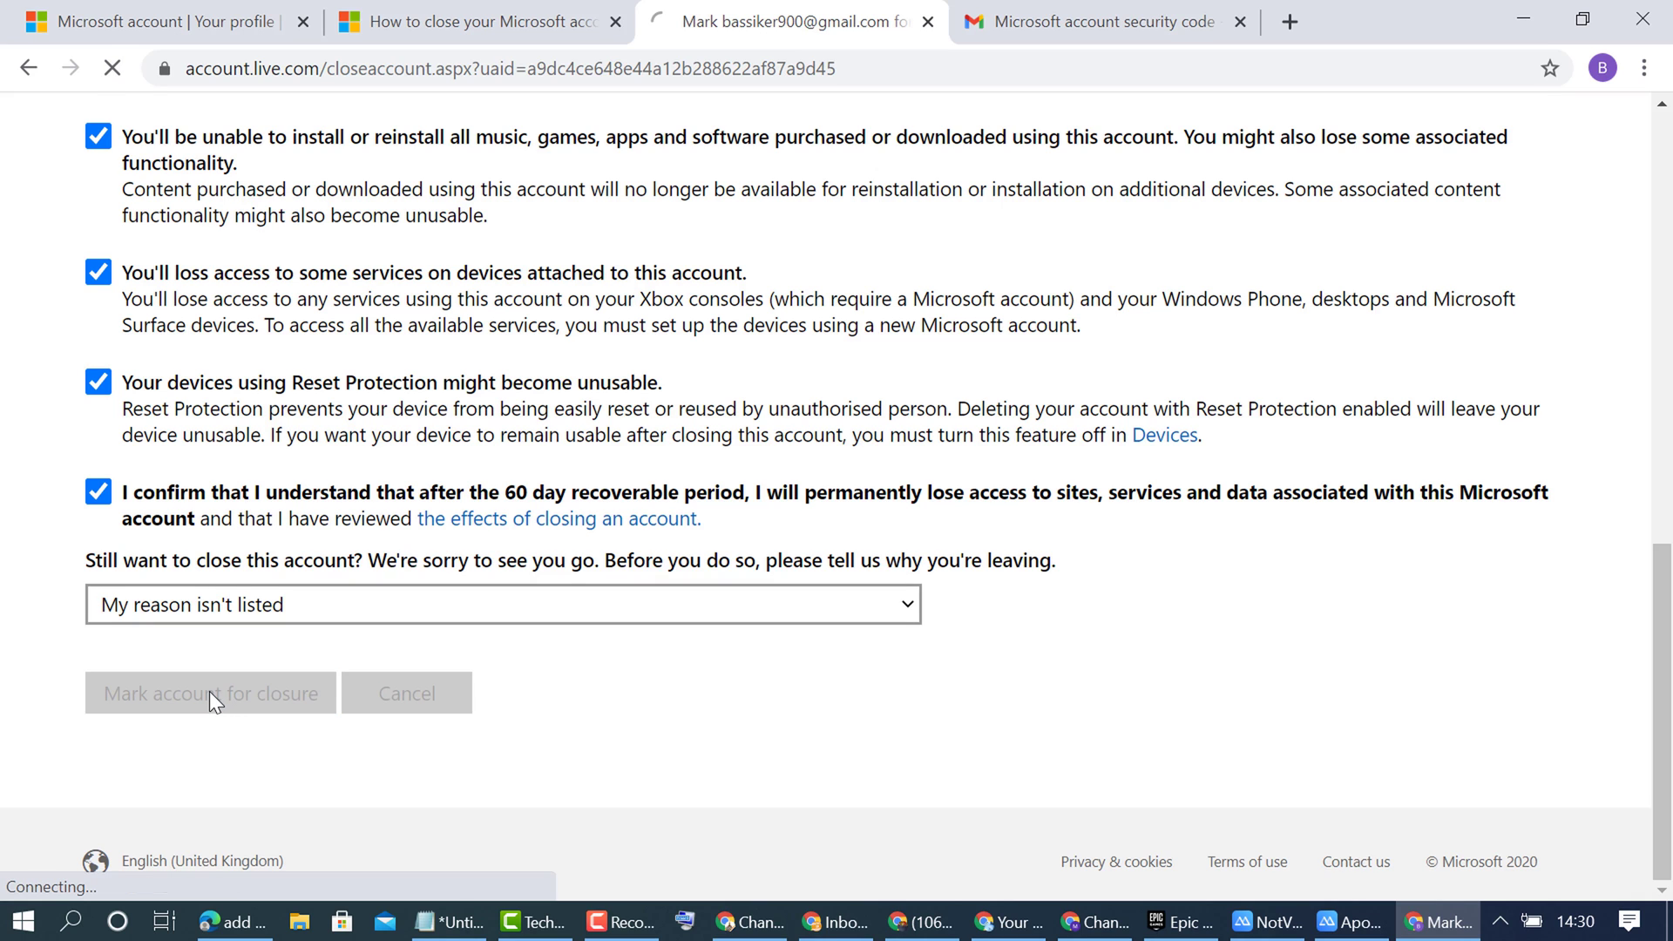
click(209, 693)
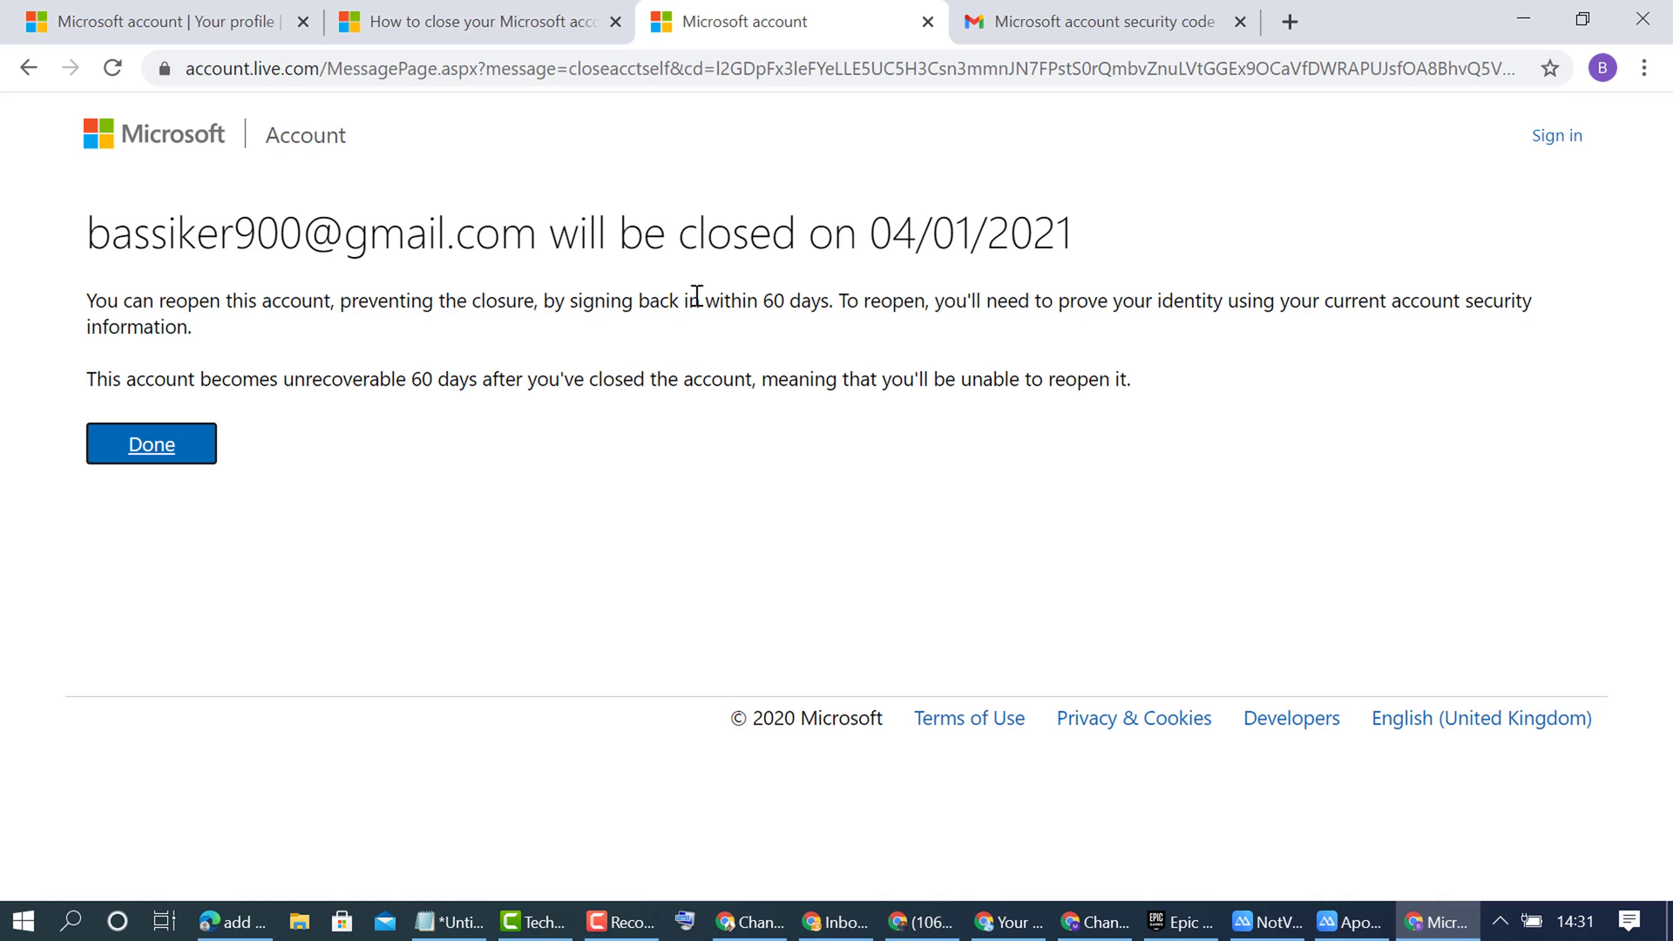
mouse_move(610, 228)
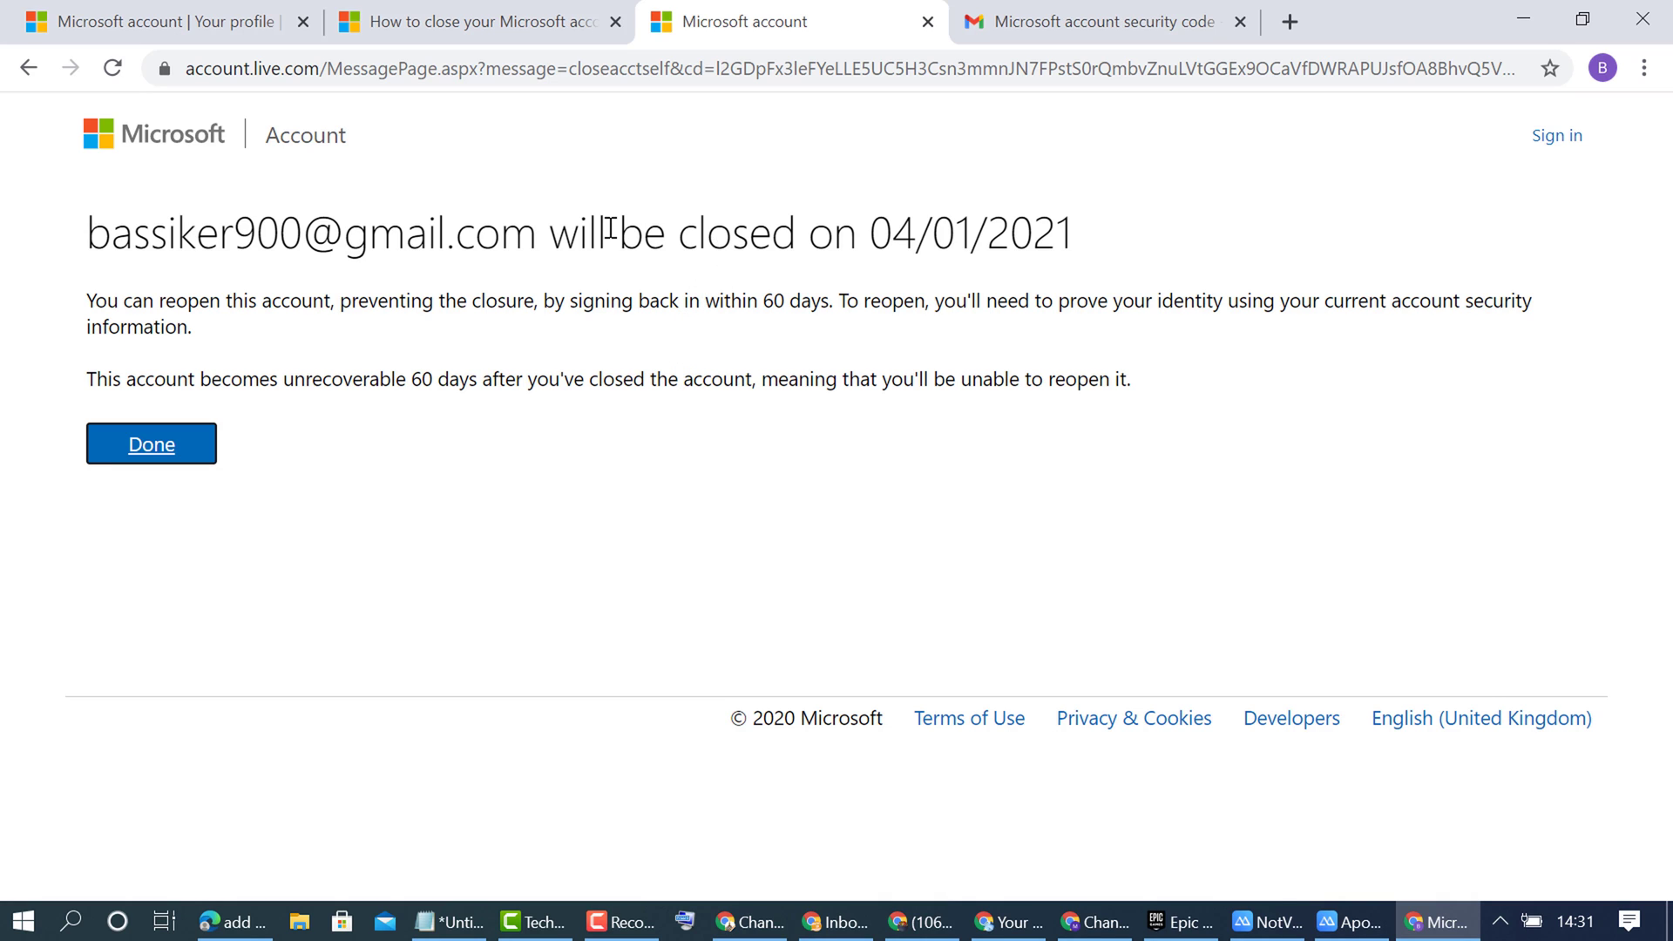
mouse_move(219, 357)
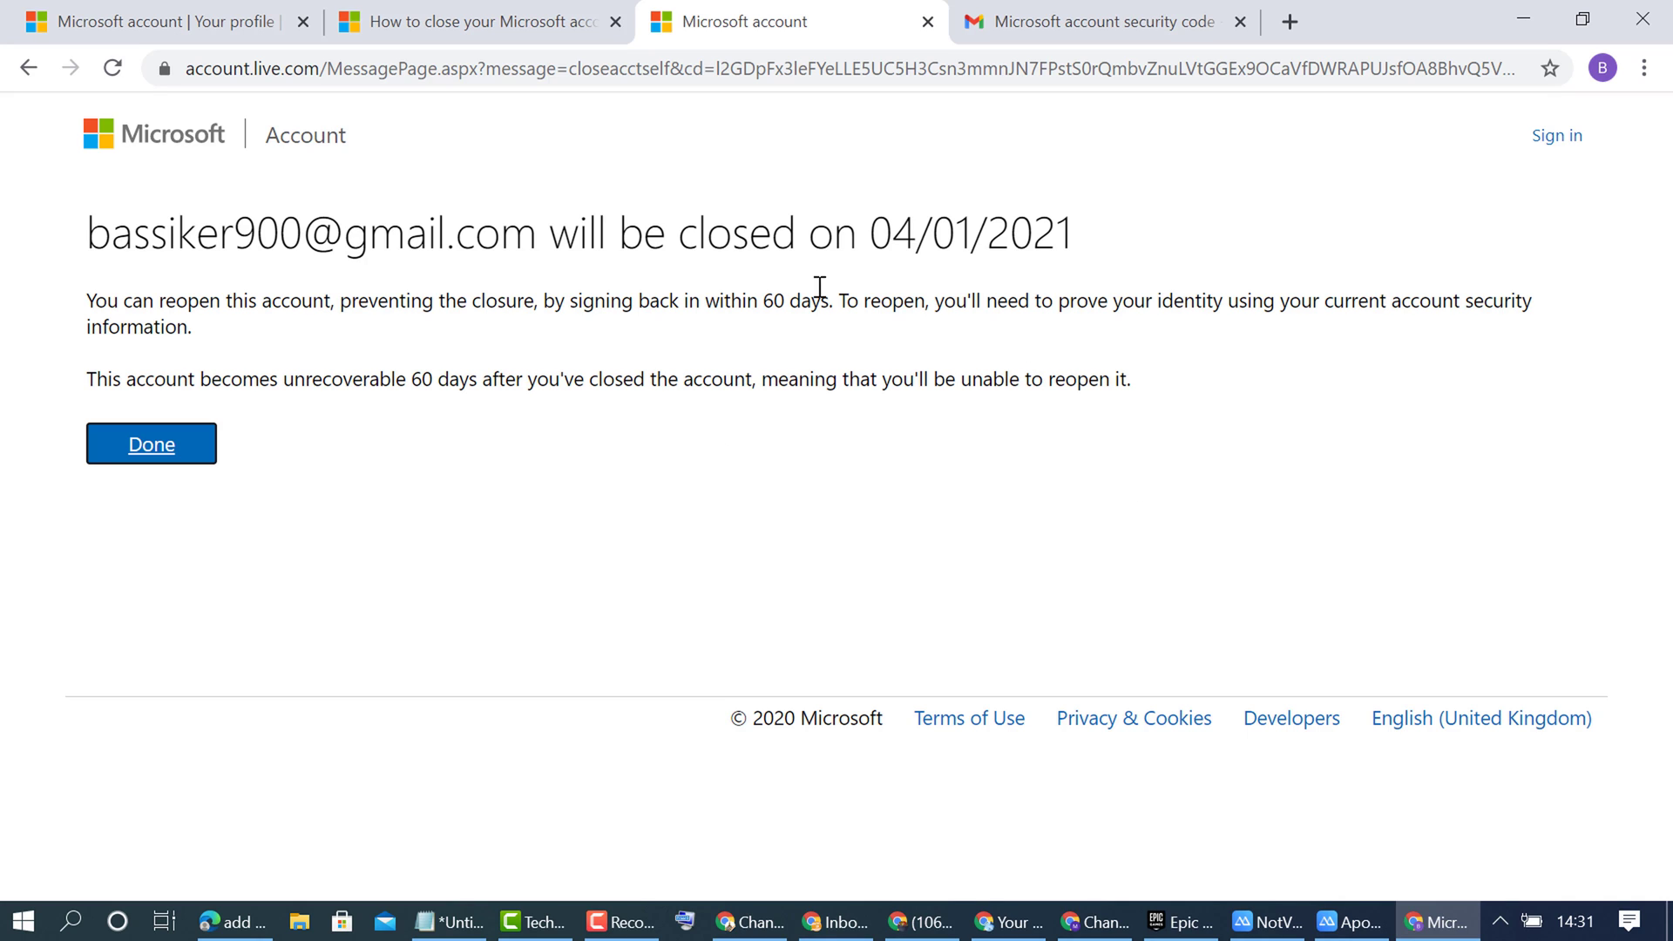
mouse_move(636, 300)
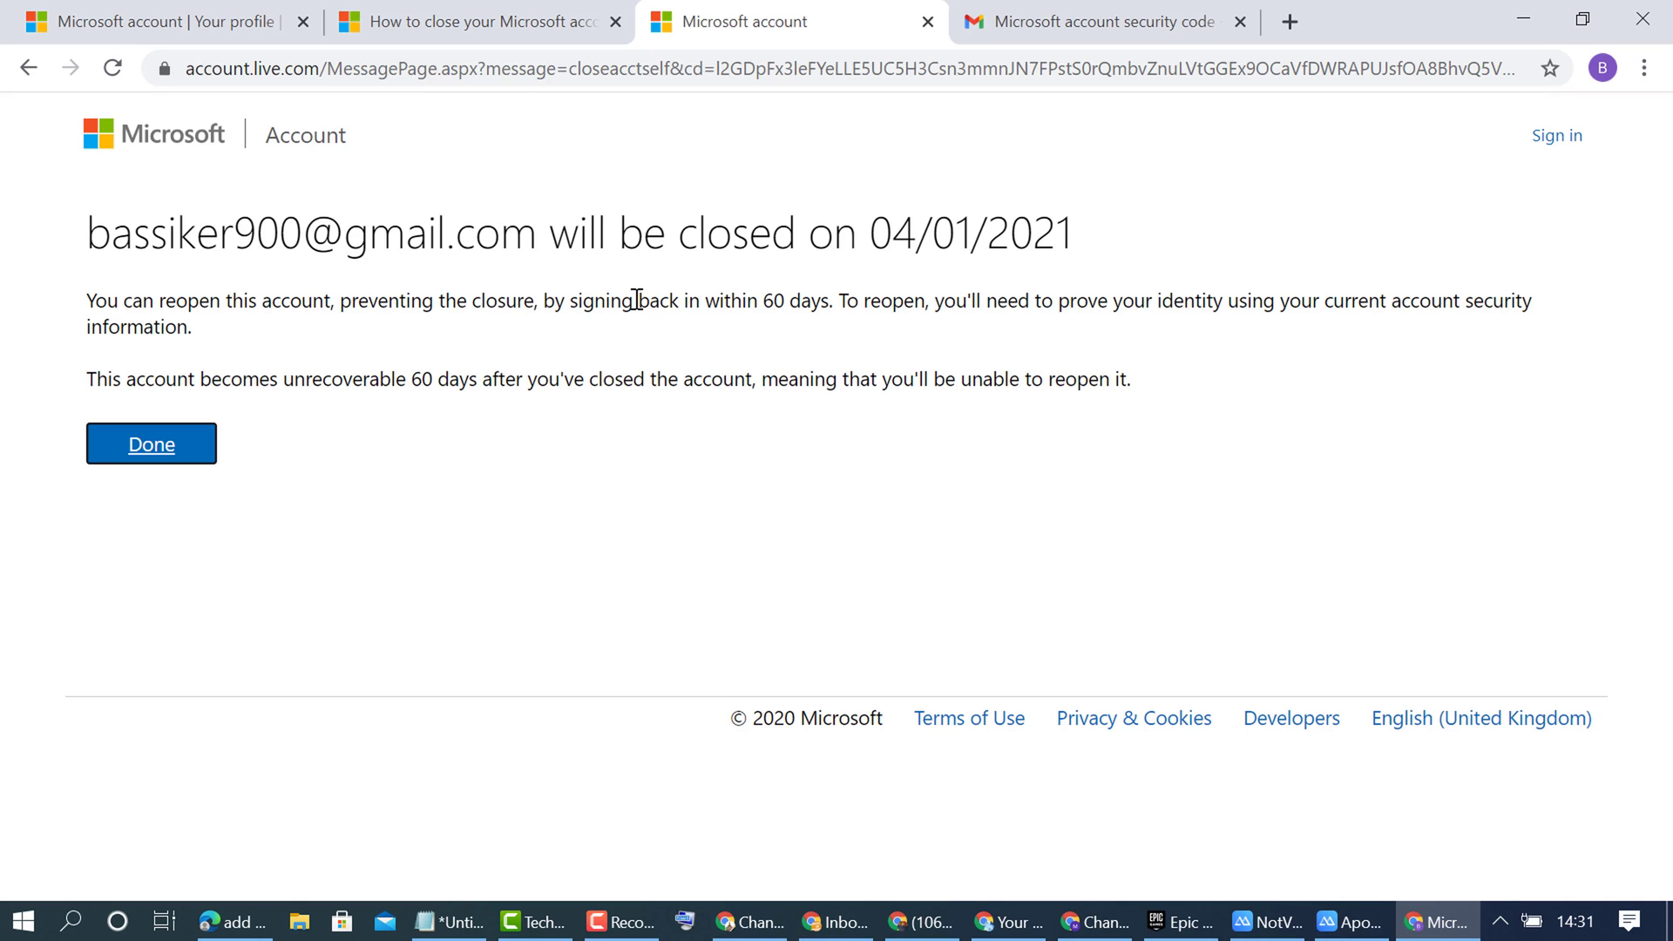
mouse_move(884, 277)
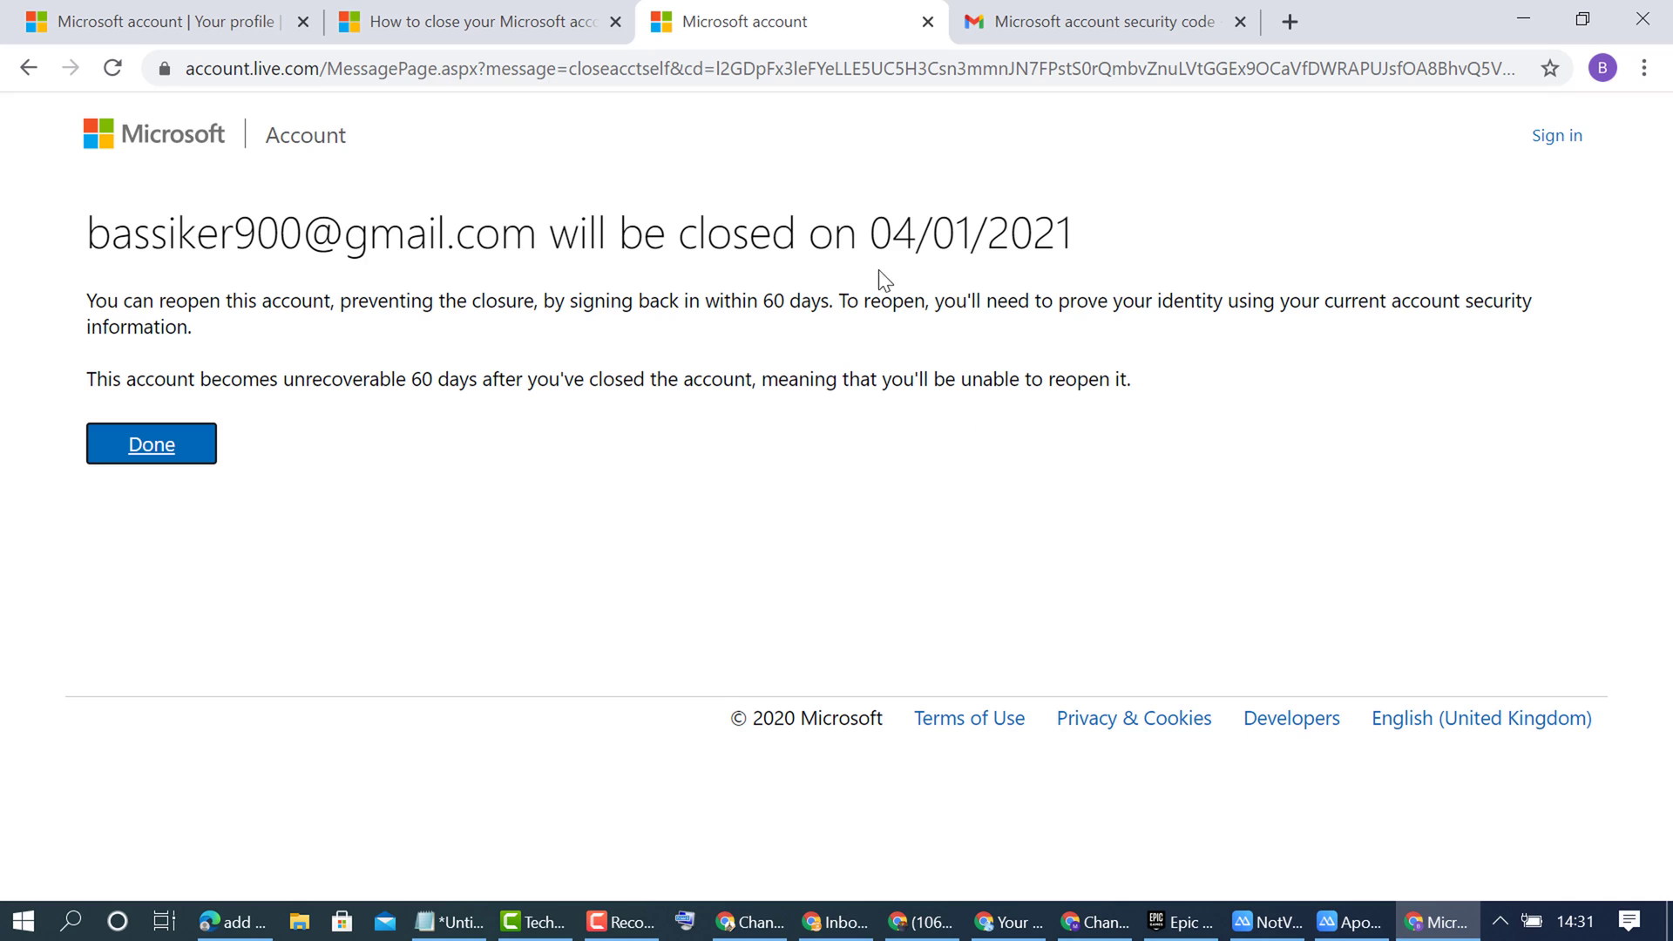
mouse_move(736, 265)
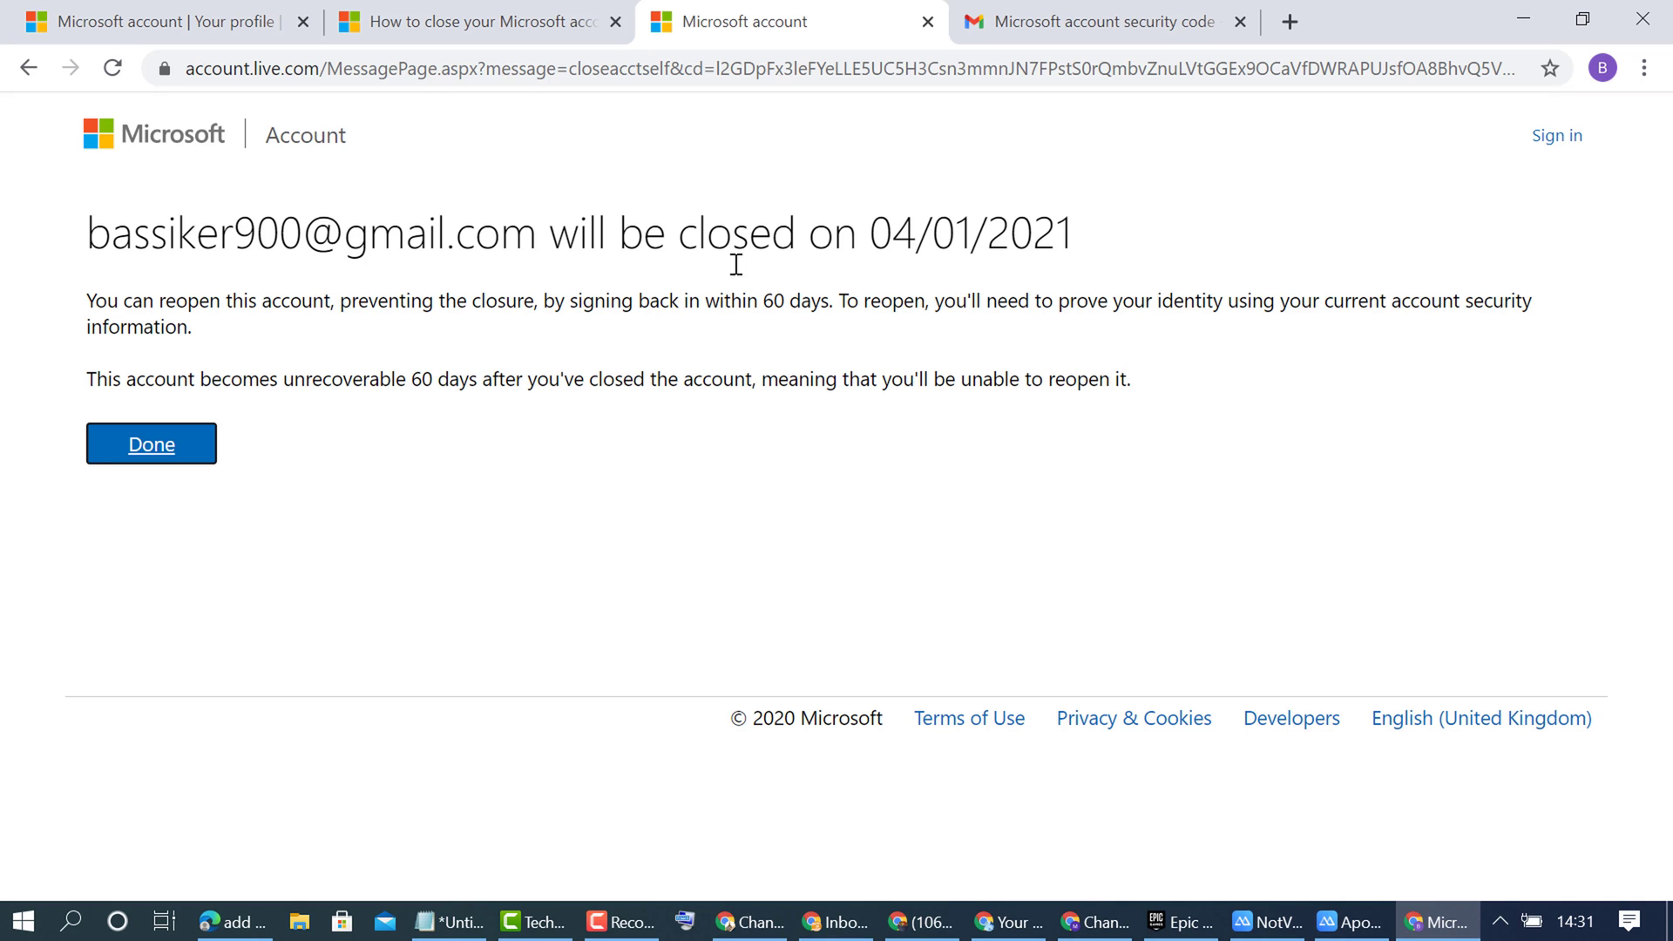
mouse_move(1001, 332)
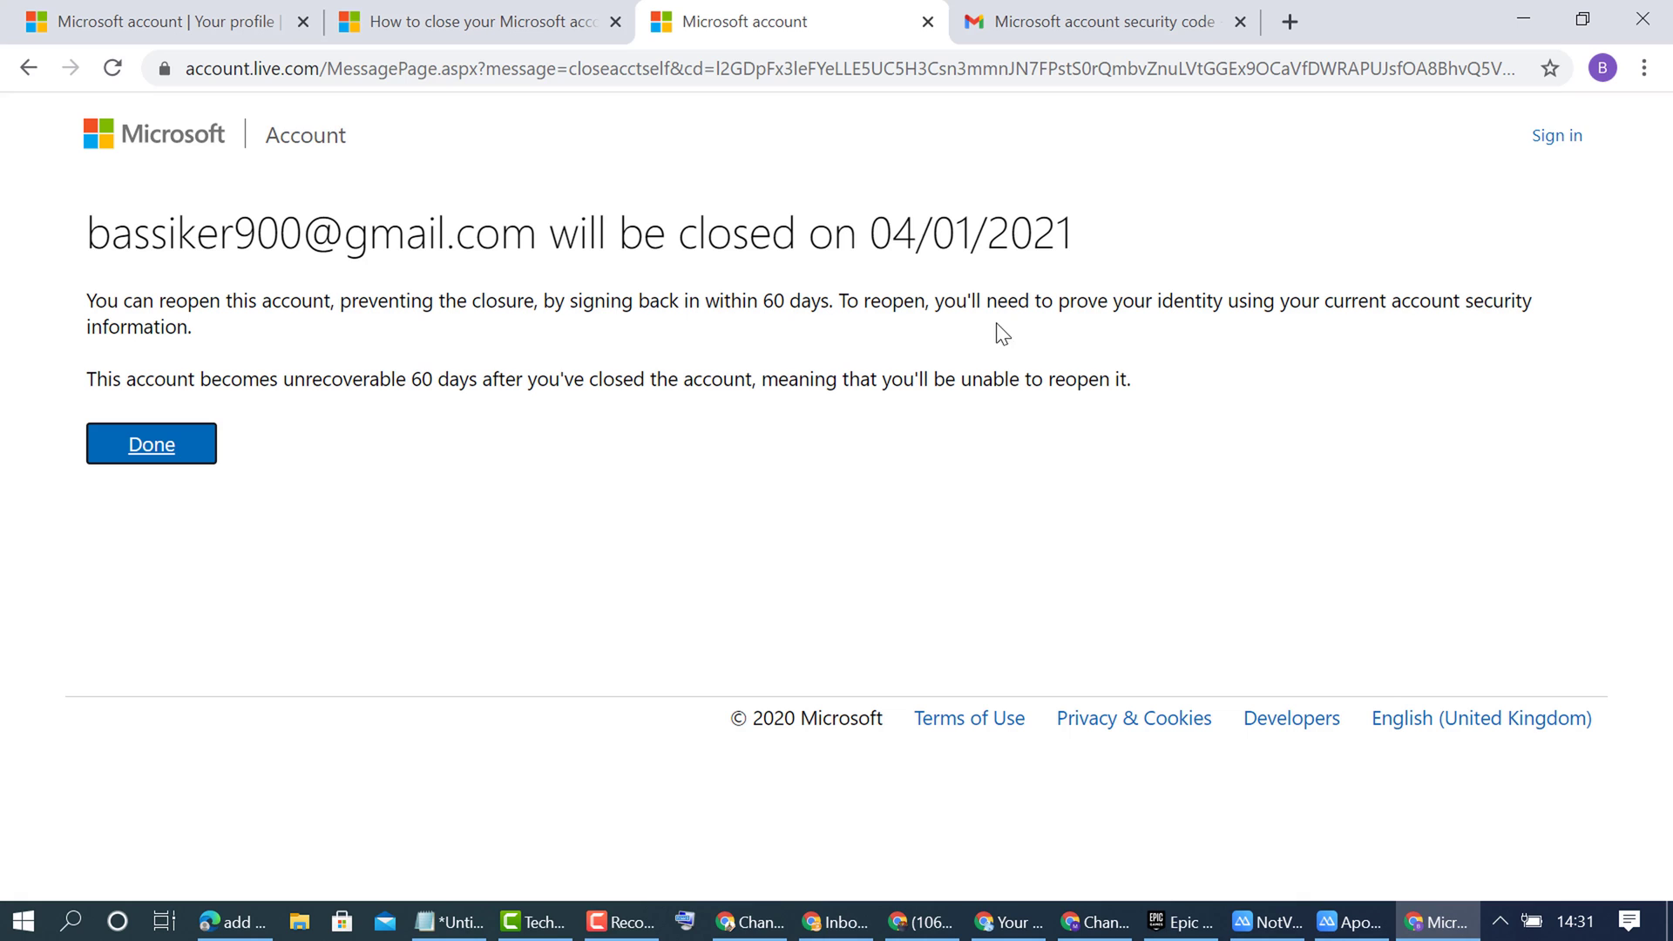
mouse_move(325, 491)
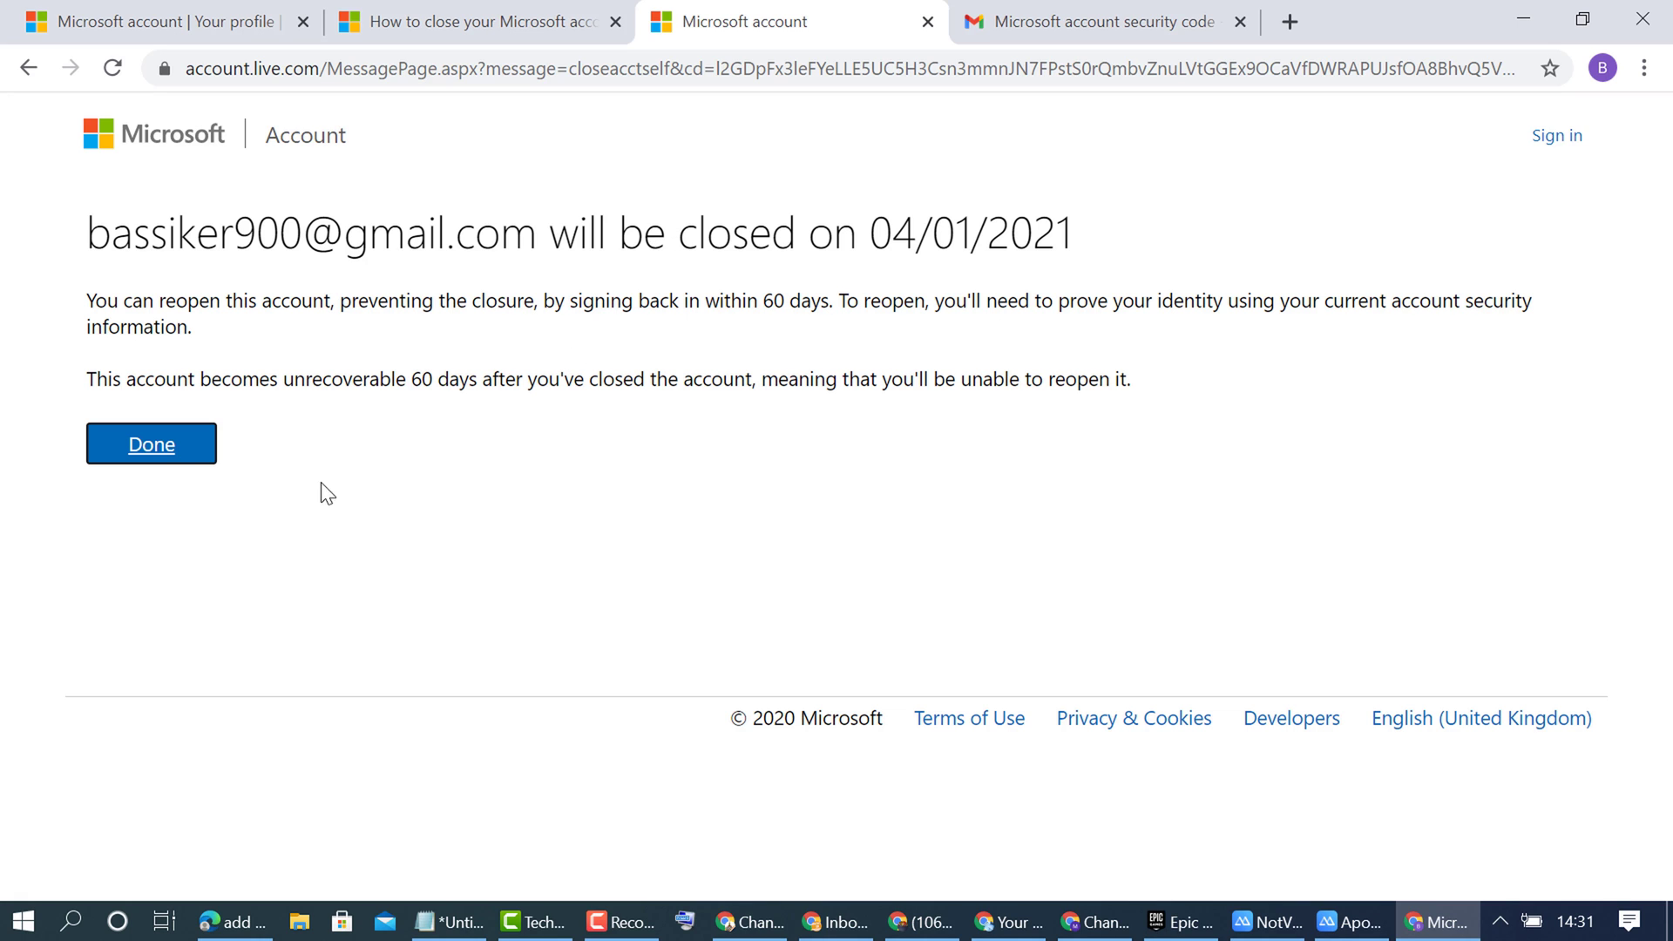
Dismiss the 04/01/2021 closure confirmation with Done, returning to the empty sign-in page.
click(151, 444)
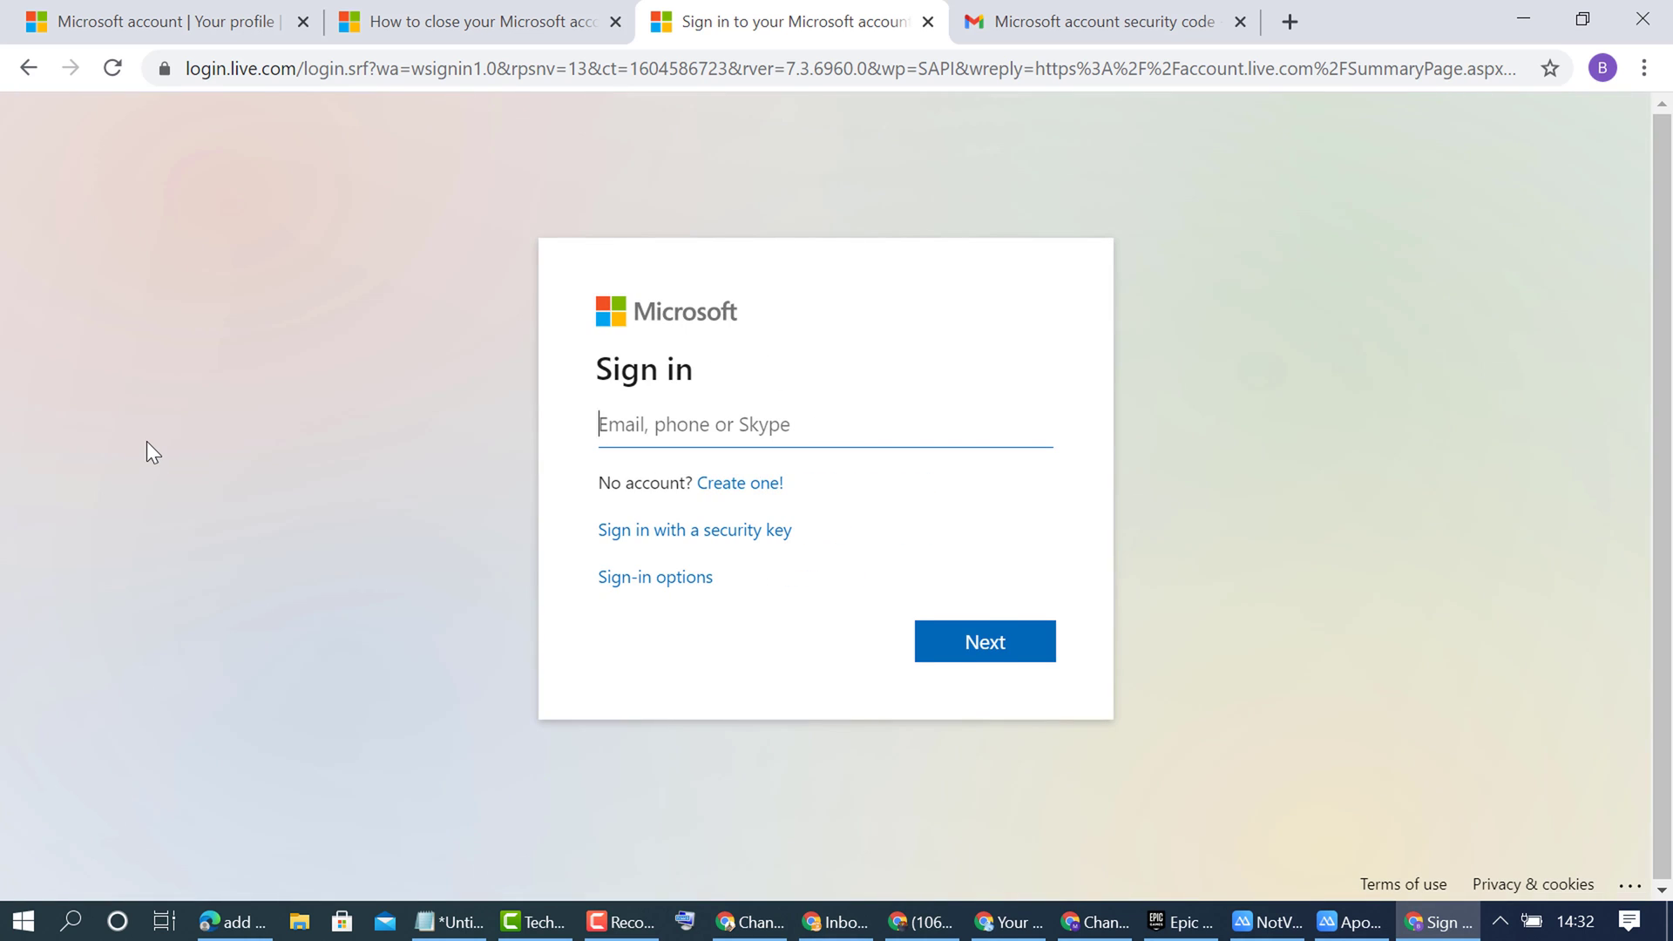